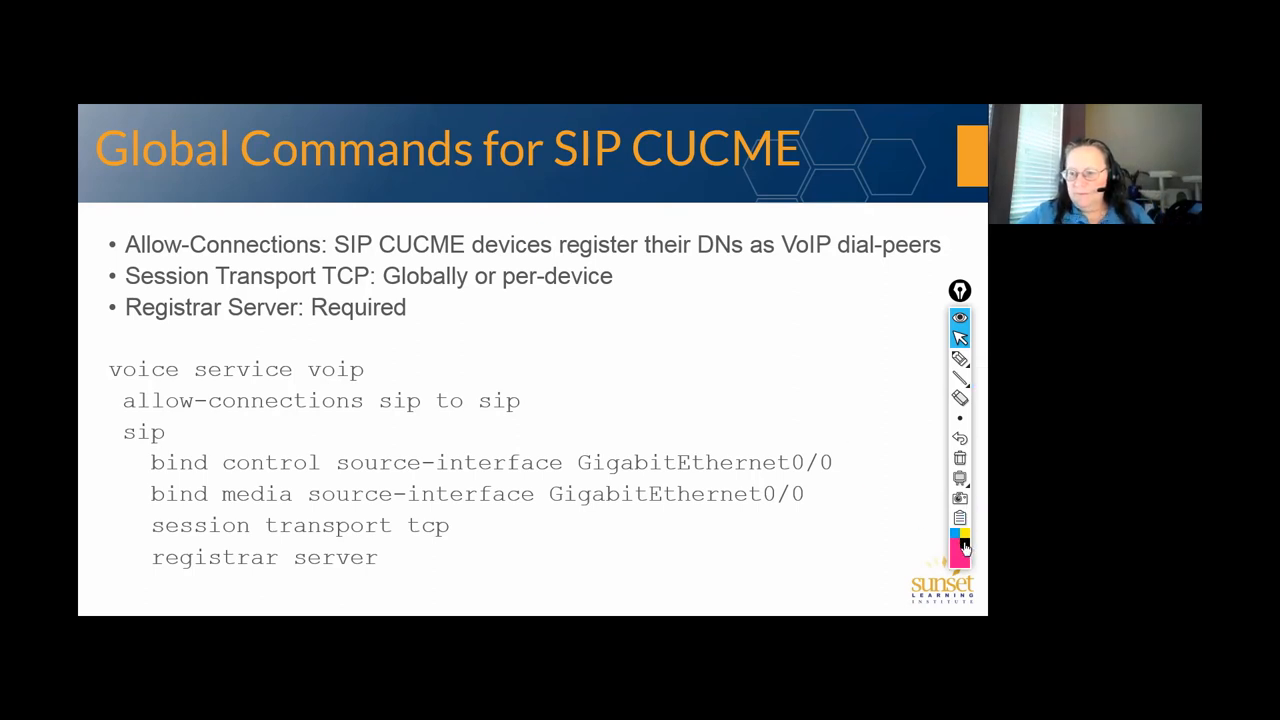
# Tick the command lines with the pen and circle the session transport tcp tick
pyautogui.click(960, 360)
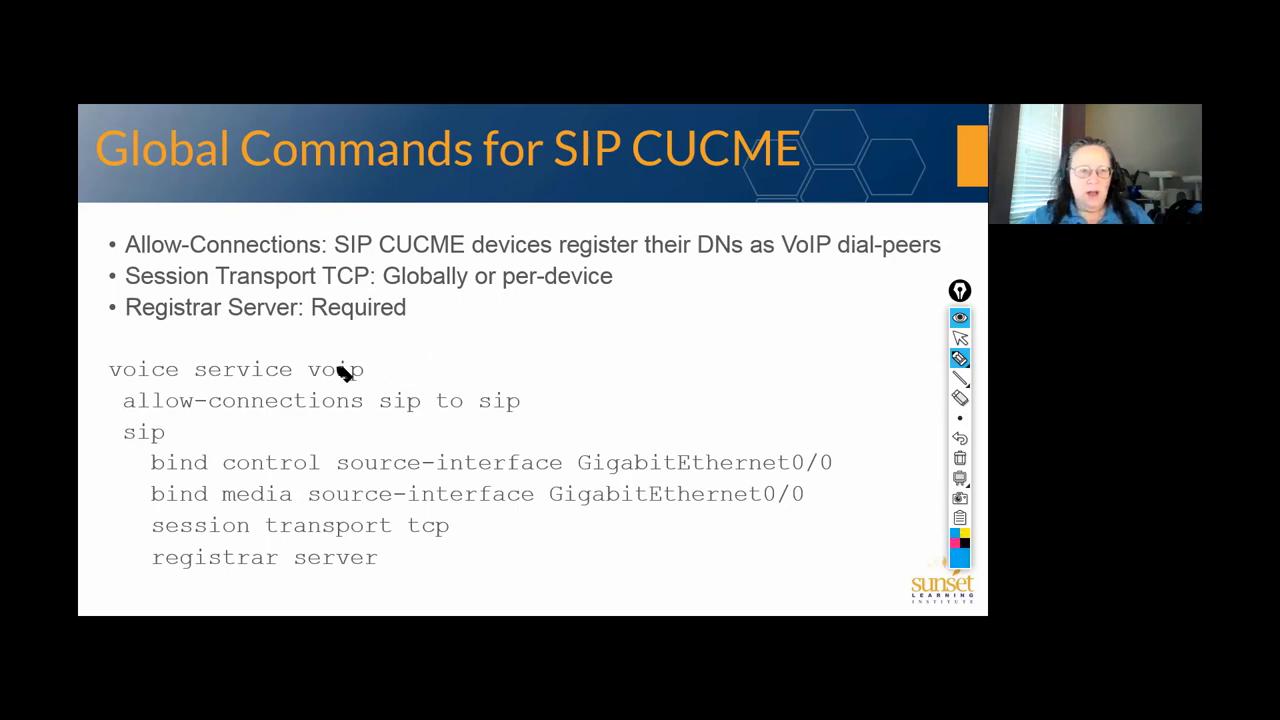
pyautogui.moveTo(540, 400); pyautogui.dragTo(580, 404)
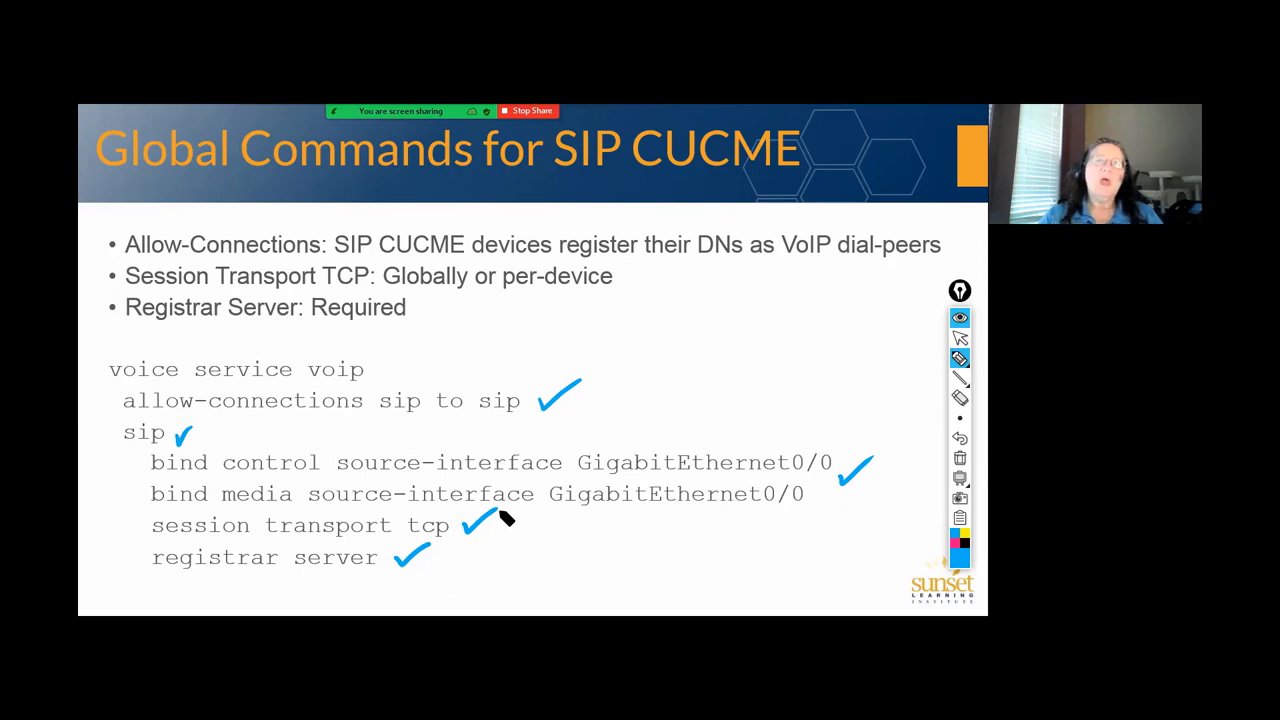
pyautogui.moveTo(816, 462)
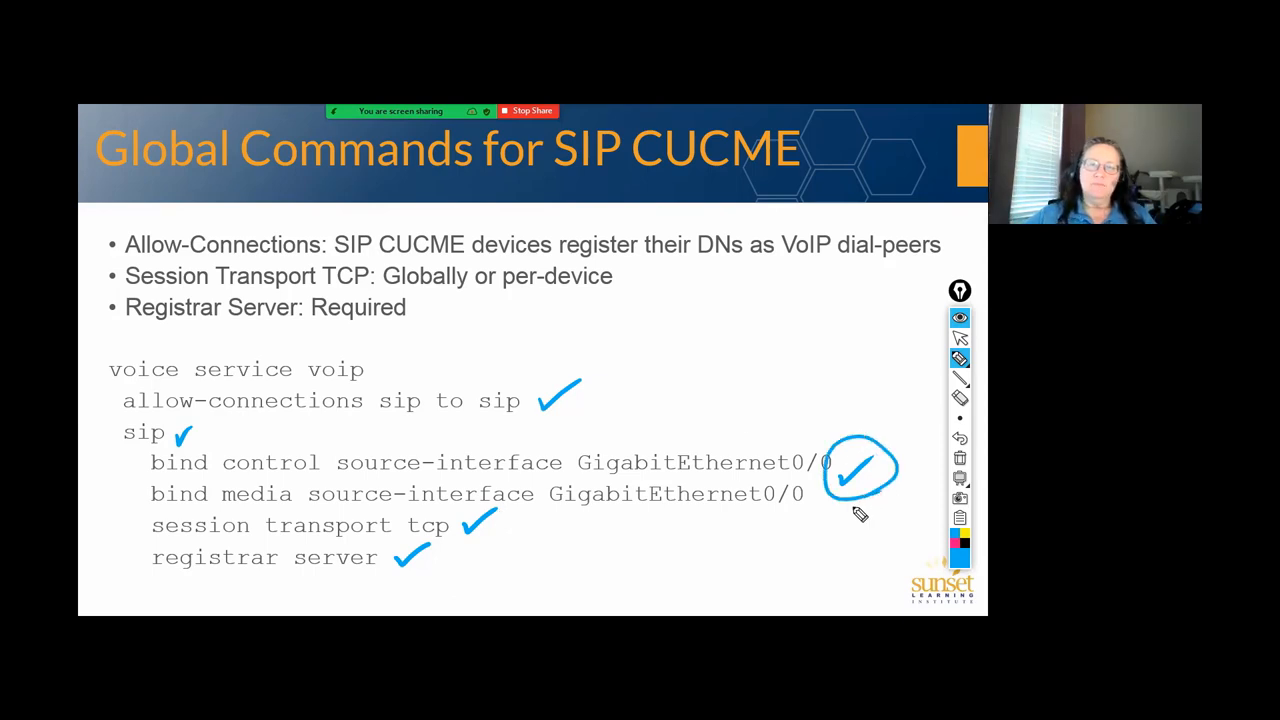
pyautogui.moveTo(752, 520)
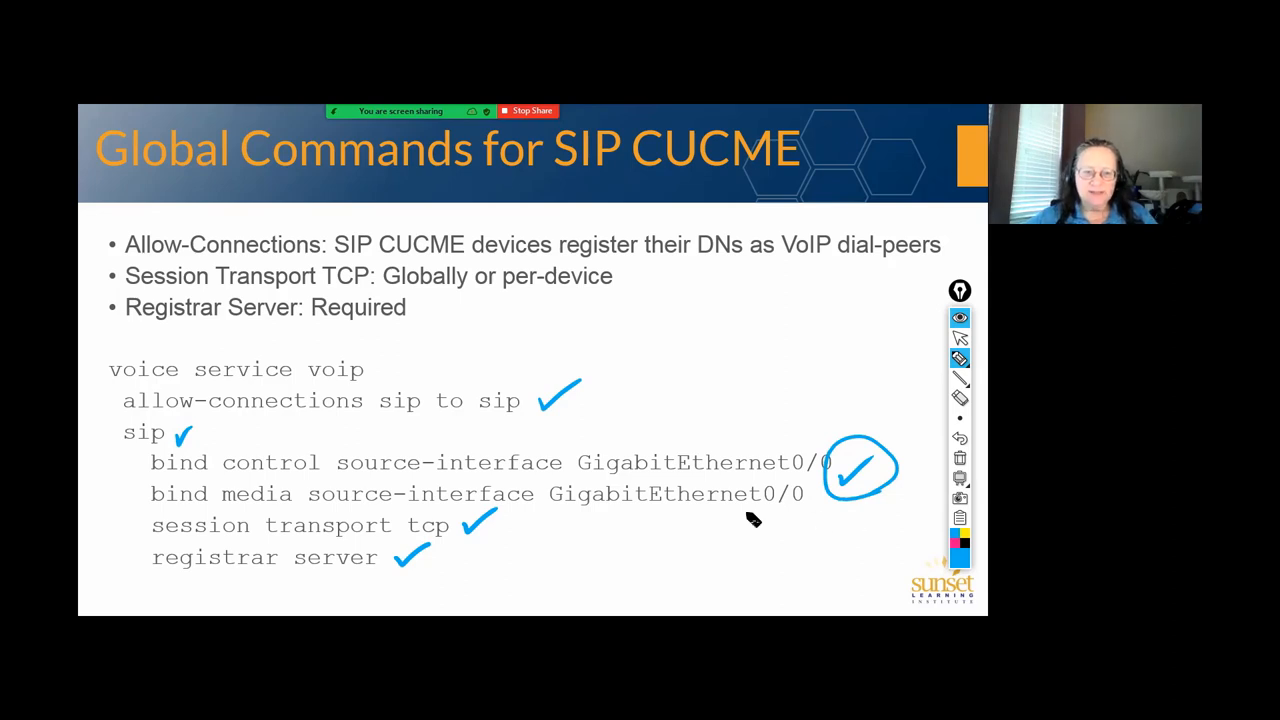
pyautogui.moveTo(456, 500); pyautogui.dragTo(510, 536)
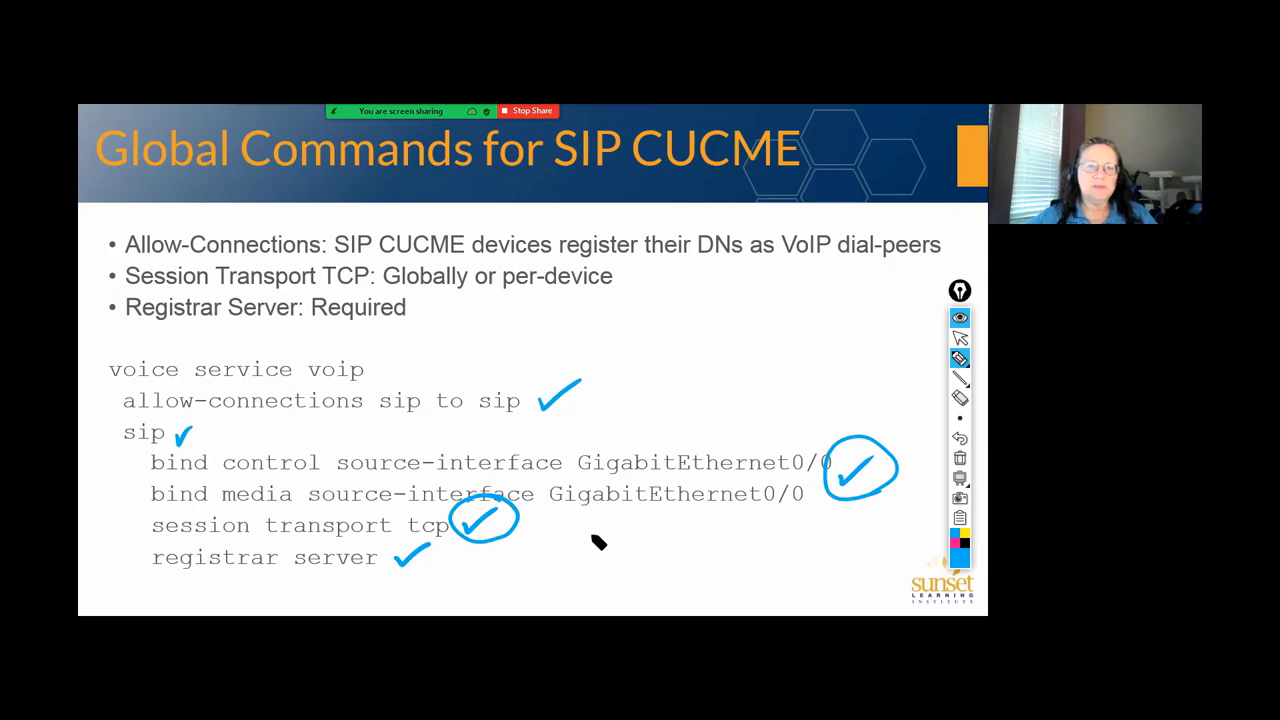
pyautogui.moveTo(604, 540)
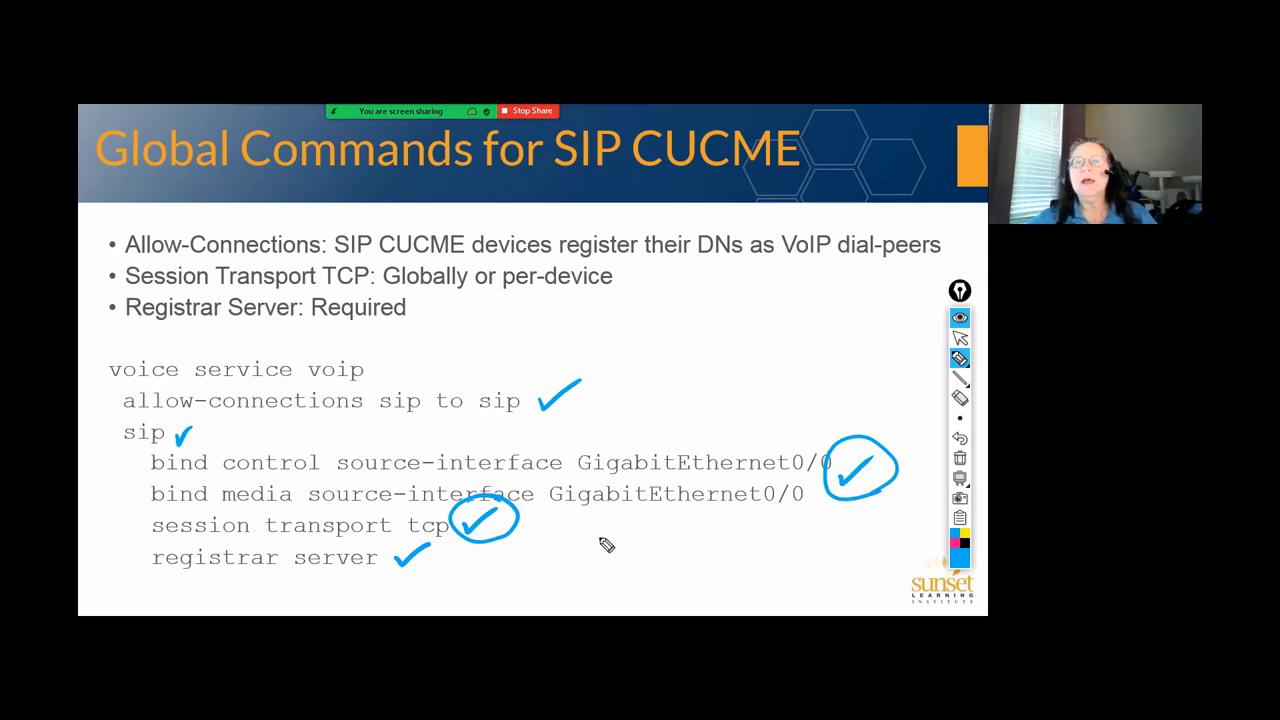
pyautogui.moveTo(594, 548)
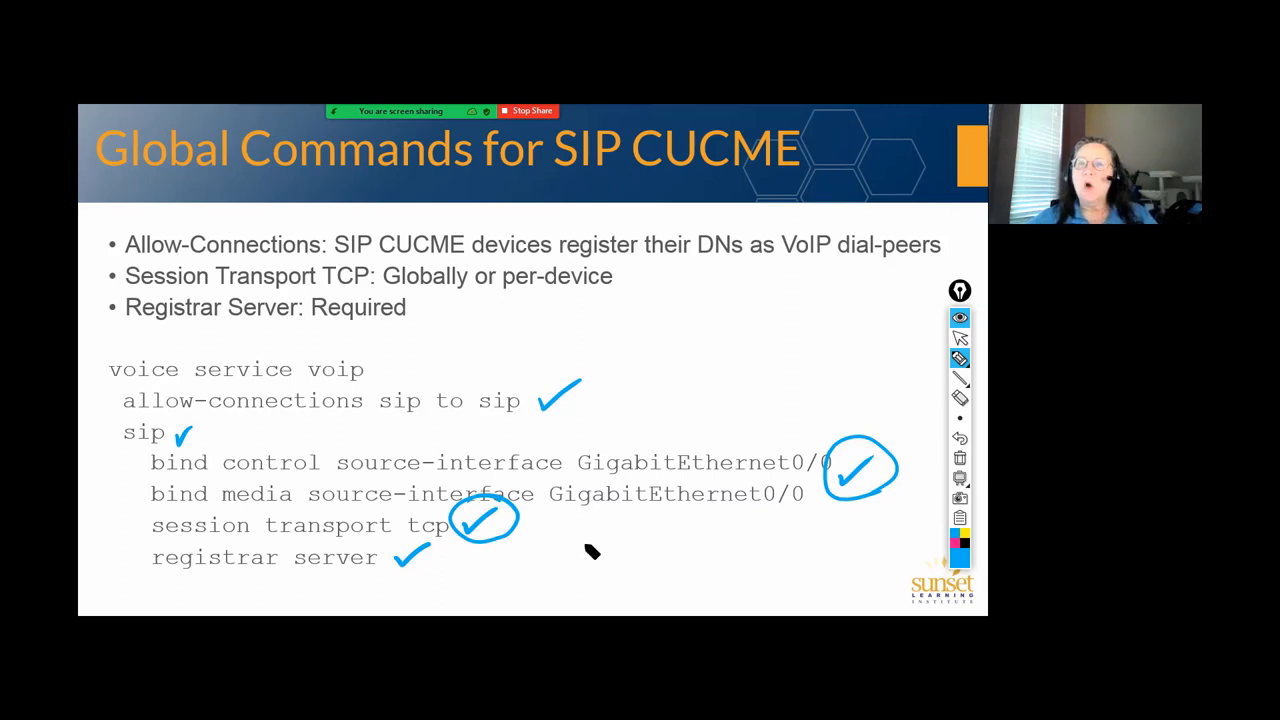
pyautogui.moveTo(616, 500)
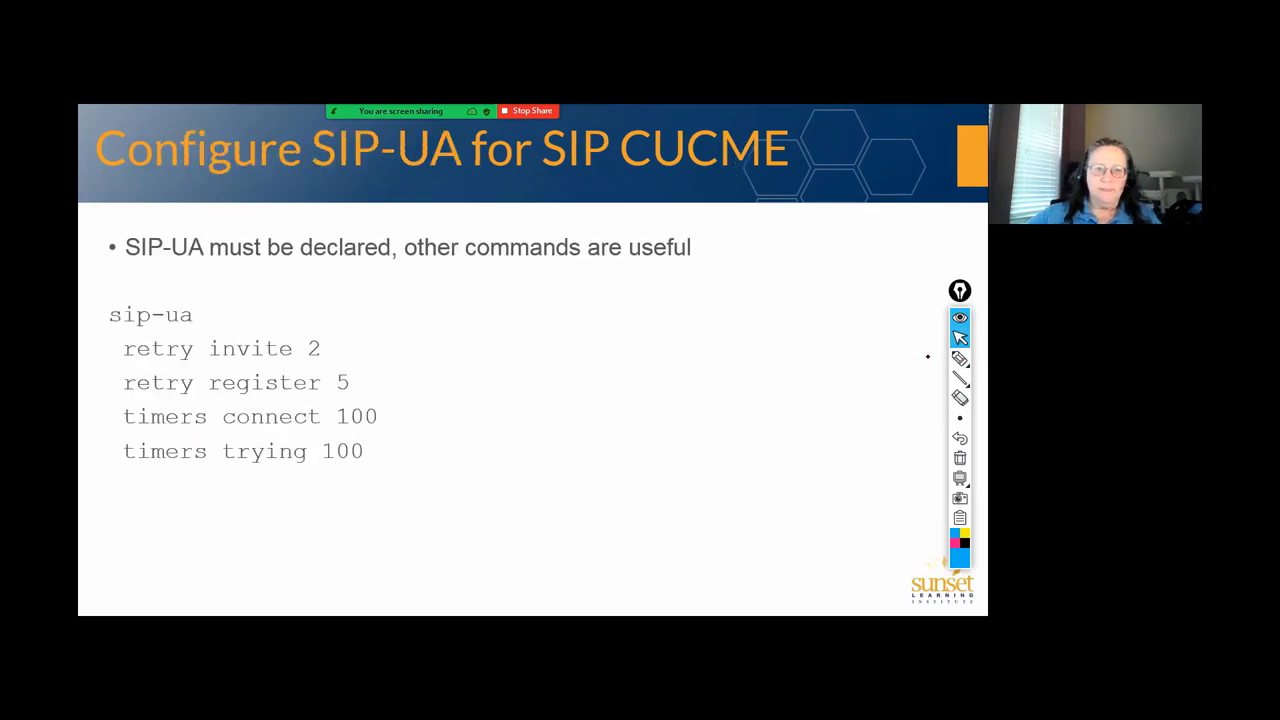
# Tick the sip-ua line and mark the retry and timers lines with the pen
pyautogui.click(960, 358)
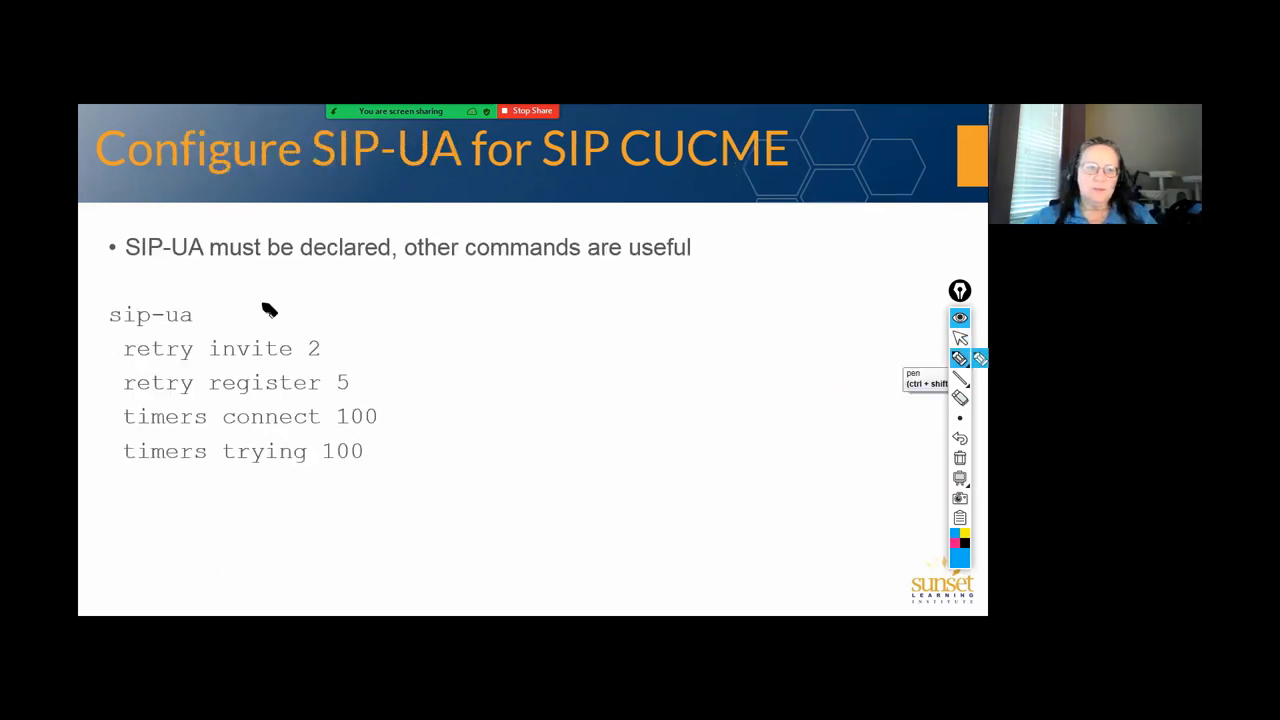
pyautogui.moveTo(216, 316); pyautogui.dragTo(256, 290)
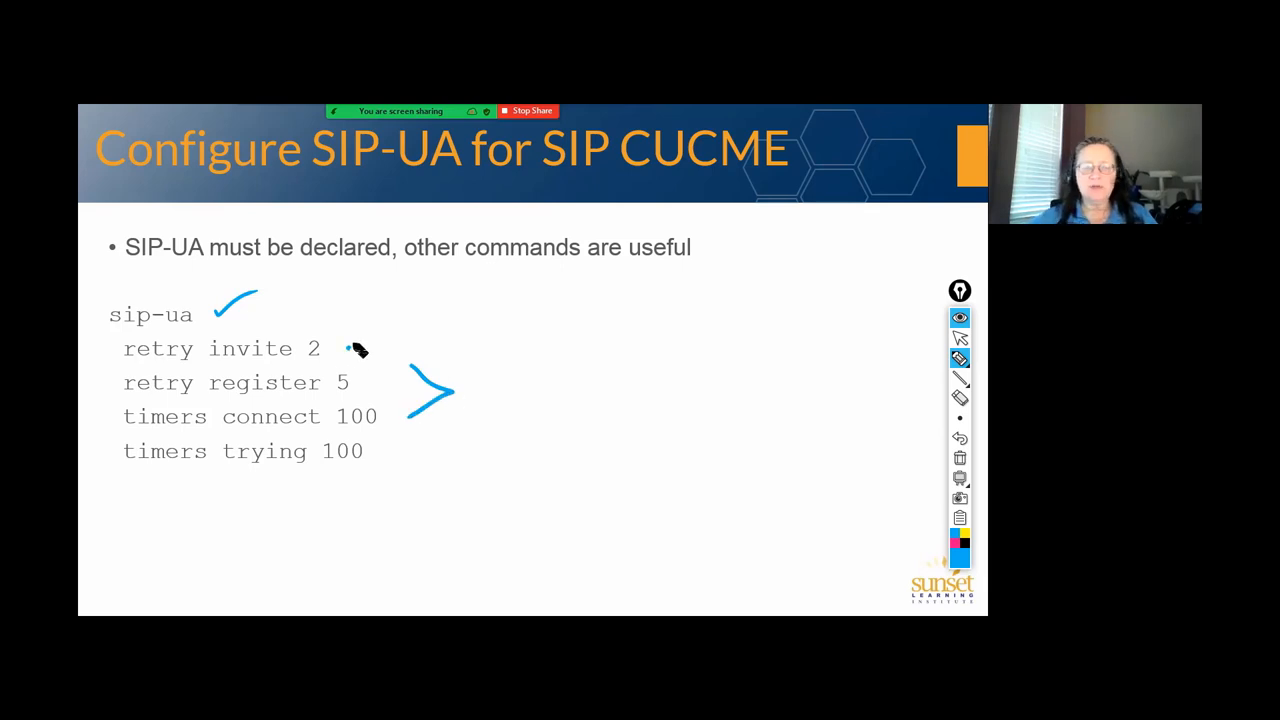
pyautogui.moveTo(548, 490)
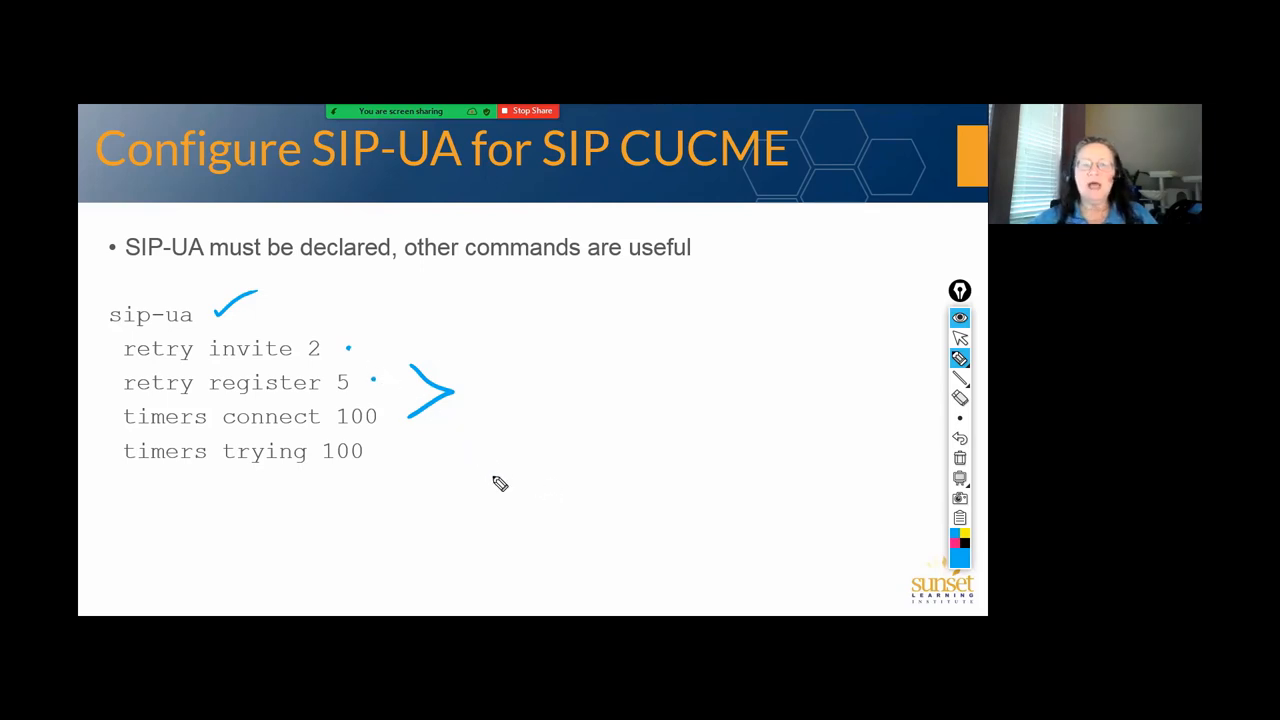
pyautogui.moveTo(404, 440)
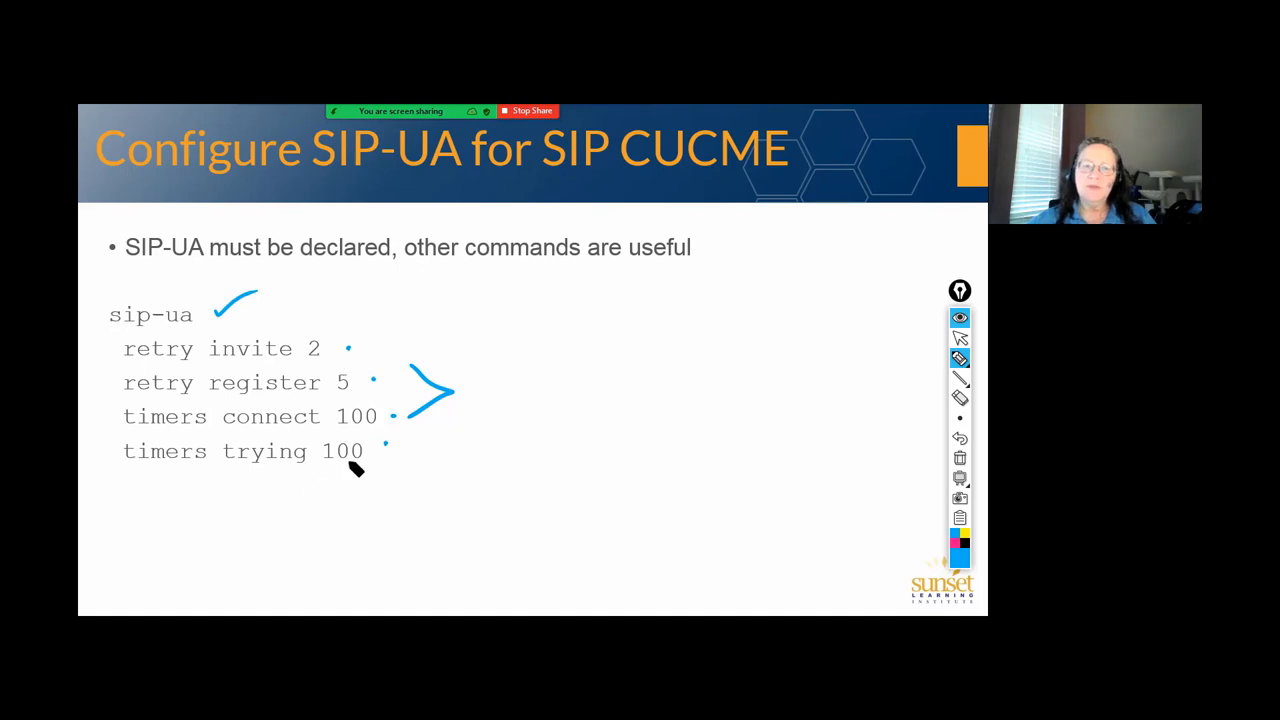
pyautogui.click(960, 336)
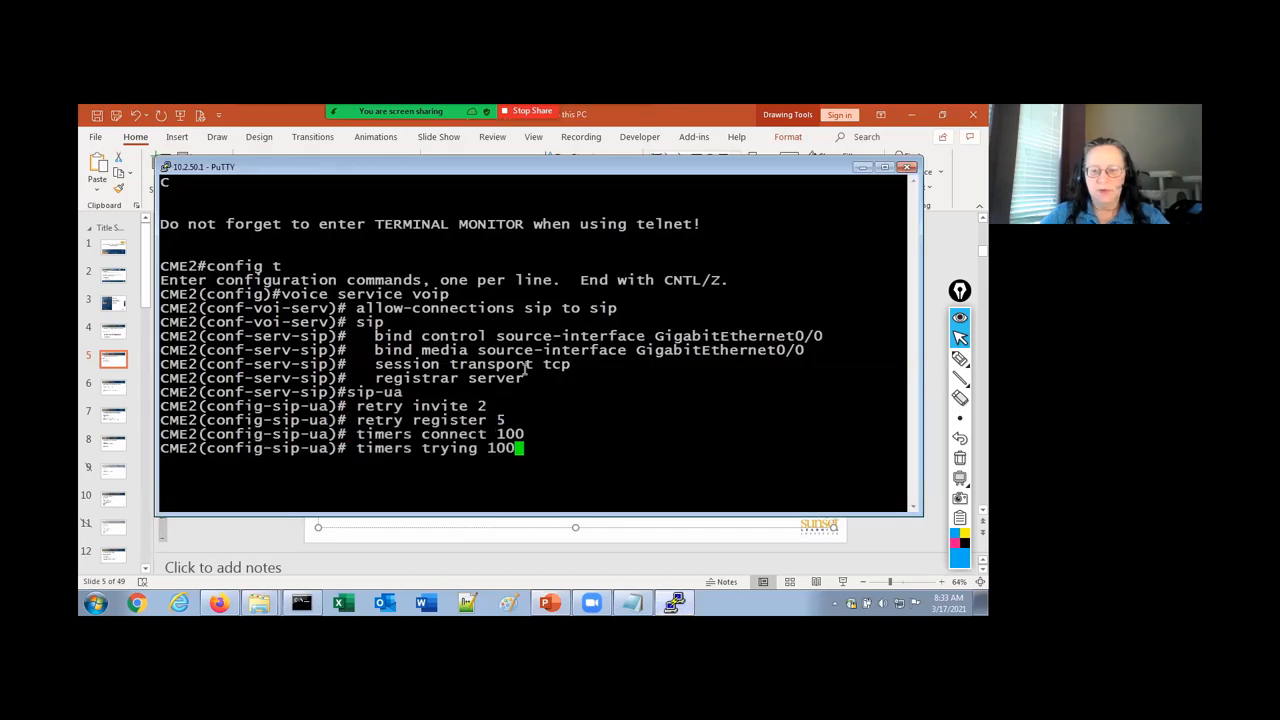
# Enter the voice service voip sip and sip-ua commands on CME2, then exit
pyautogui.write('exit')
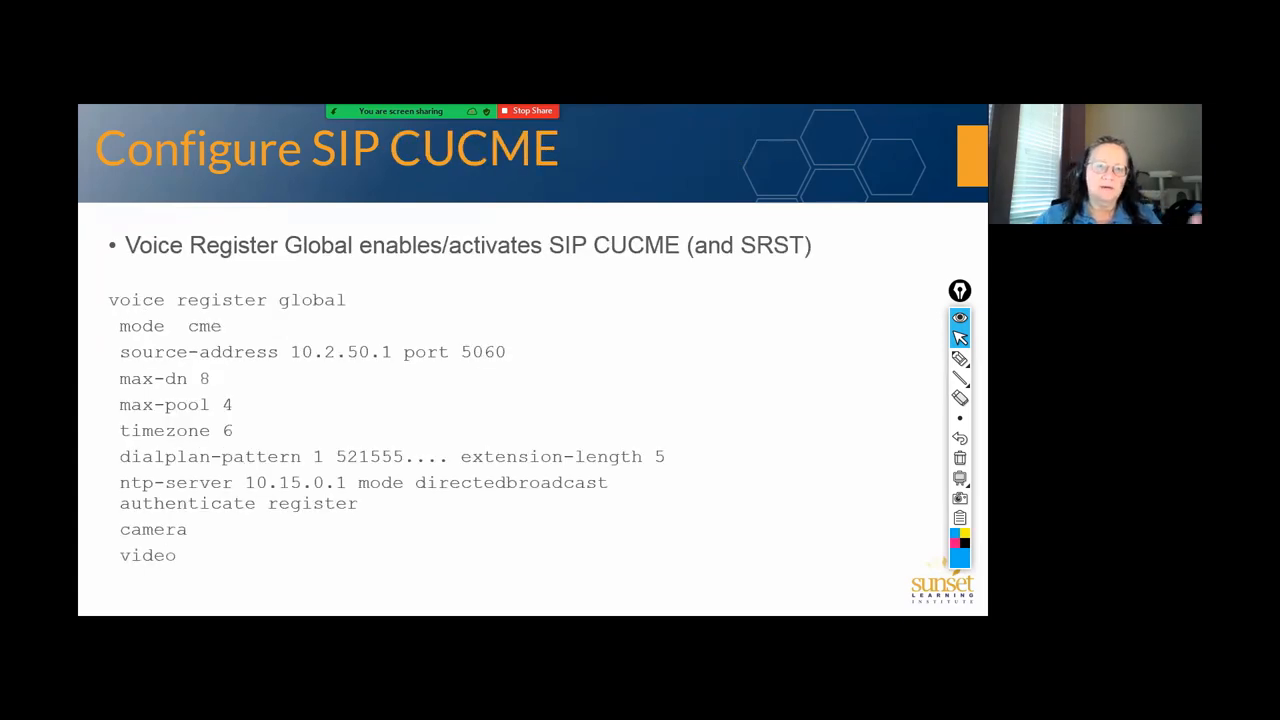
# Tick the voice register global lines and underline source-address port 5060
pyautogui.click(960, 358)
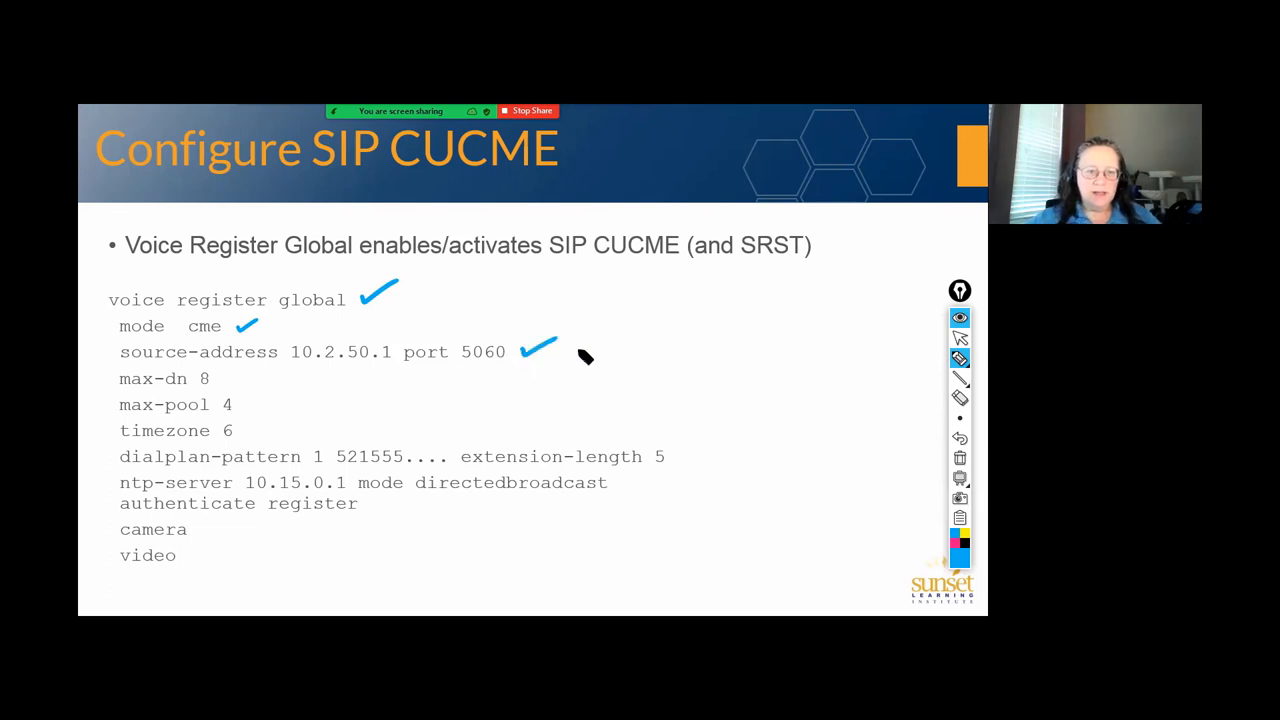
pyautogui.moveTo(632, 428)
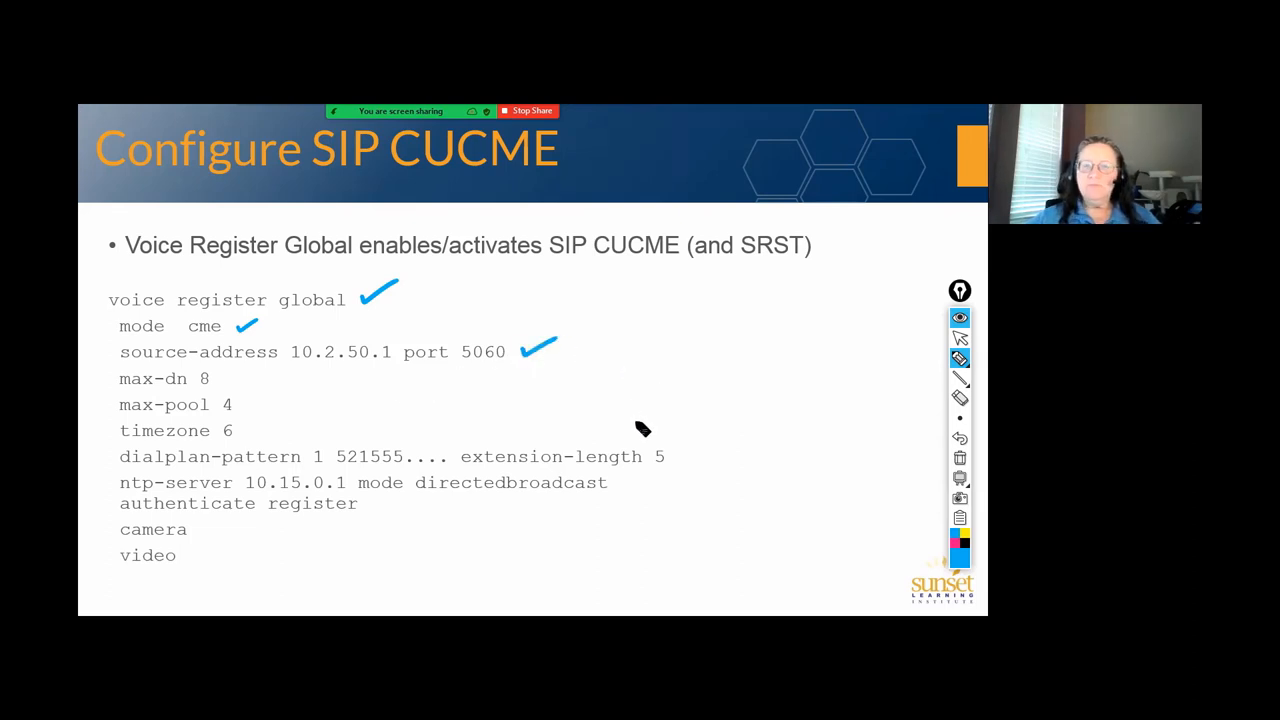
pyautogui.moveTo(628, 440)
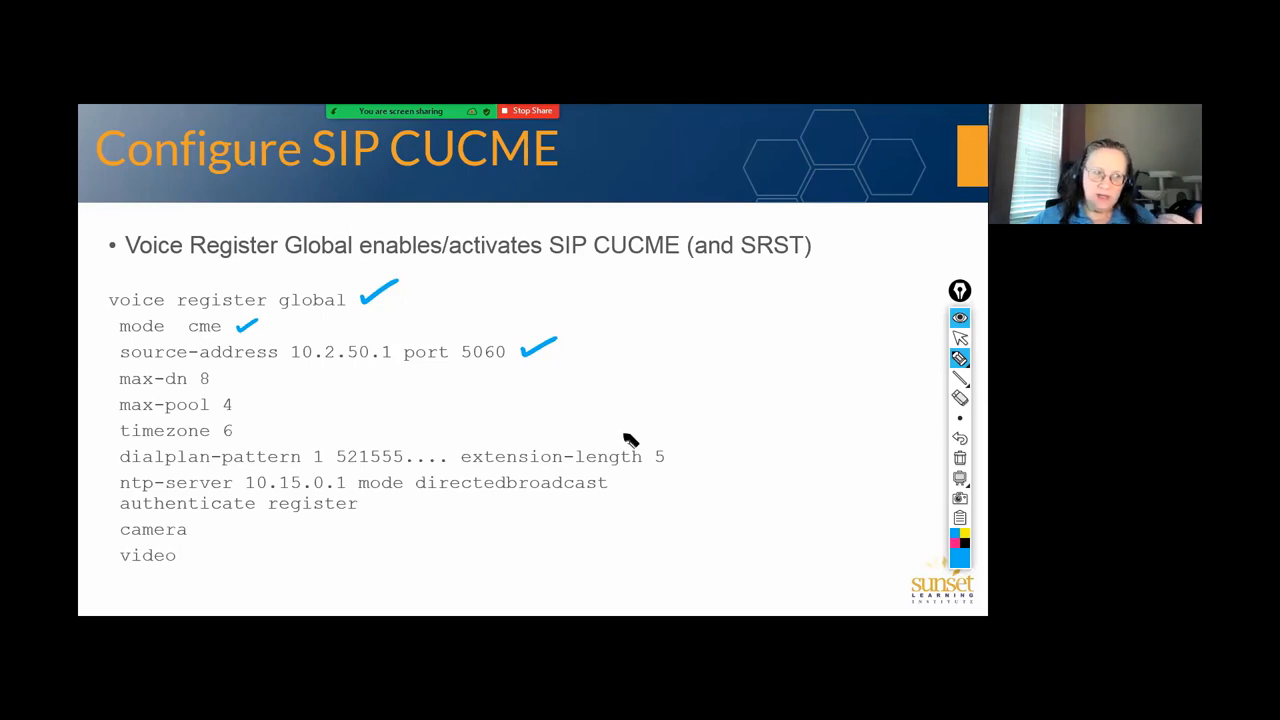
pyautogui.moveTo(610, 448)
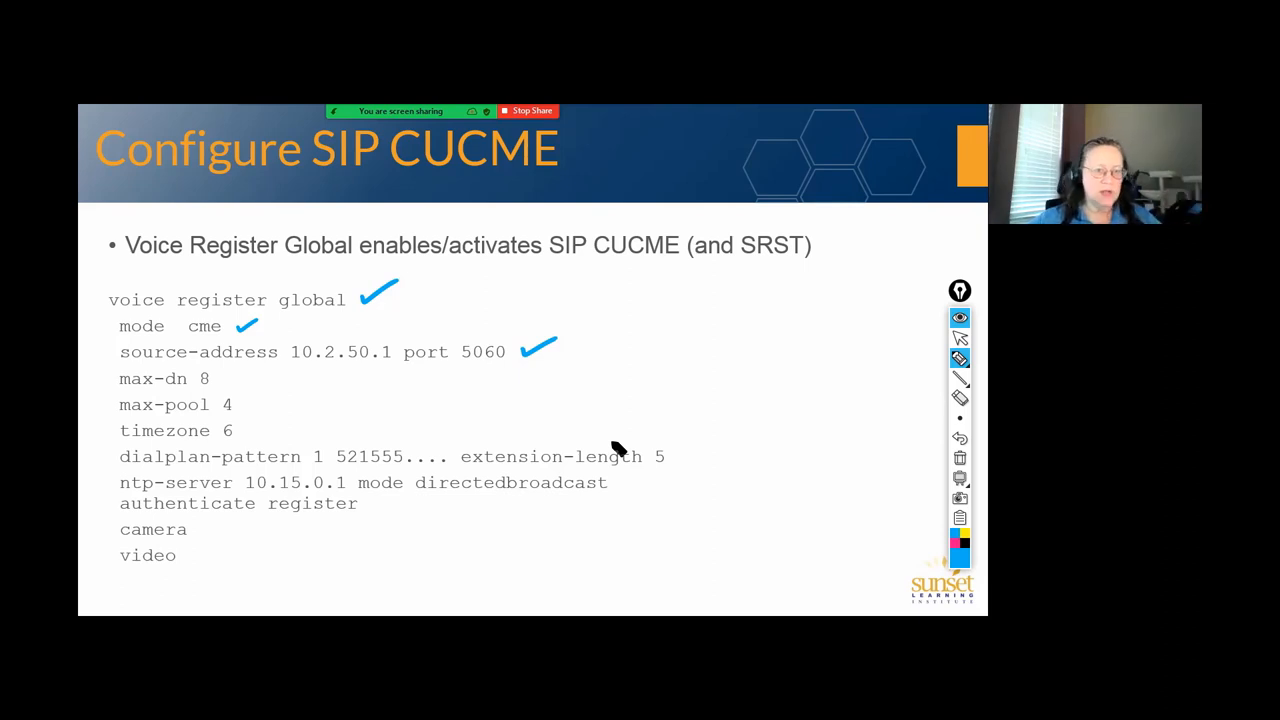
pyautogui.moveTo(428, 376)
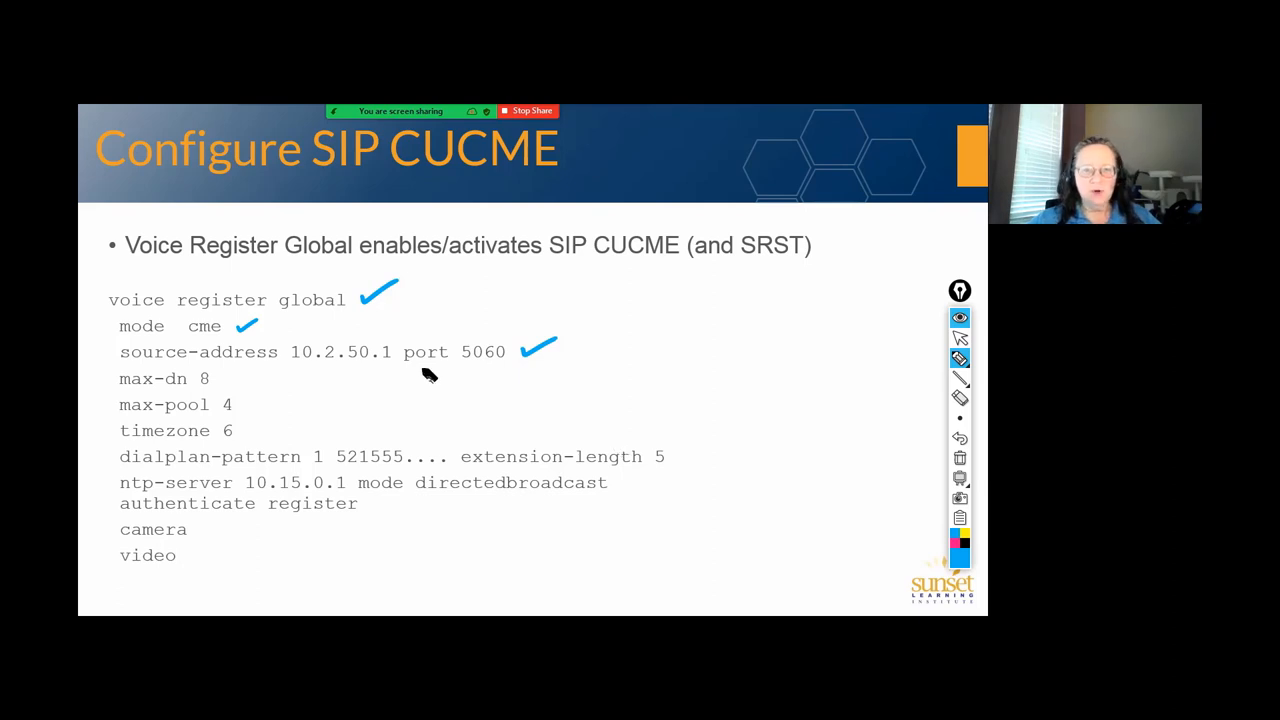
pyautogui.moveTo(410, 376); pyautogui.dragTo(480, 376)
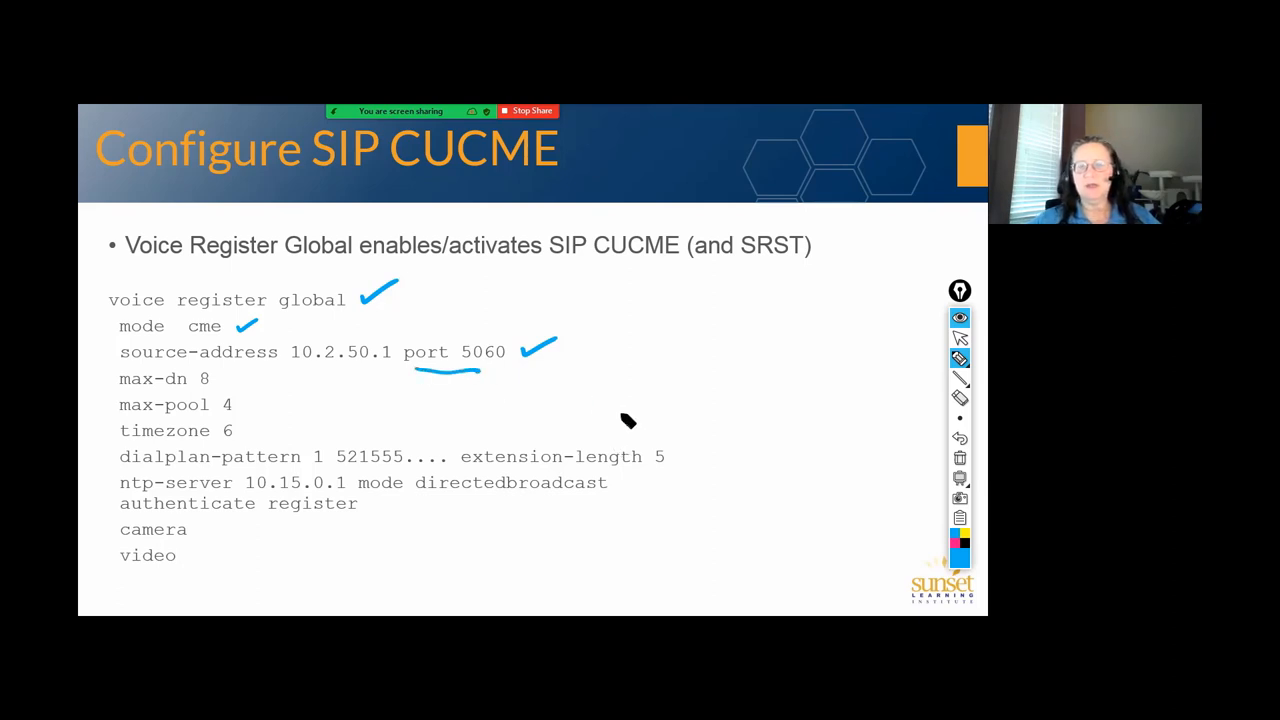
pyautogui.moveTo(624, 424)
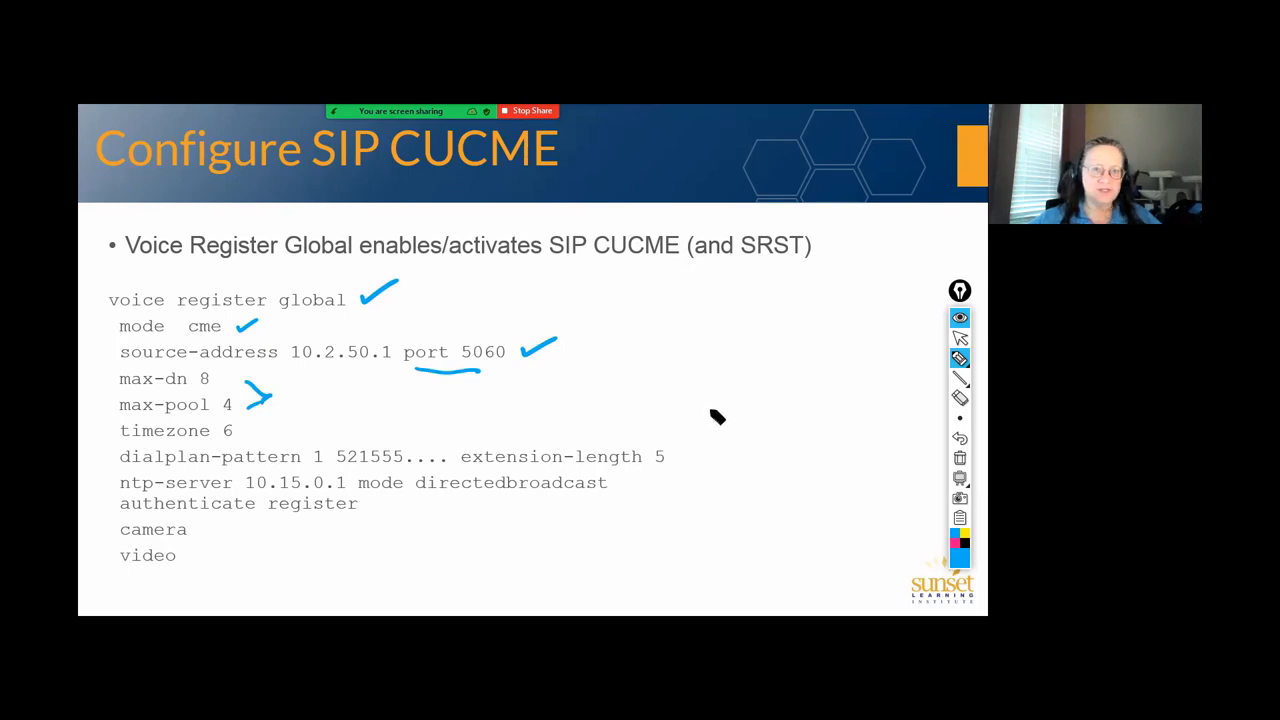
pyautogui.moveTo(712, 424)
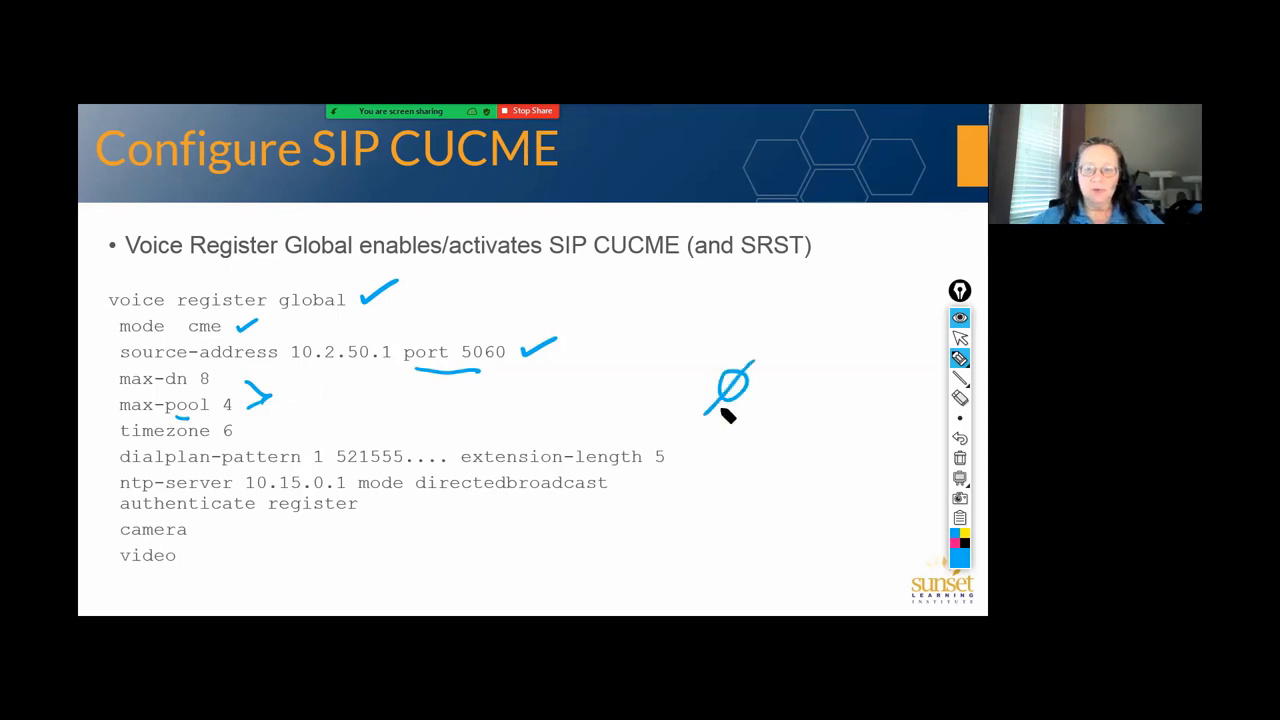
pyautogui.moveTo(776, 462)
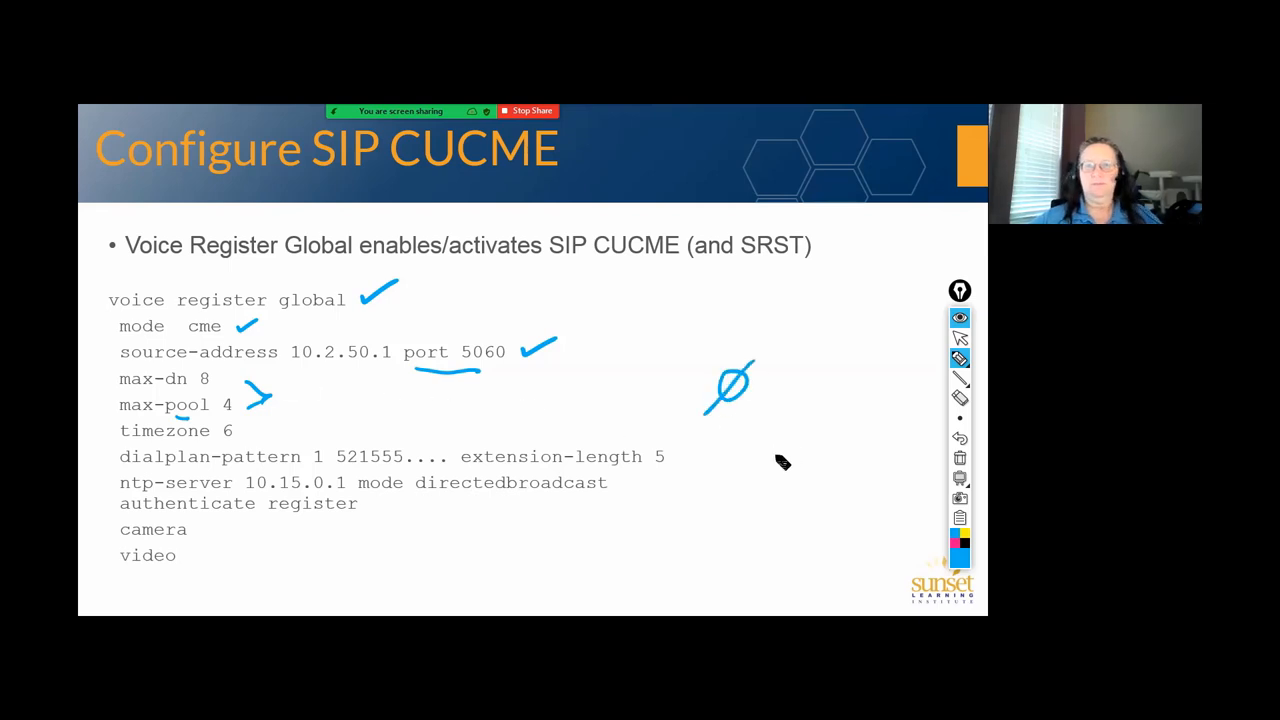
pyautogui.moveTo(770, 476)
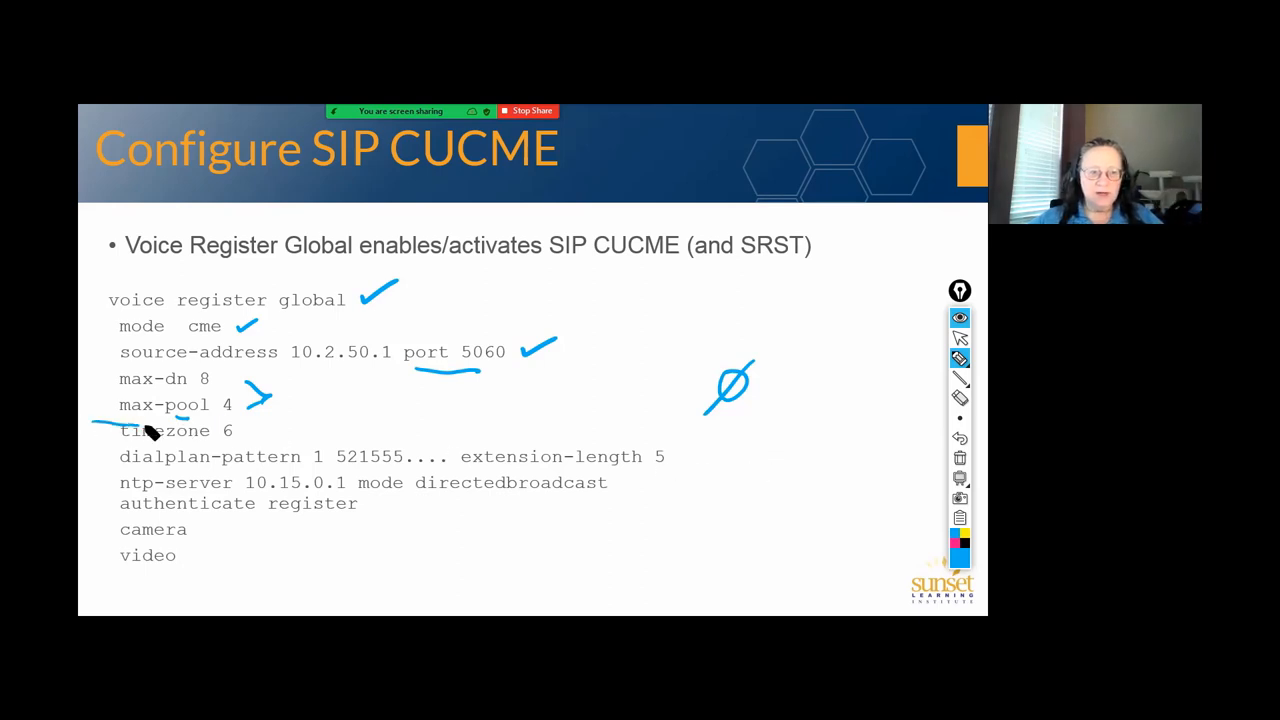
# Tick the timezone 6 line on the cleared Configure SIP CUCME slide
pyautogui.moveTo(90, 420); pyautogui.dragTo(340, 420)
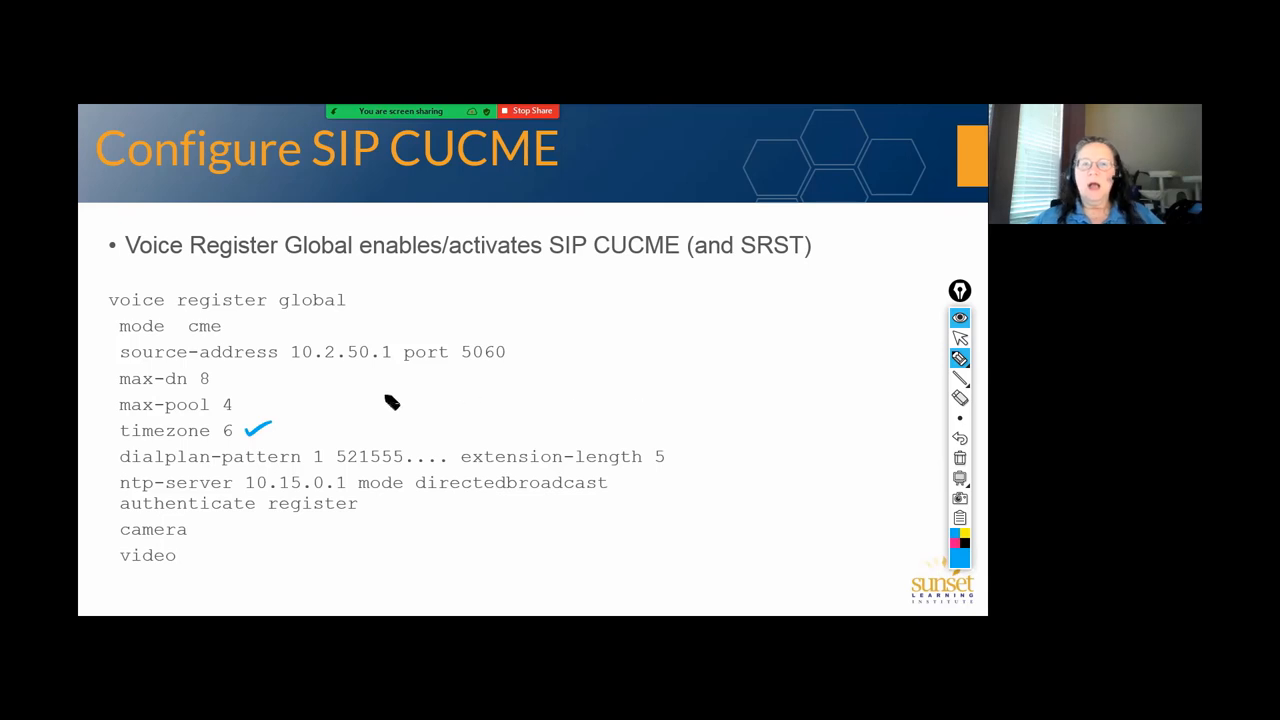
pyautogui.moveTo(404, 390)
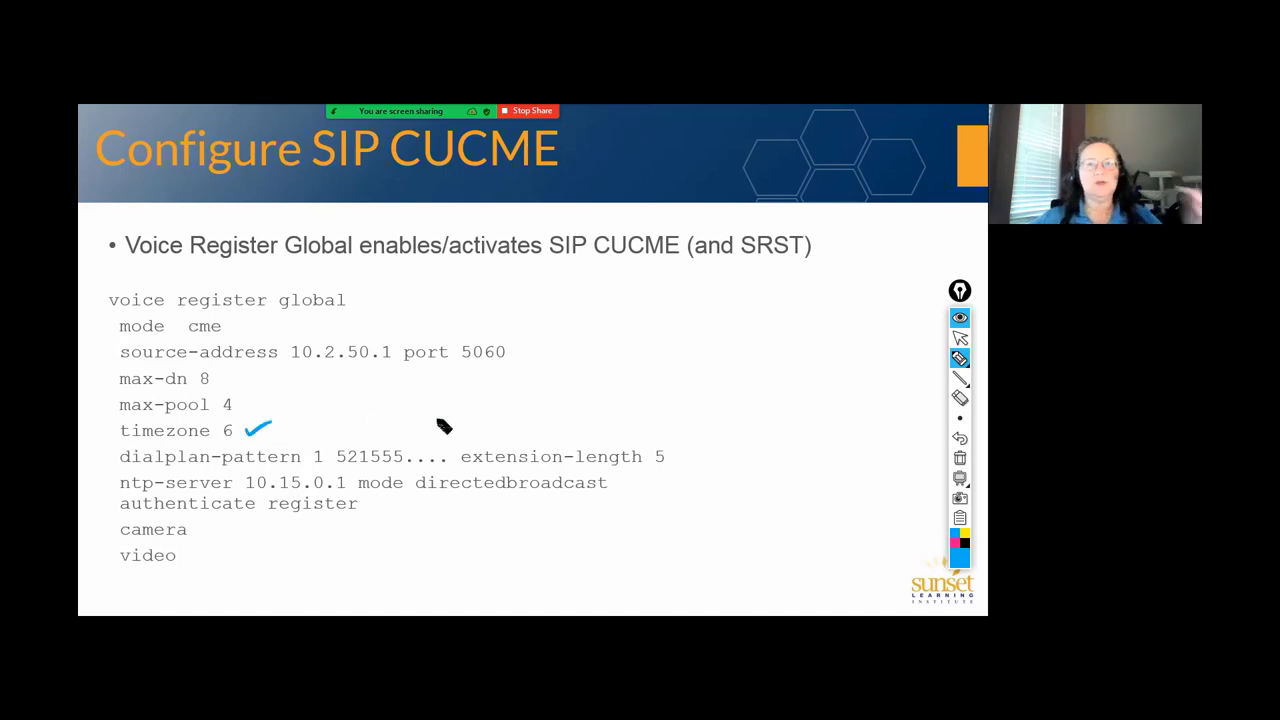
pyautogui.moveTo(460, 412)
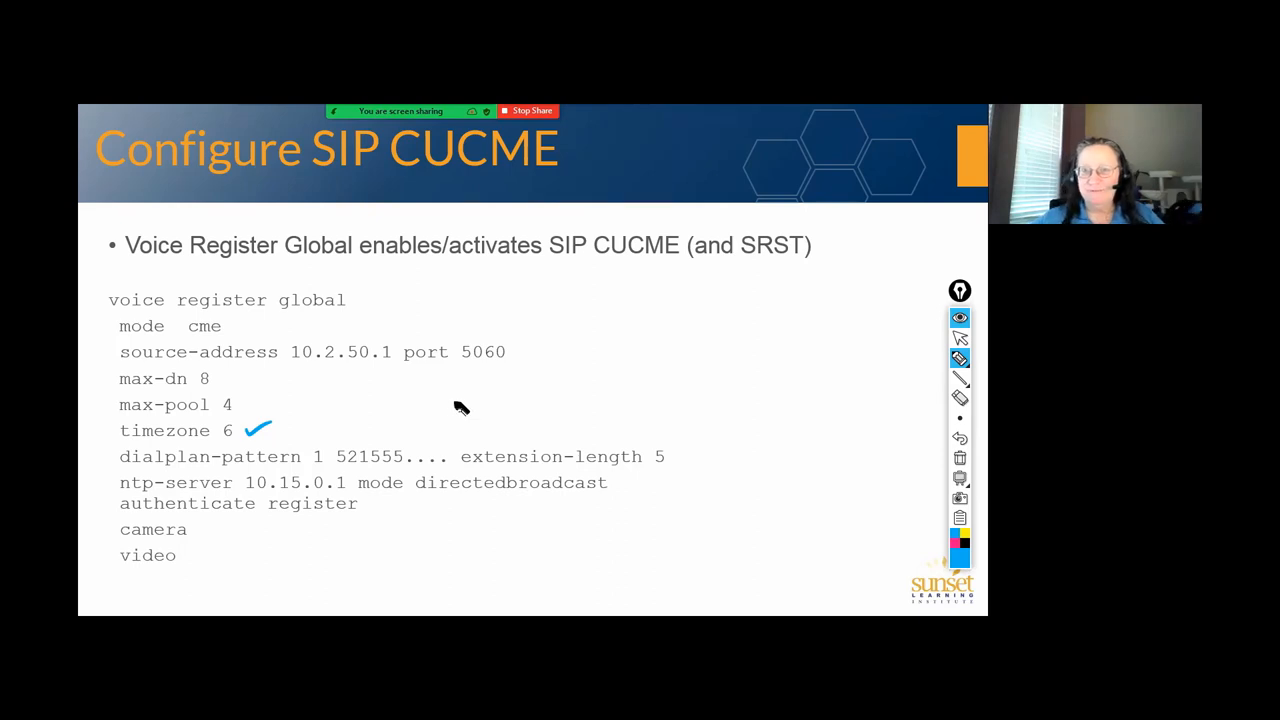
pyautogui.moveTo(150, 480)
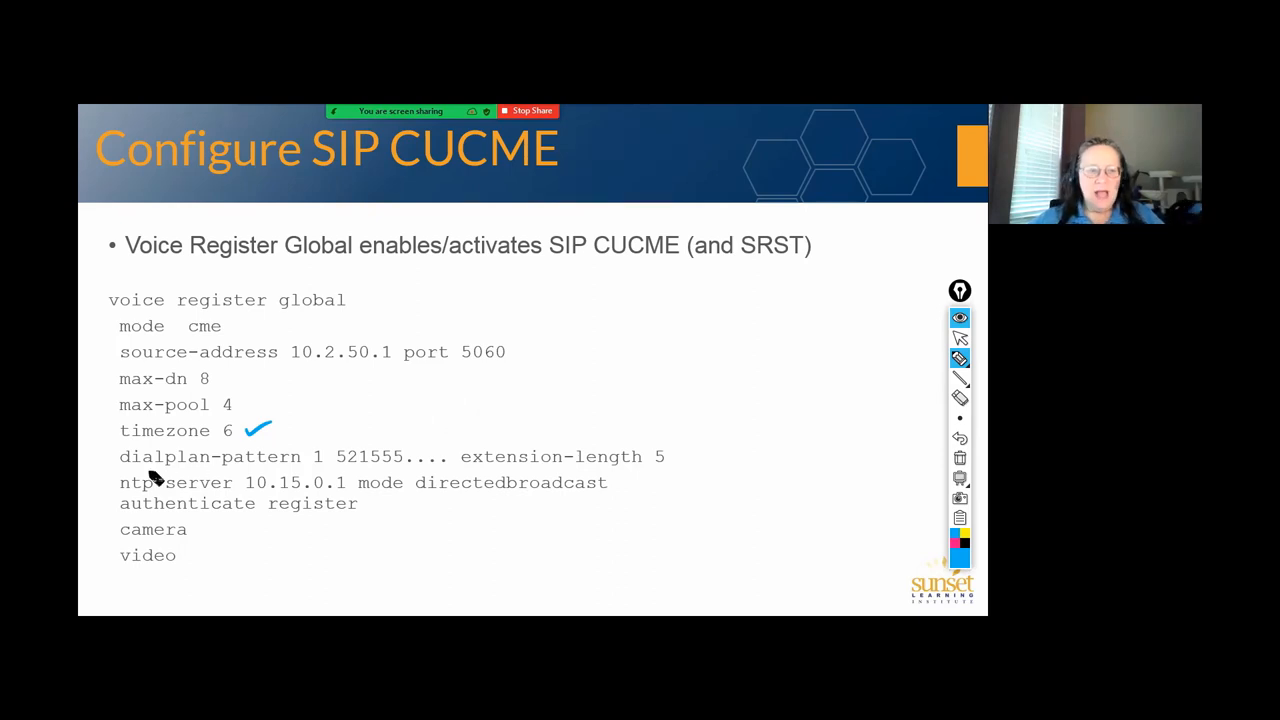
pyautogui.moveTo(664, 486)
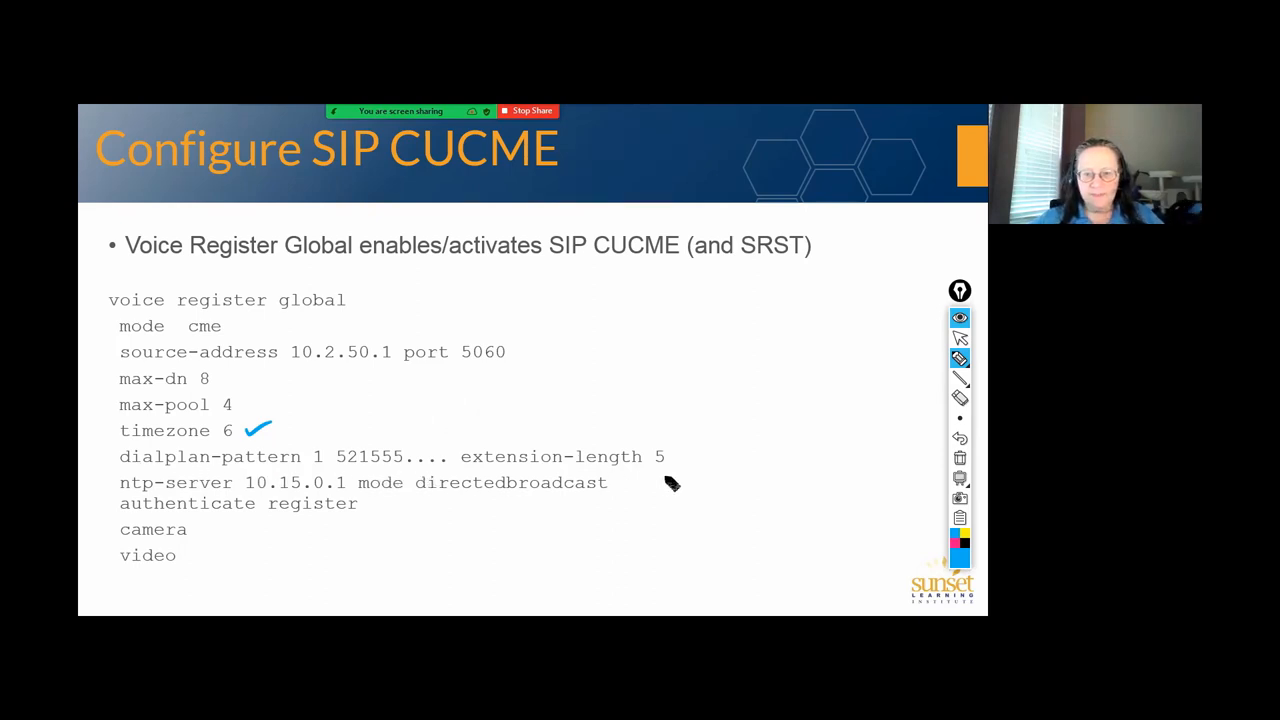
pyautogui.moveTo(268, 486)
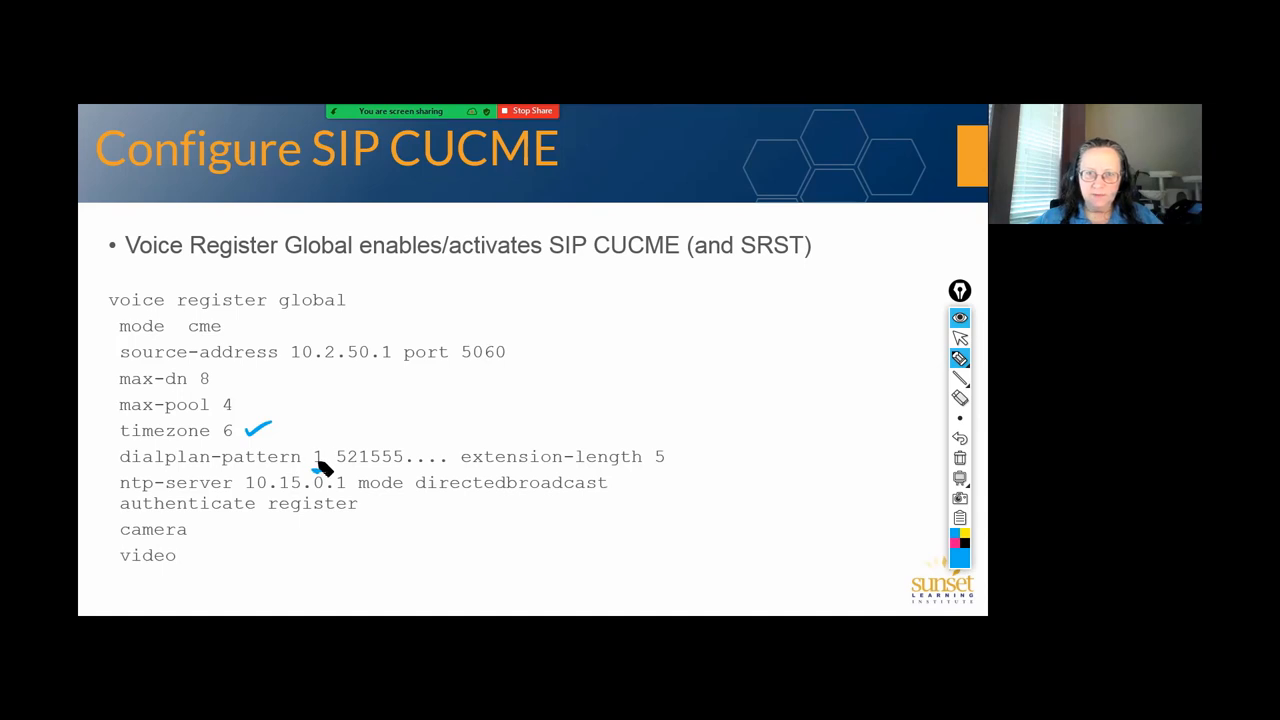
pyautogui.moveTo(320, 470); pyautogui.dragTo(410, 470)
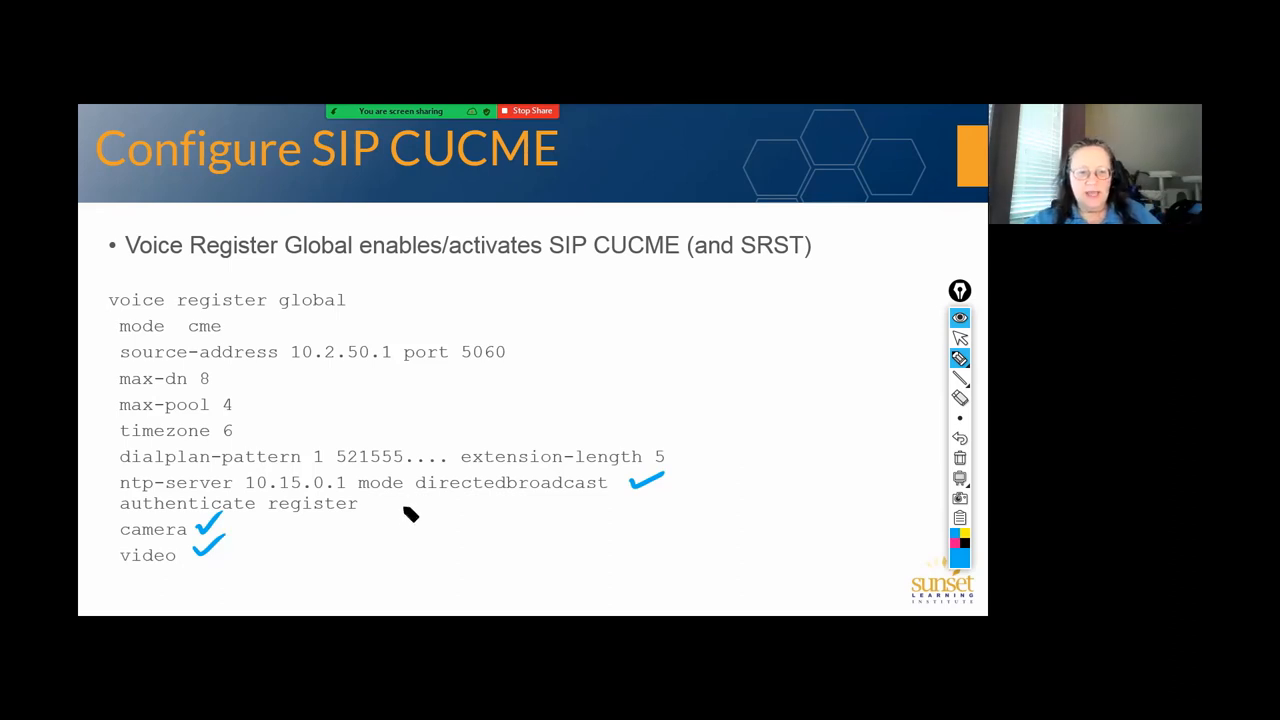
pyautogui.moveTo(380, 516)
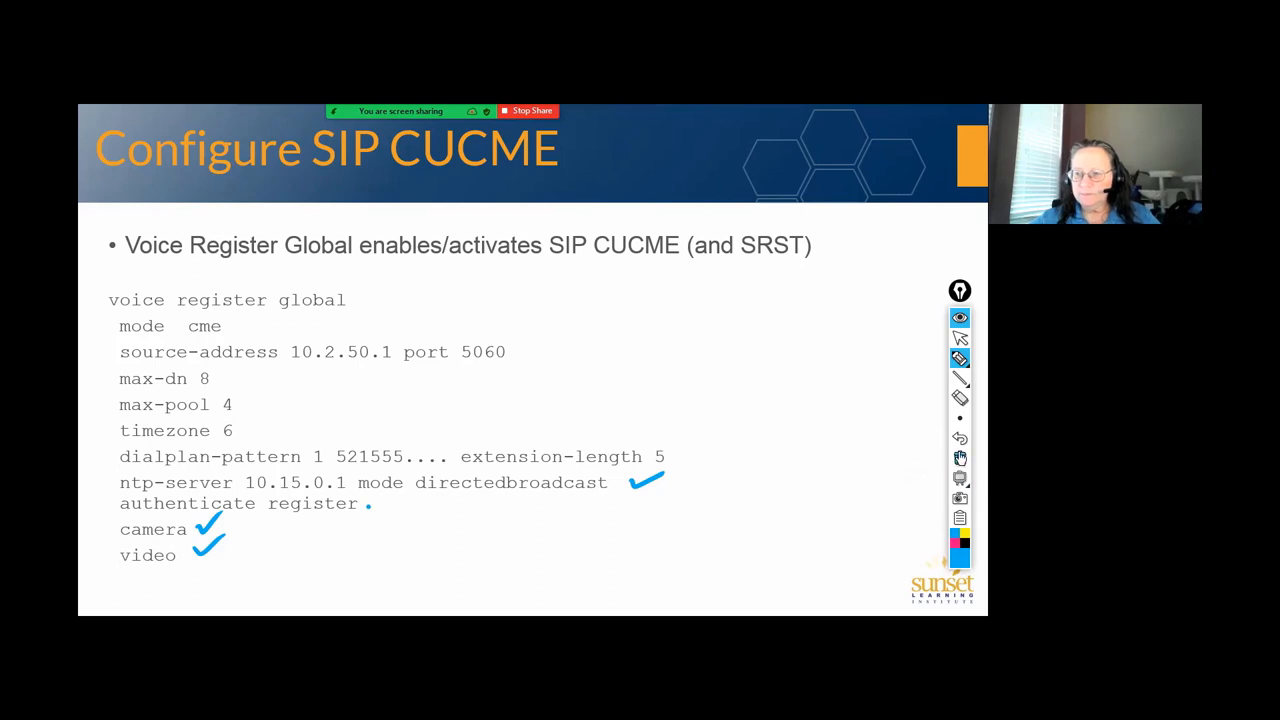
# Leave the slide show, enter voice register global commands on CME2 and list timezone ? options
pyautogui.click(960, 456)
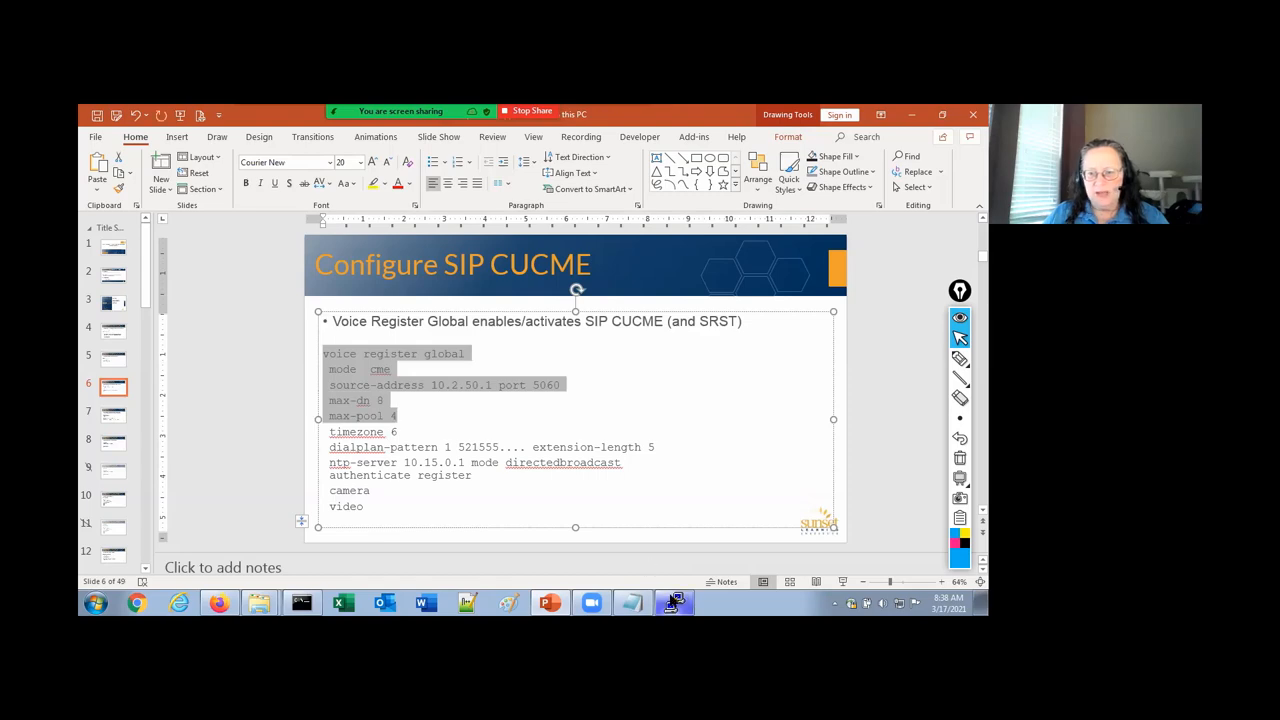
pyautogui.click(674, 600)
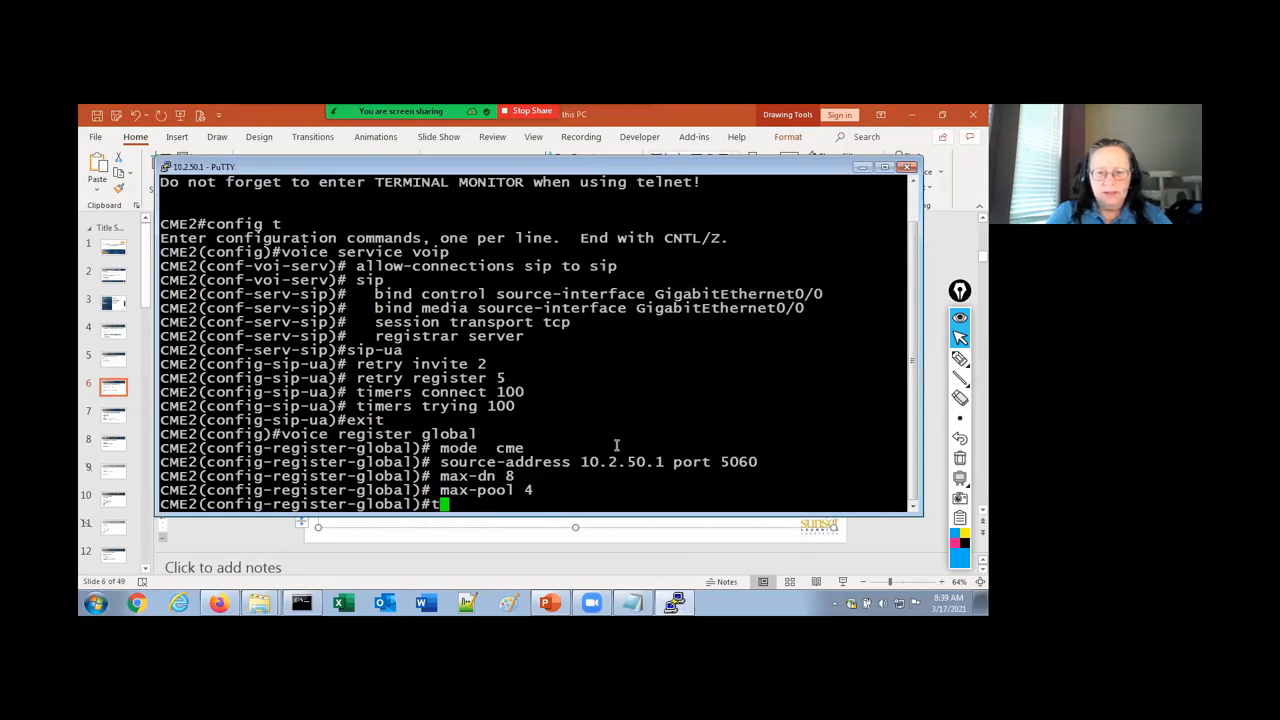
pyautogui.write('imezone ?')
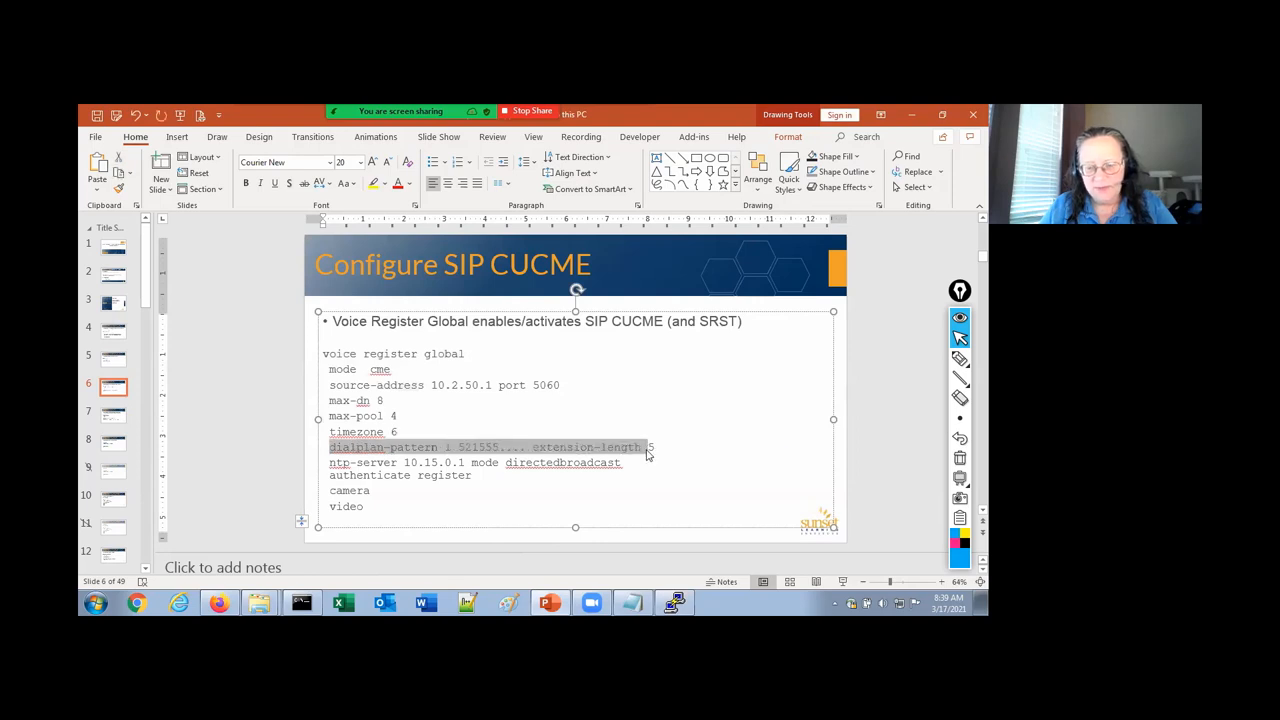
# Enter dialplan-pattern 1 521555.... extension-length 5 on CME2
pyautogui.click(672, 602)
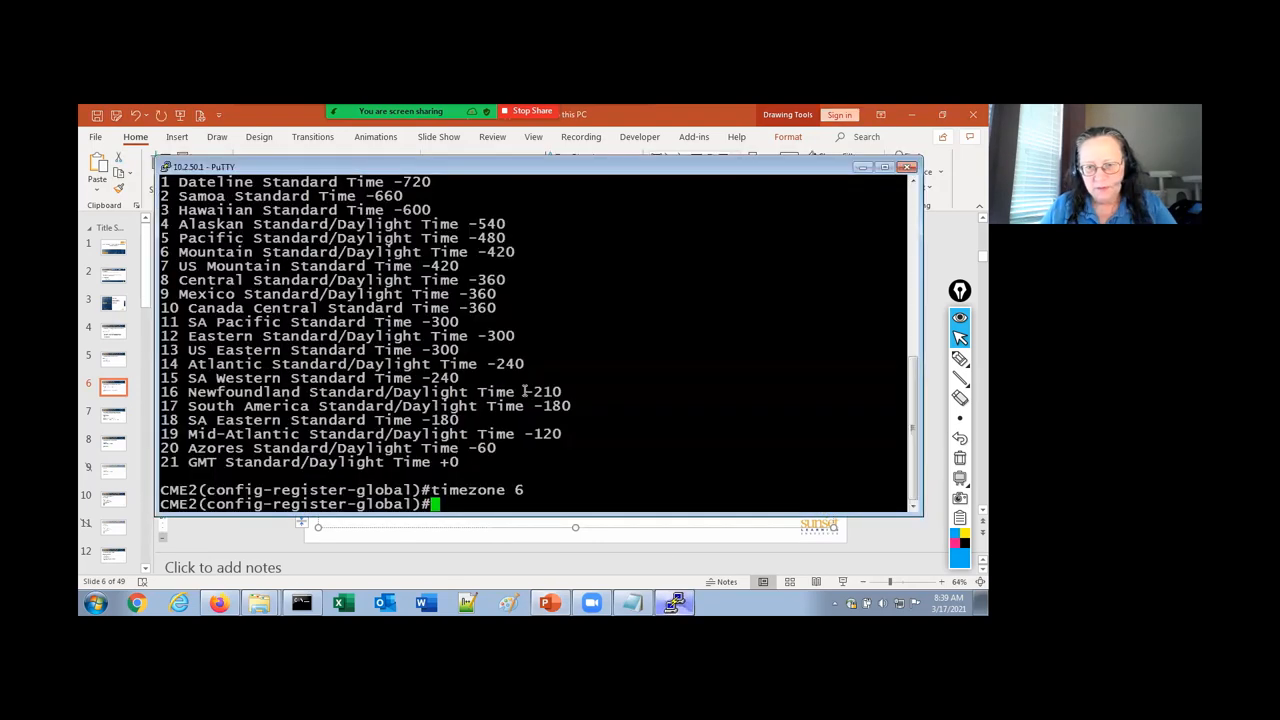
pyautogui.write('dialplan-pattern 1 521555.... extension-length 5')
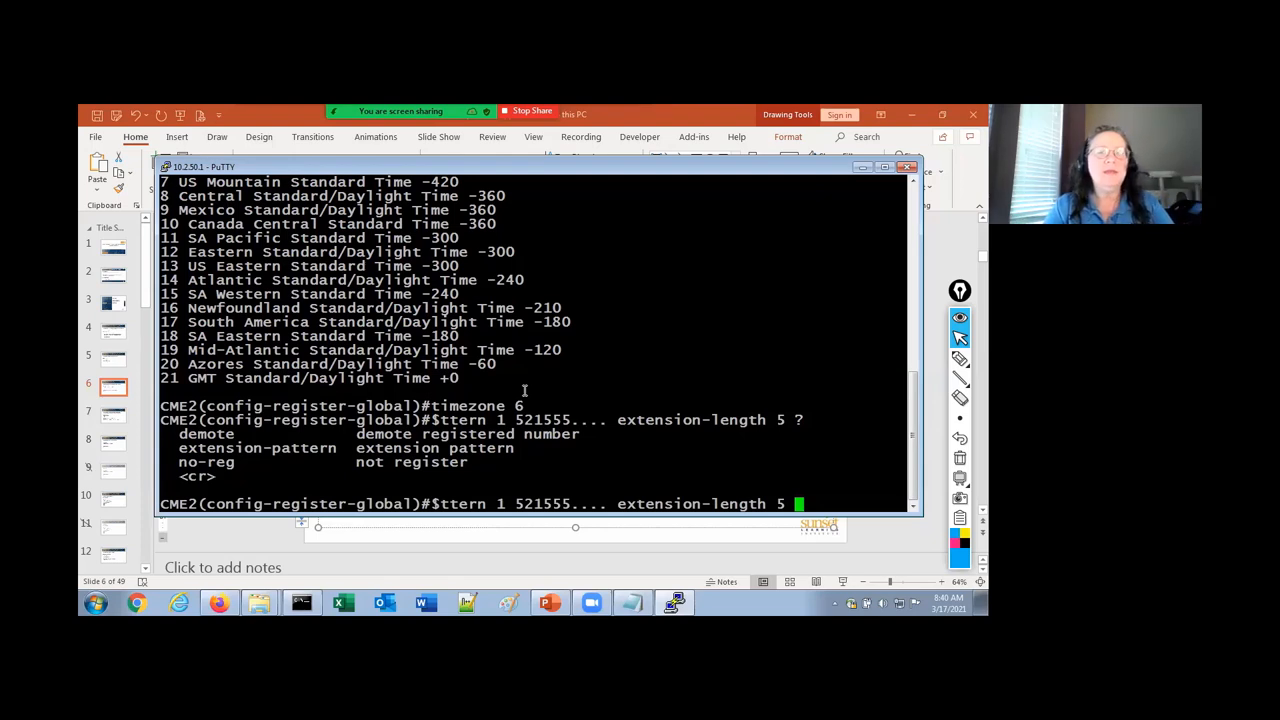
pyautogui.write('7')
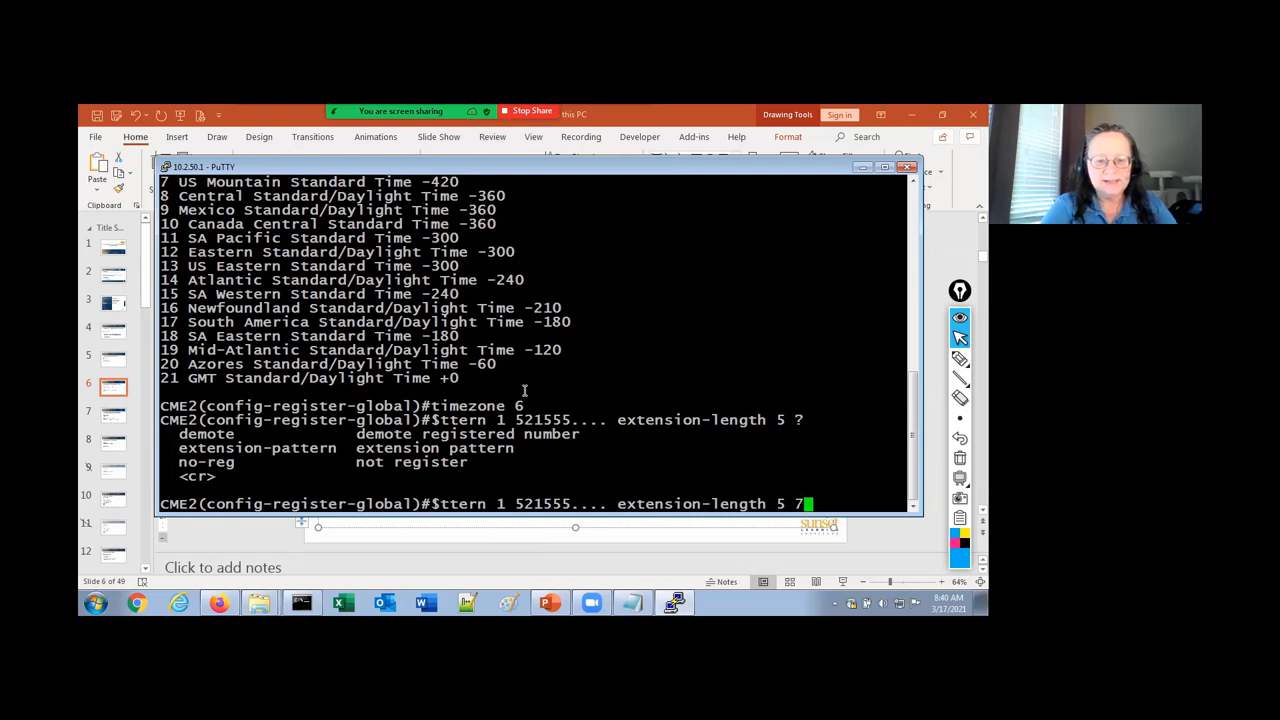
pyautogui.write('...')
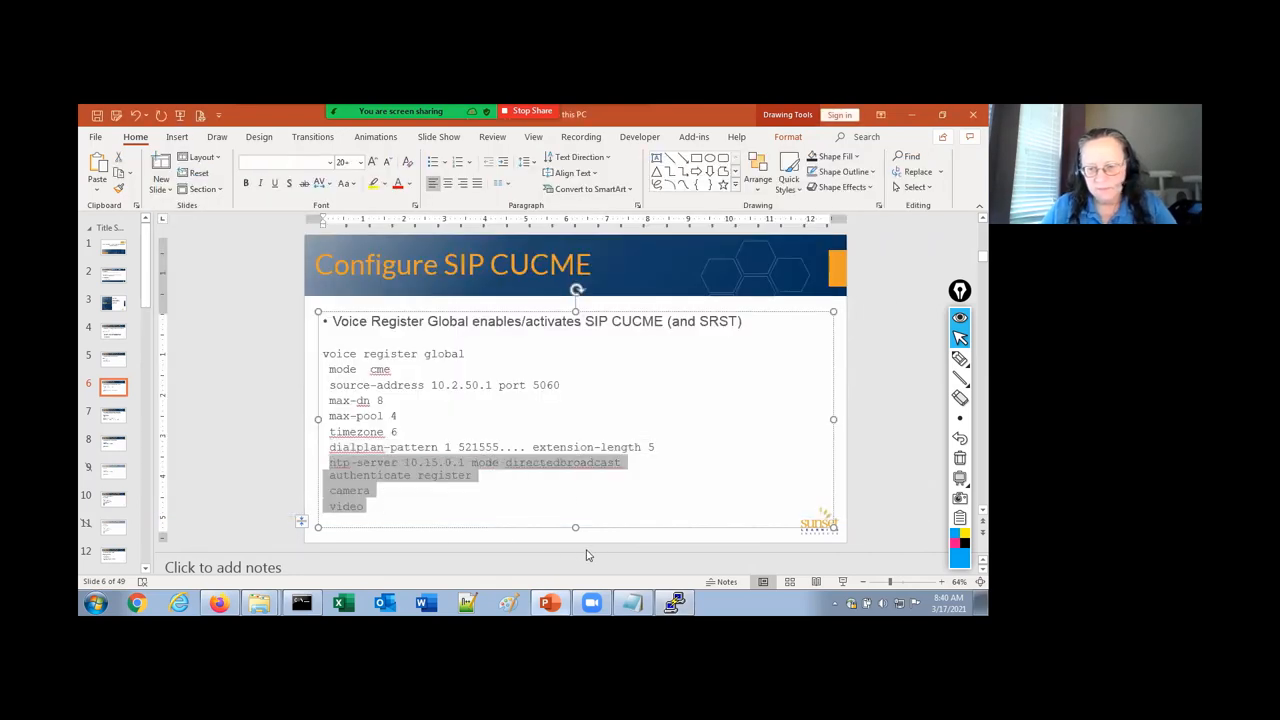
# Paste the ntp-server through video lines from the slide into CME2 and save with wr mem
pyautogui.click(302, 604)
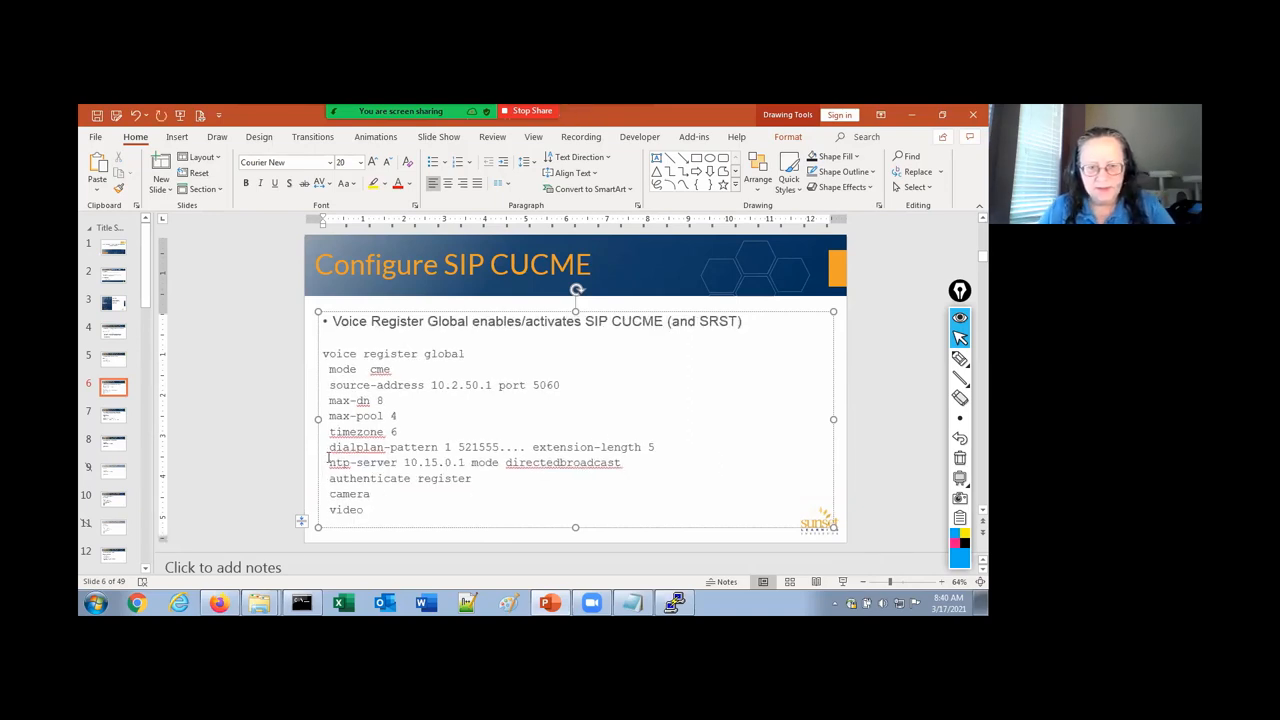
pyautogui.moveTo(328, 462); pyautogui.dragTo(364, 510)
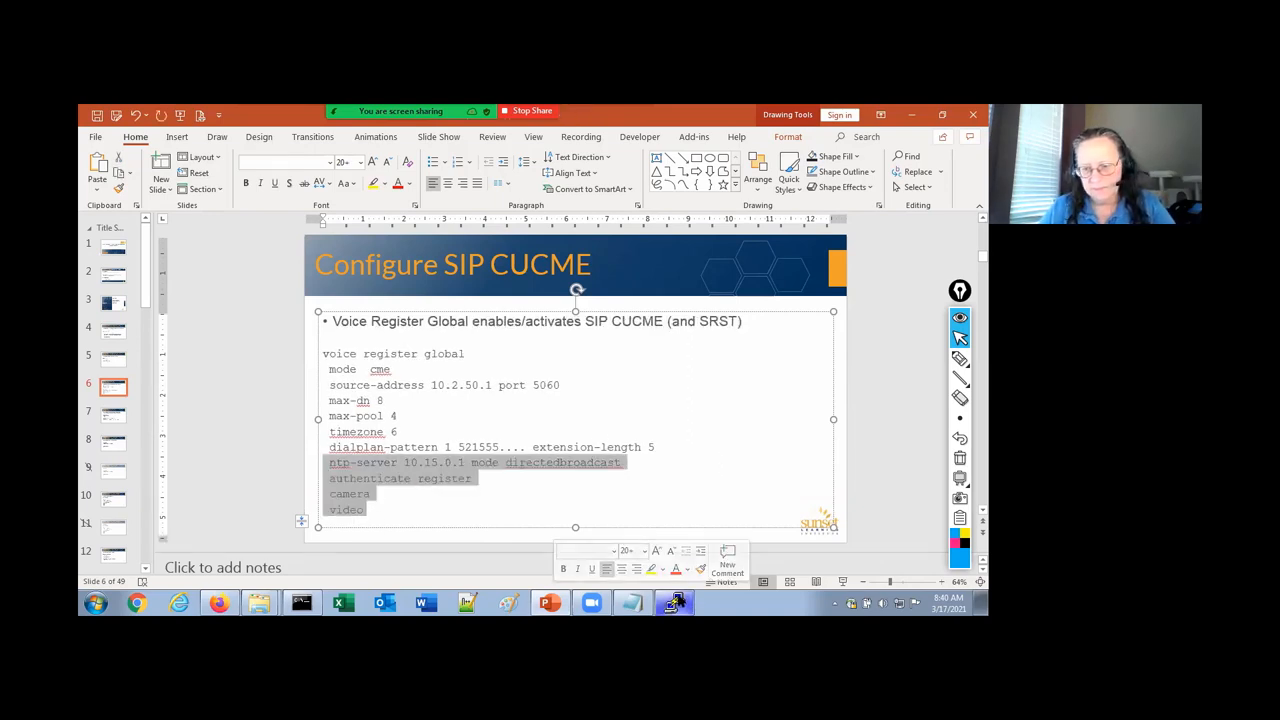
pyautogui.click(674, 602)
pyautogui.write('end')
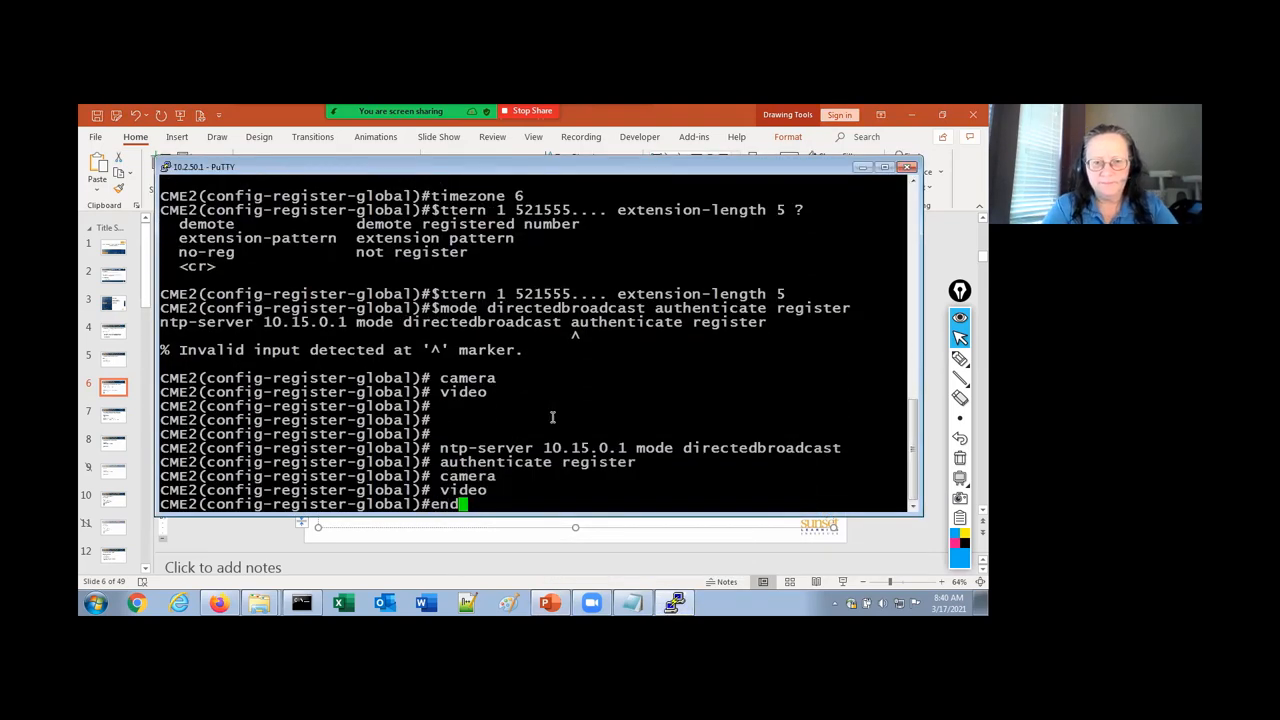
pyautogui.write('wr mem')
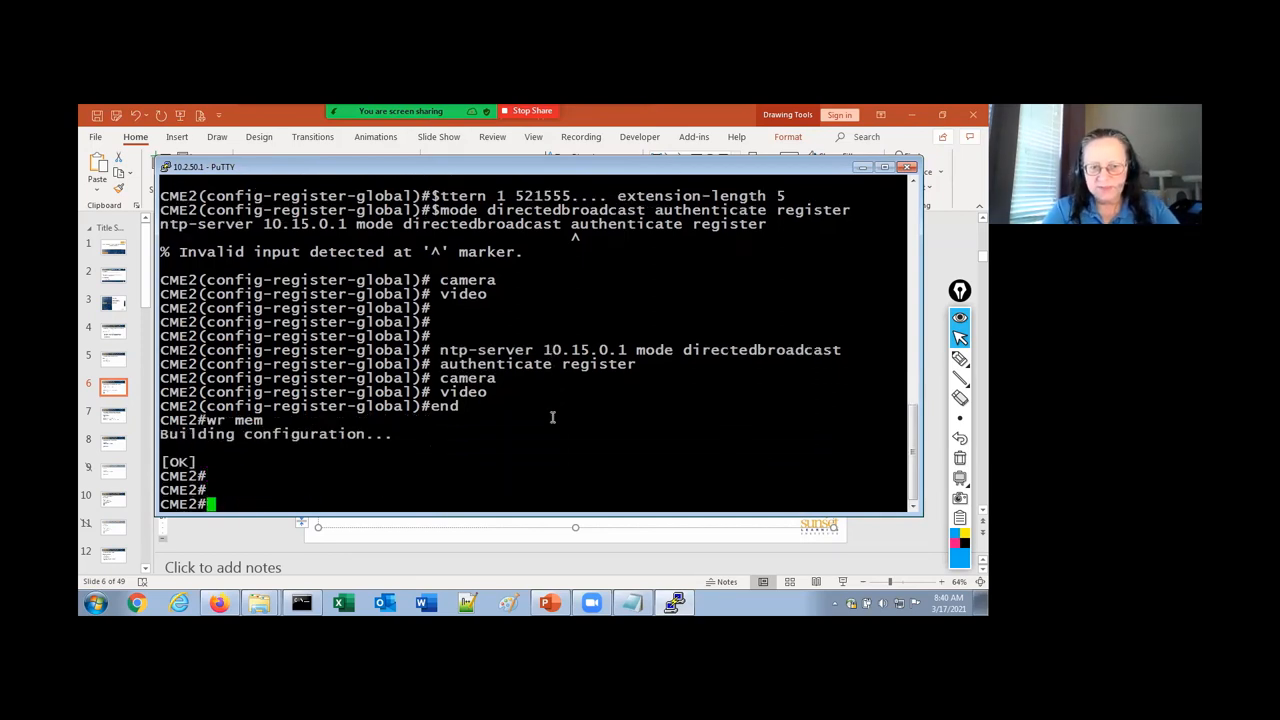
# Run show voice register global to confirm the SIP CUCME settings
pyautogui.write('show')
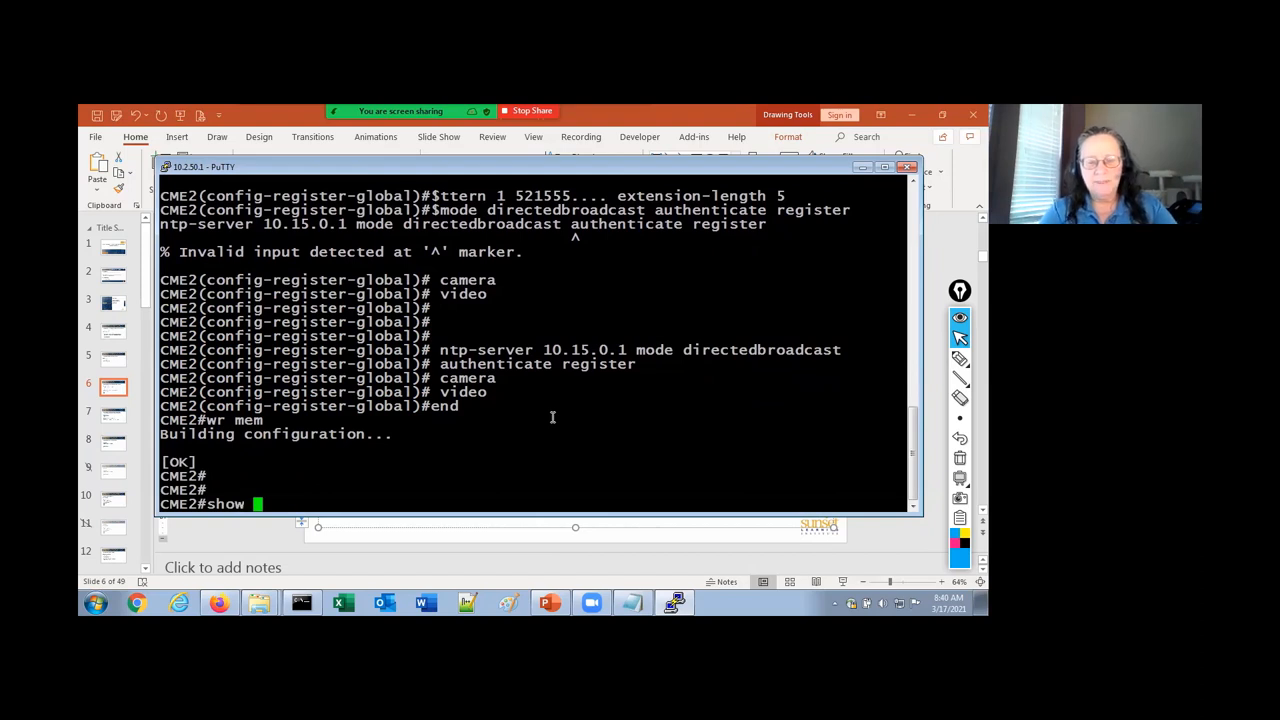
pyautogui.write('voice r')
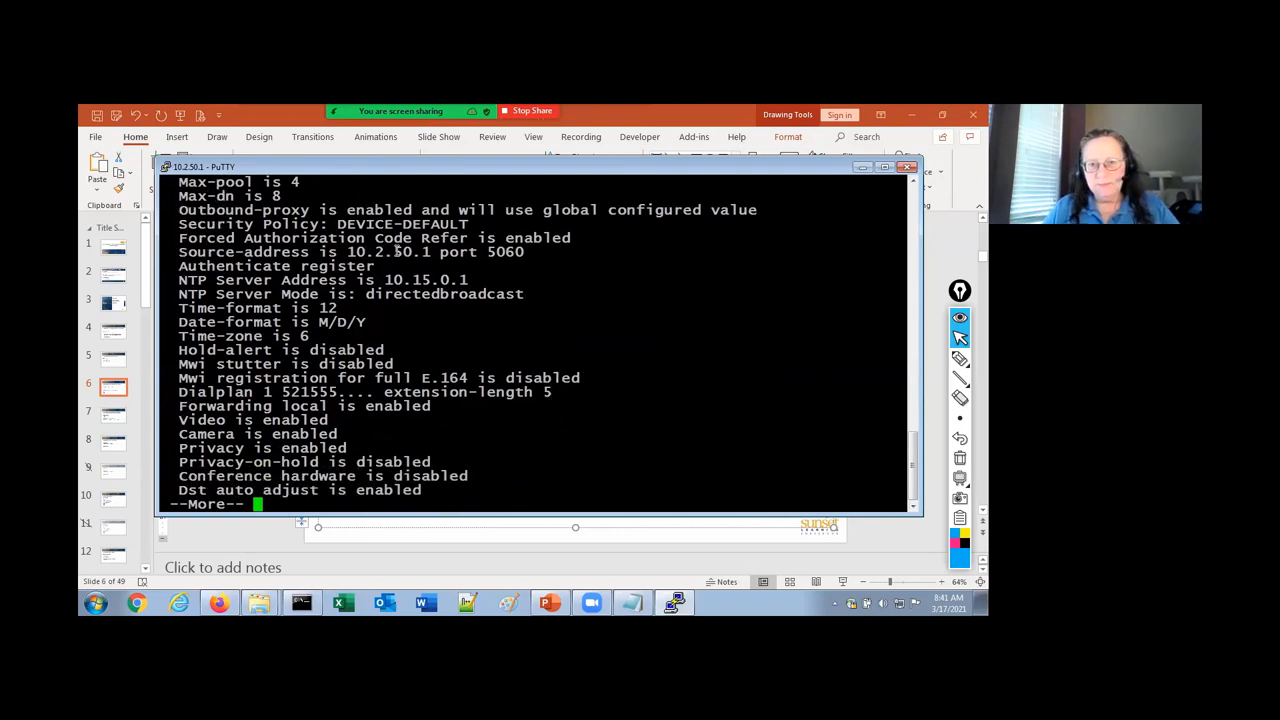
pyautogui.moveTo(426, 280)
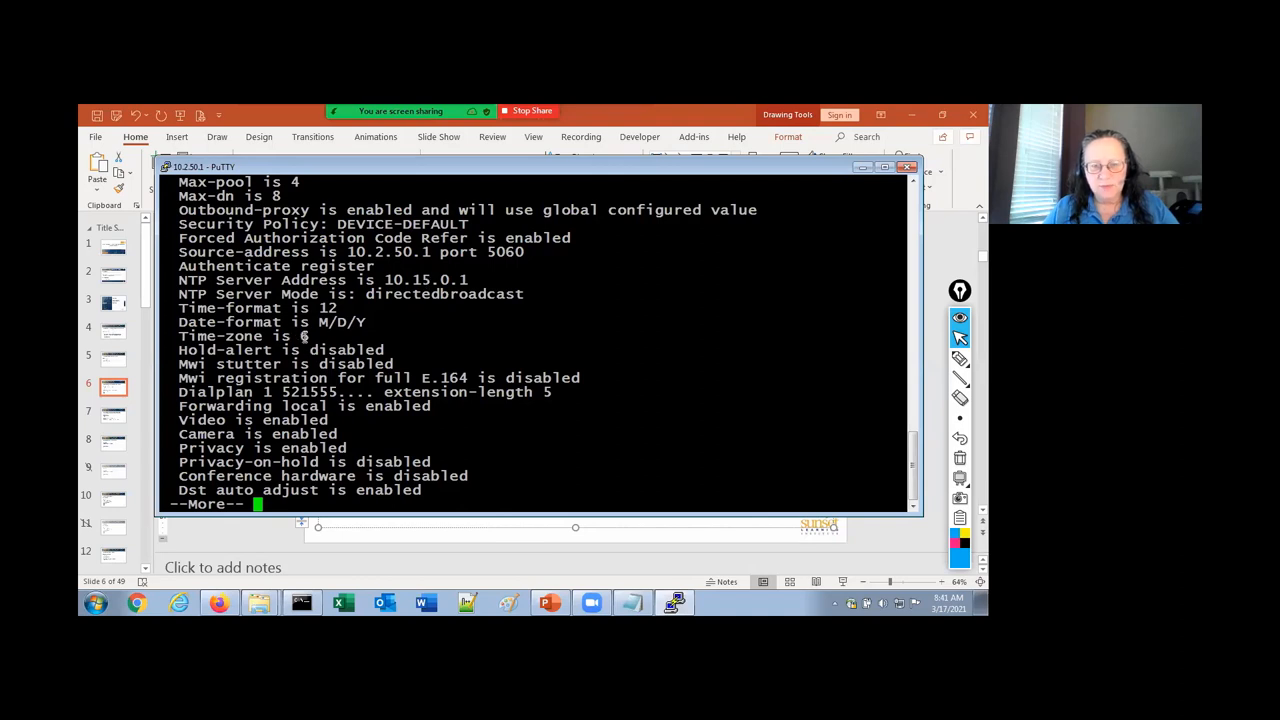
pyautogui.moveTo(180, 308); pyautogui.dragTo(368, 322)
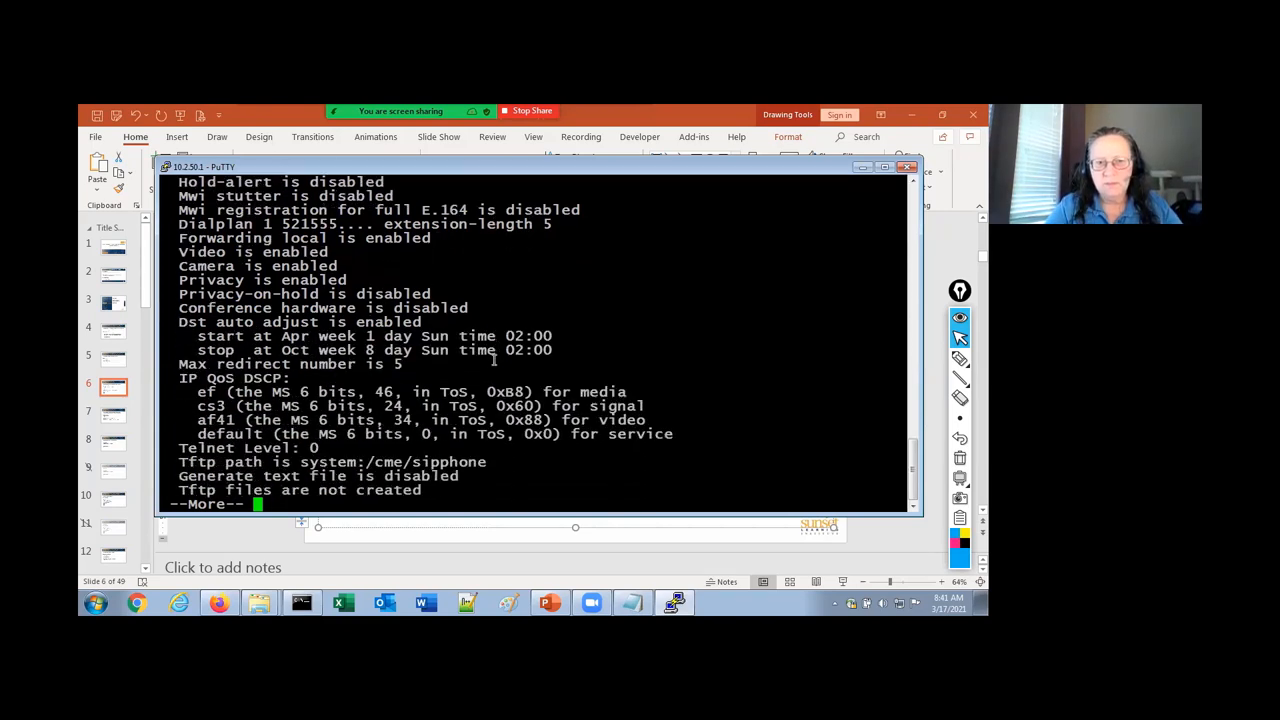
# Page through the voice register global output to the locale and TFTP details
pyautogui.press('space')
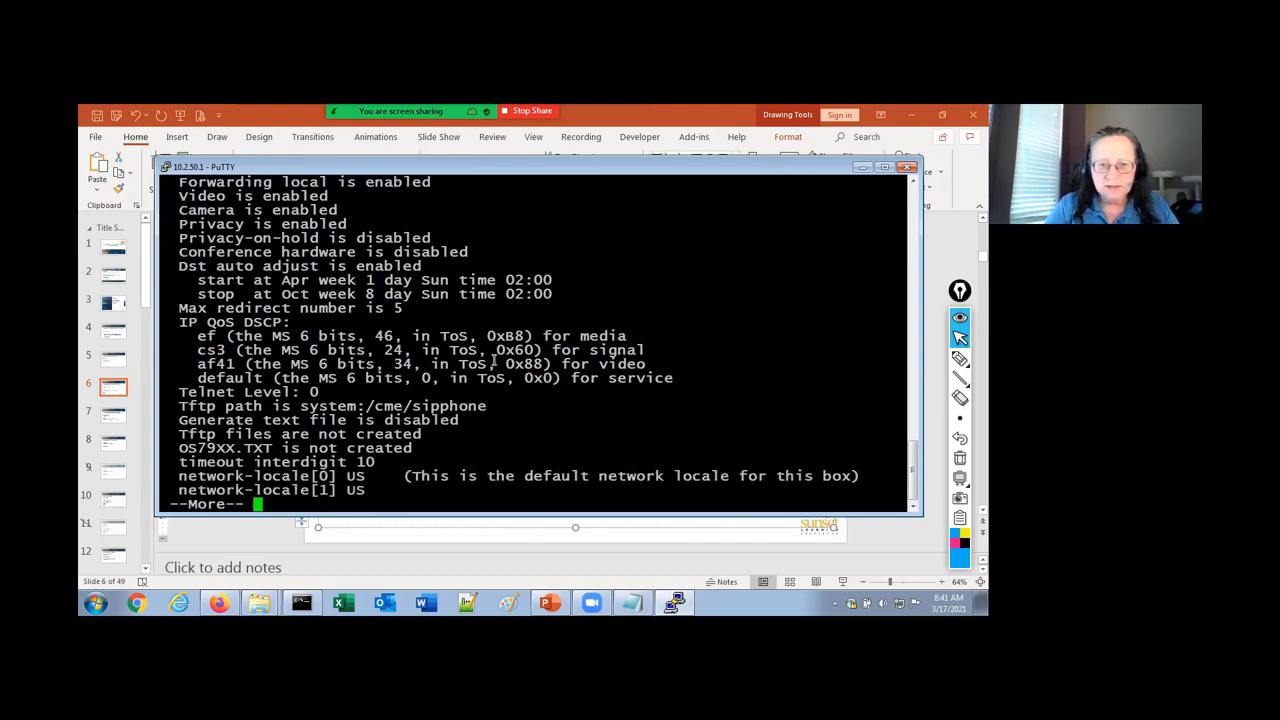
pyautogui.press('space')
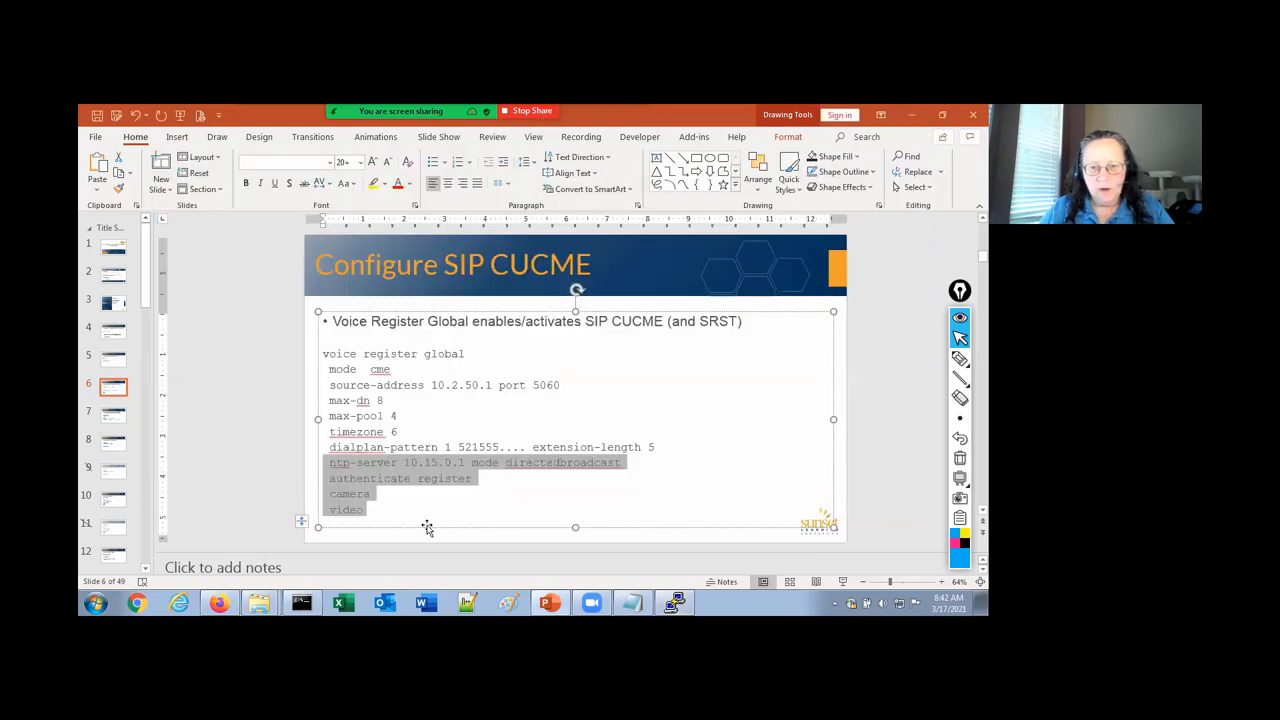
# Present the Configure SCCP CUCME slide, then end the slide show
pyautogui.press('F5')
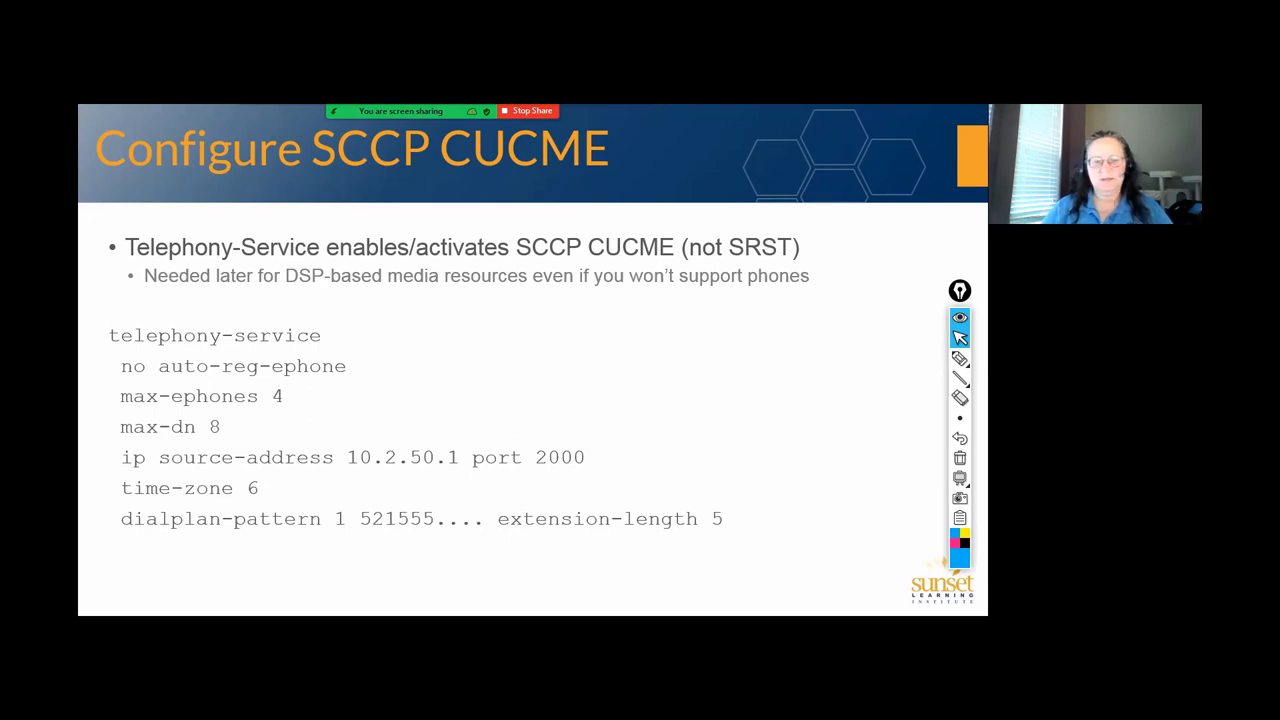
pyautogui.press('Escape')
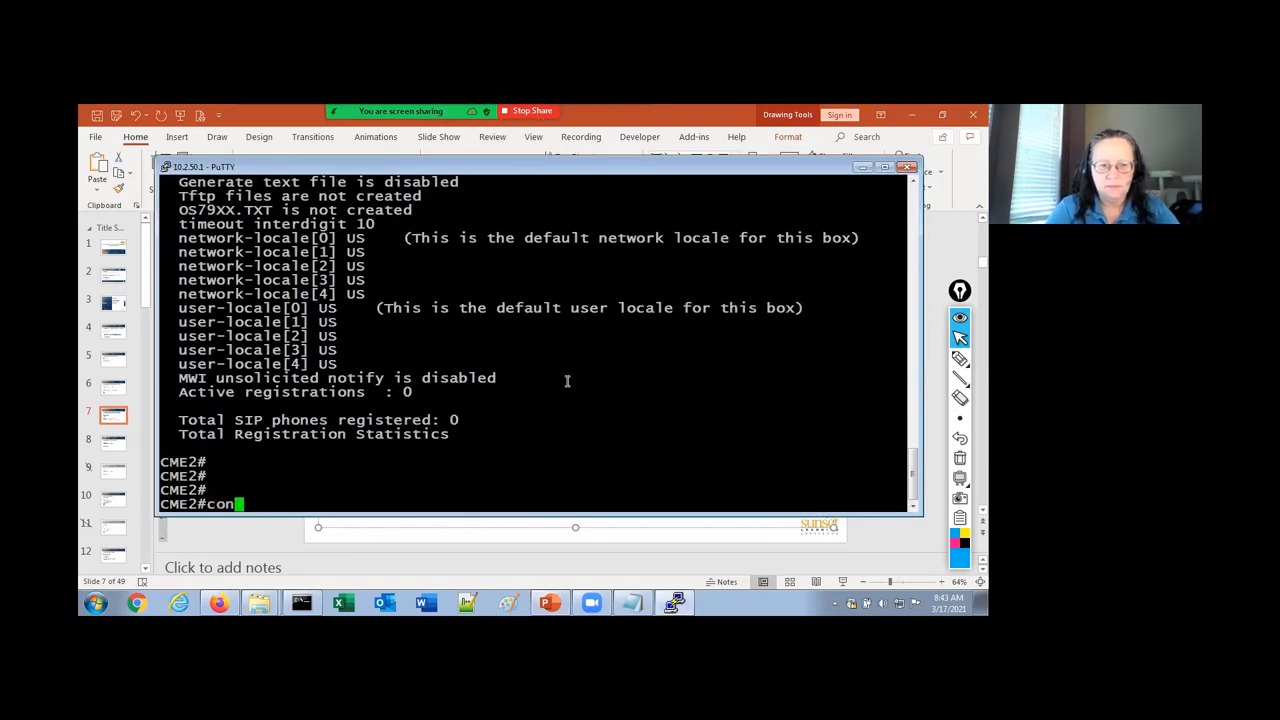
# Enter config t, apply the telephony-service commands and run show telephony-service
pyautogui.write('config t')
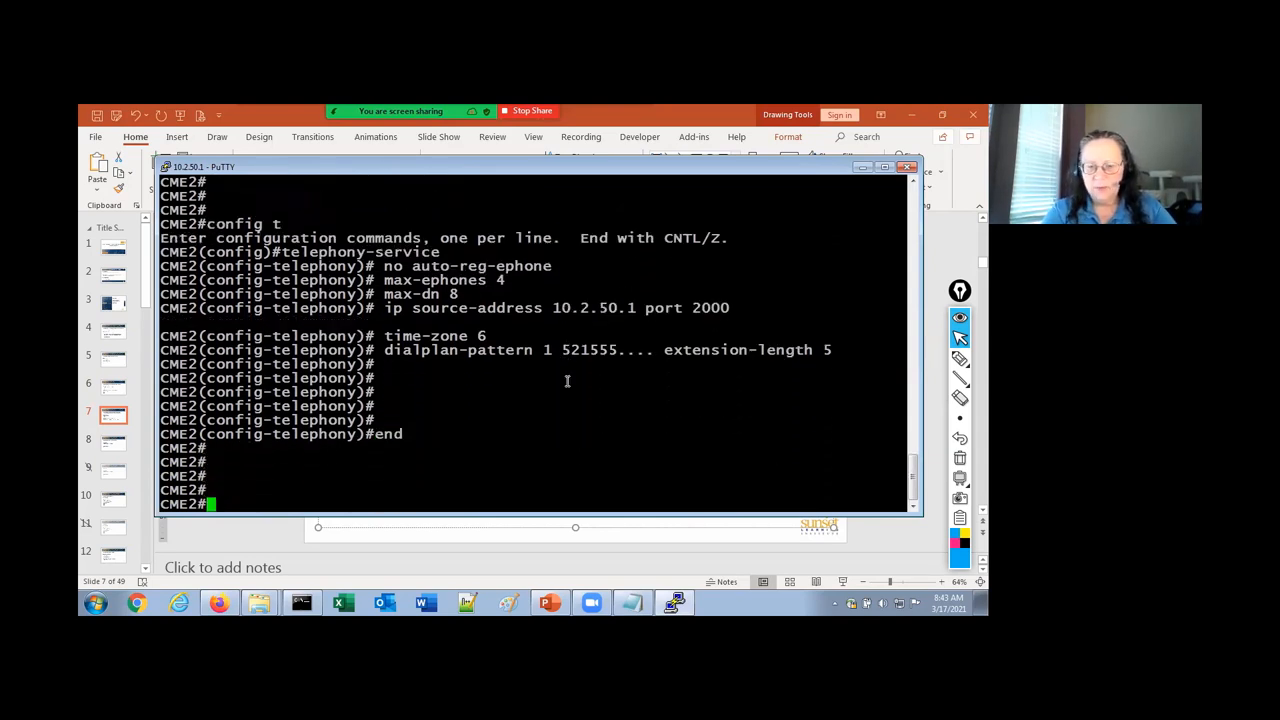
pyautogui.write('show telephony-service')
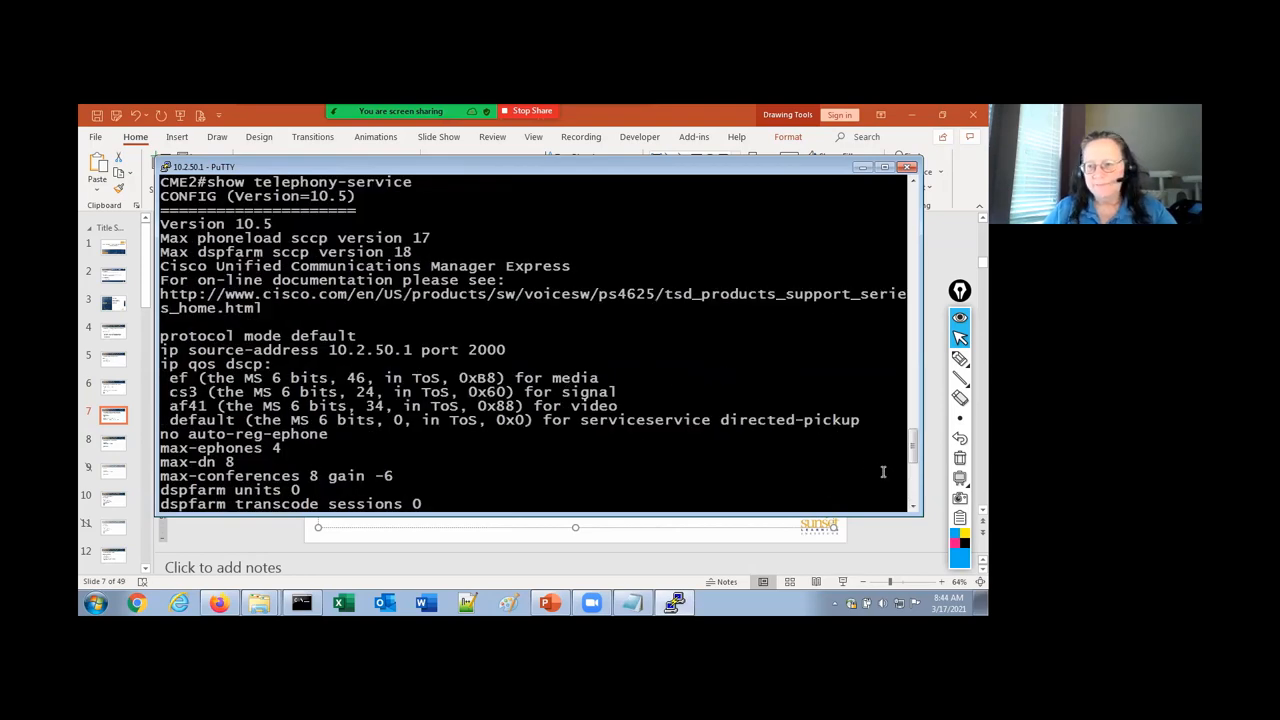
# Page through the telephony-service output past timezone and web admin settings to the CME2 prompt
pyautogui.scroll(-3)
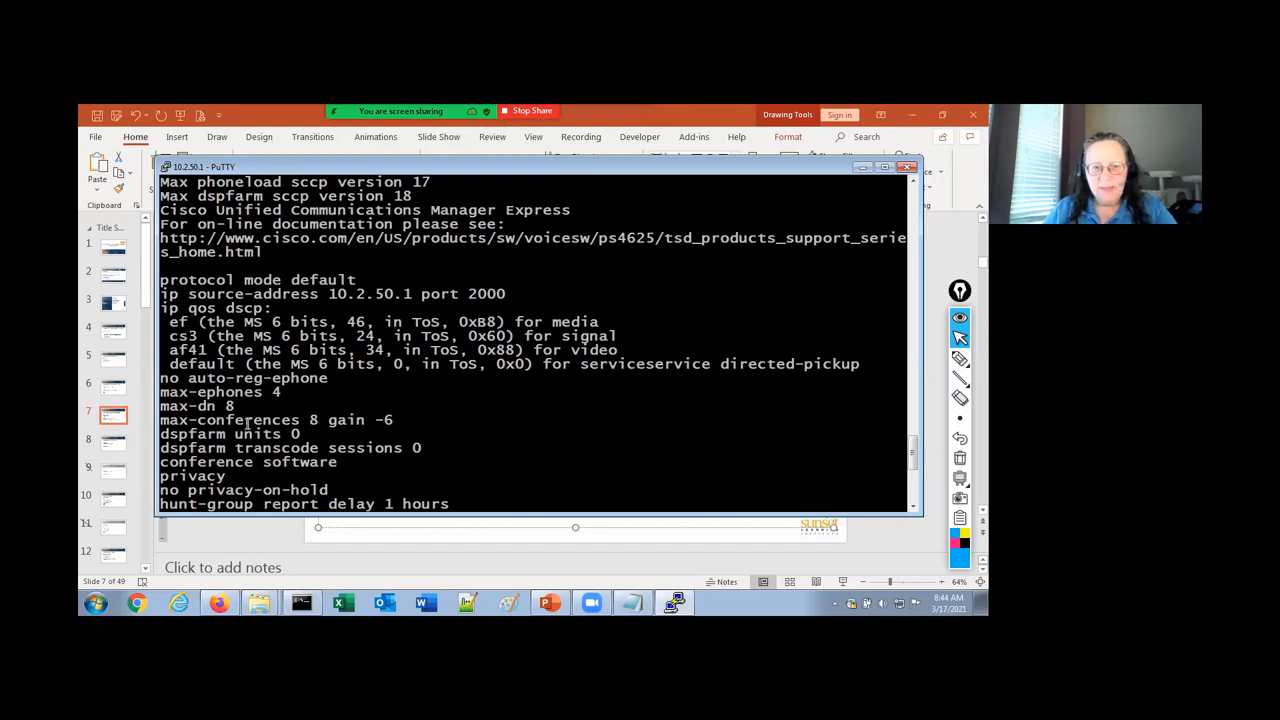
pyautogui.scroll(-3)
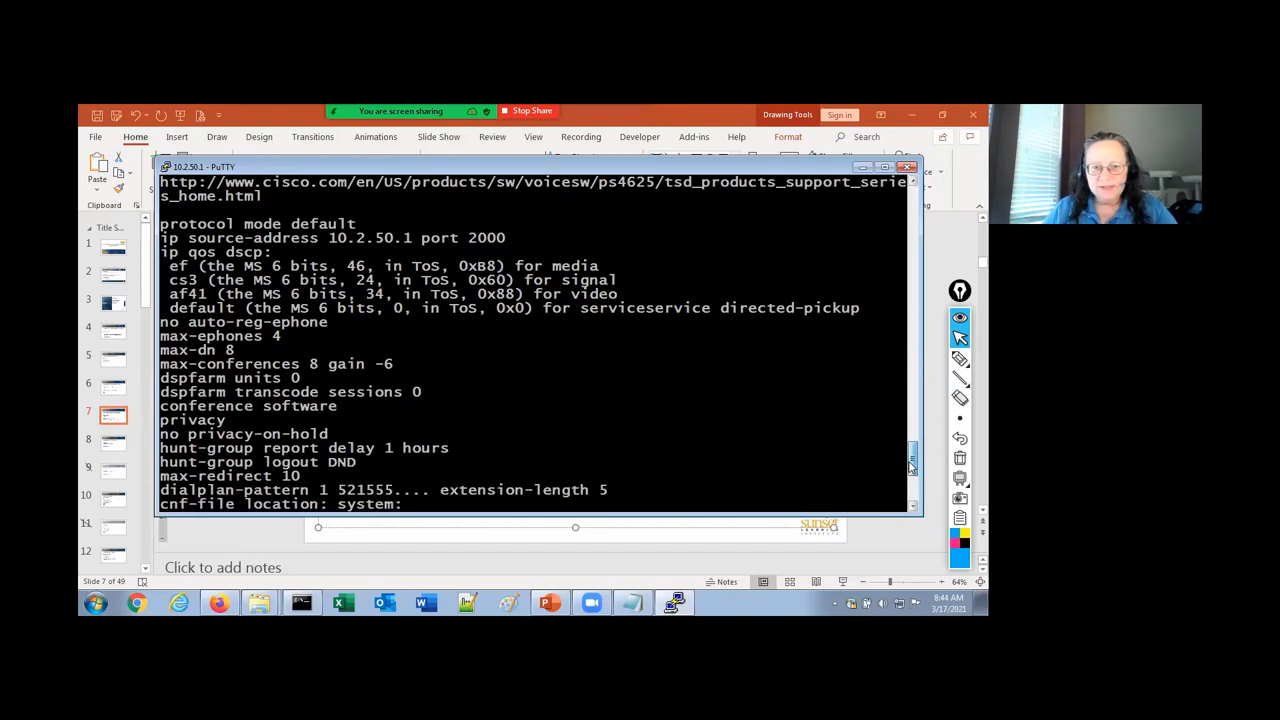
pyautogui.scroll(-3)
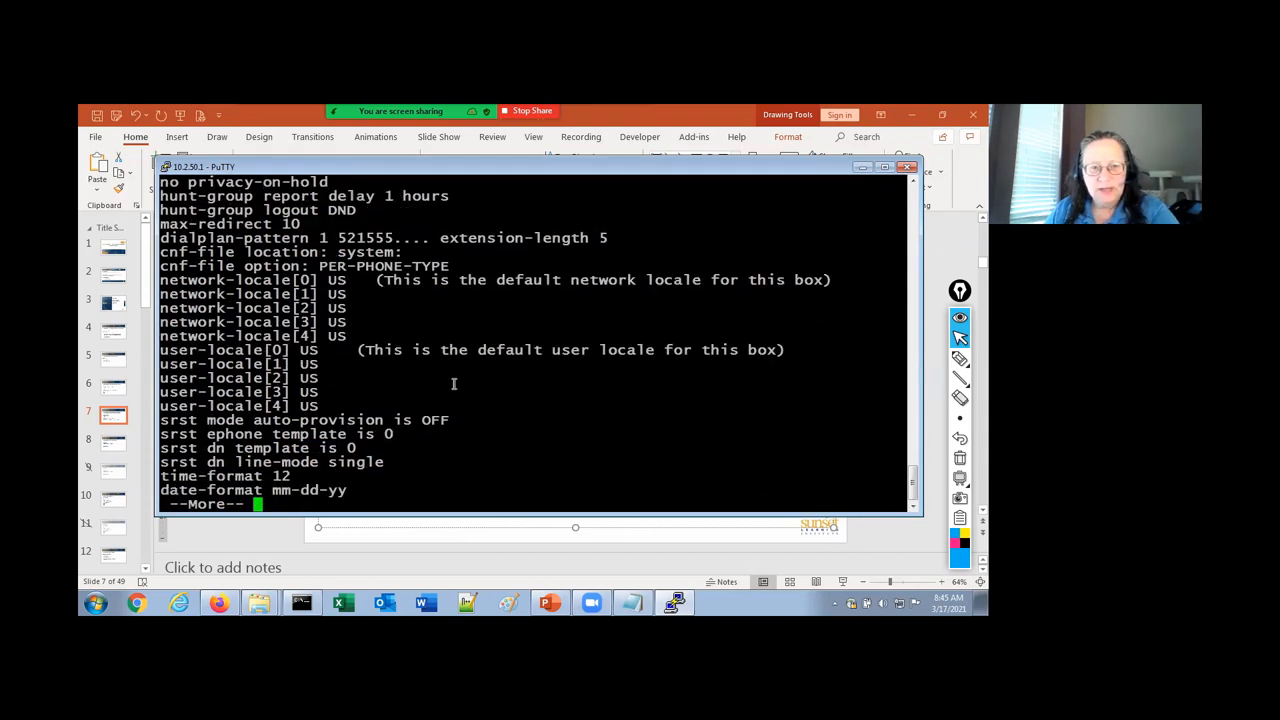
pyautogui.press('space')
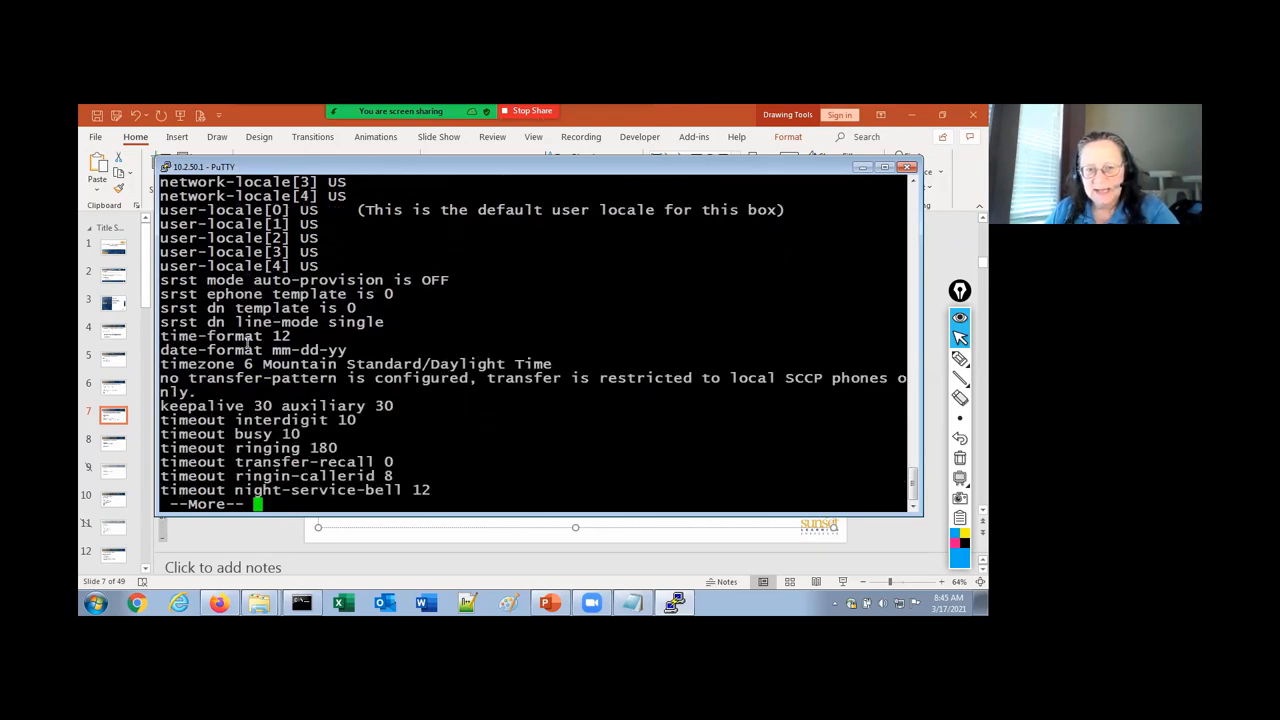
pyautogui.press('Space')
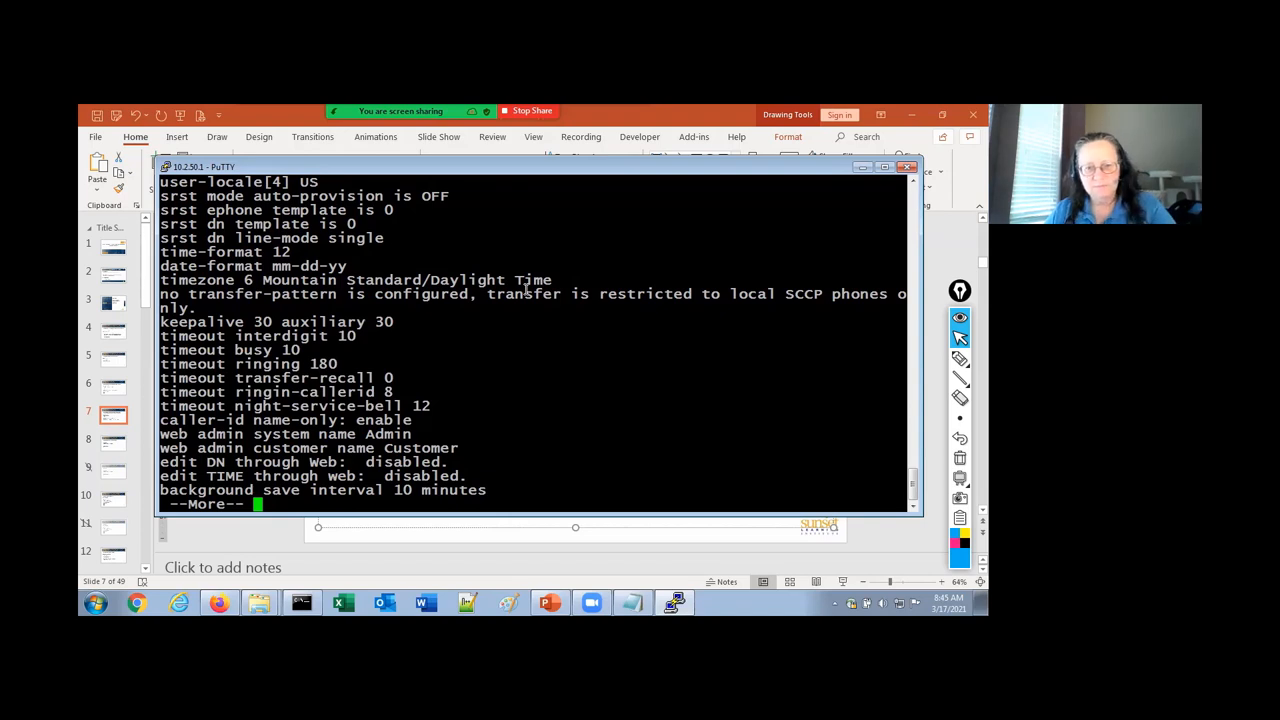
pyautogui.press('space')
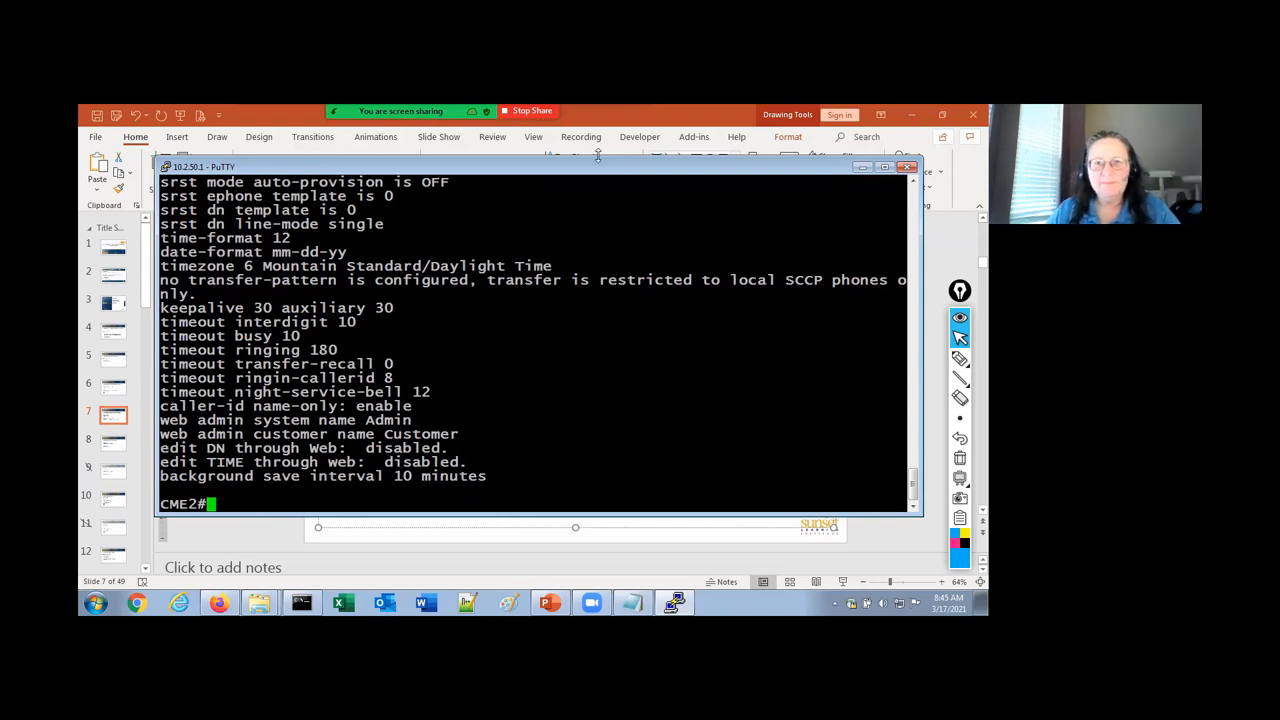
# Present the slides full screen and advance to 'Configure a SIP CUCME DN'
pyautogui.click(844, 582)
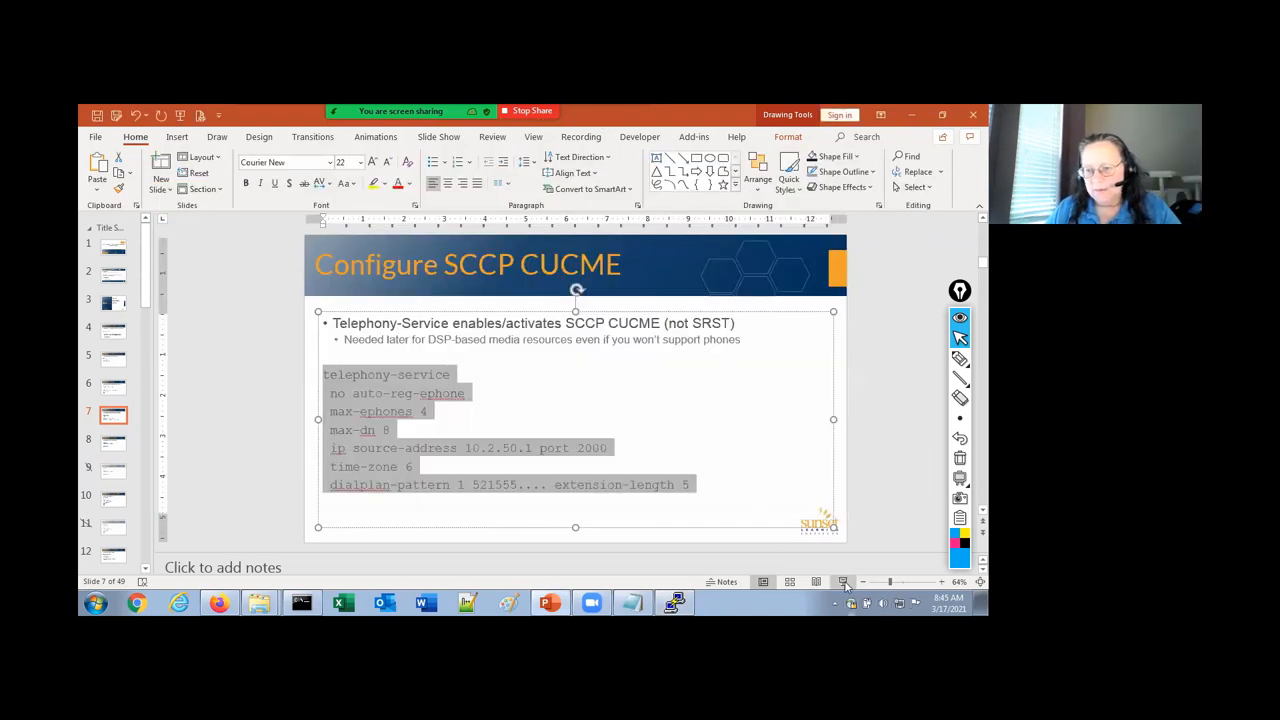
pyautogui.click(844, 582)
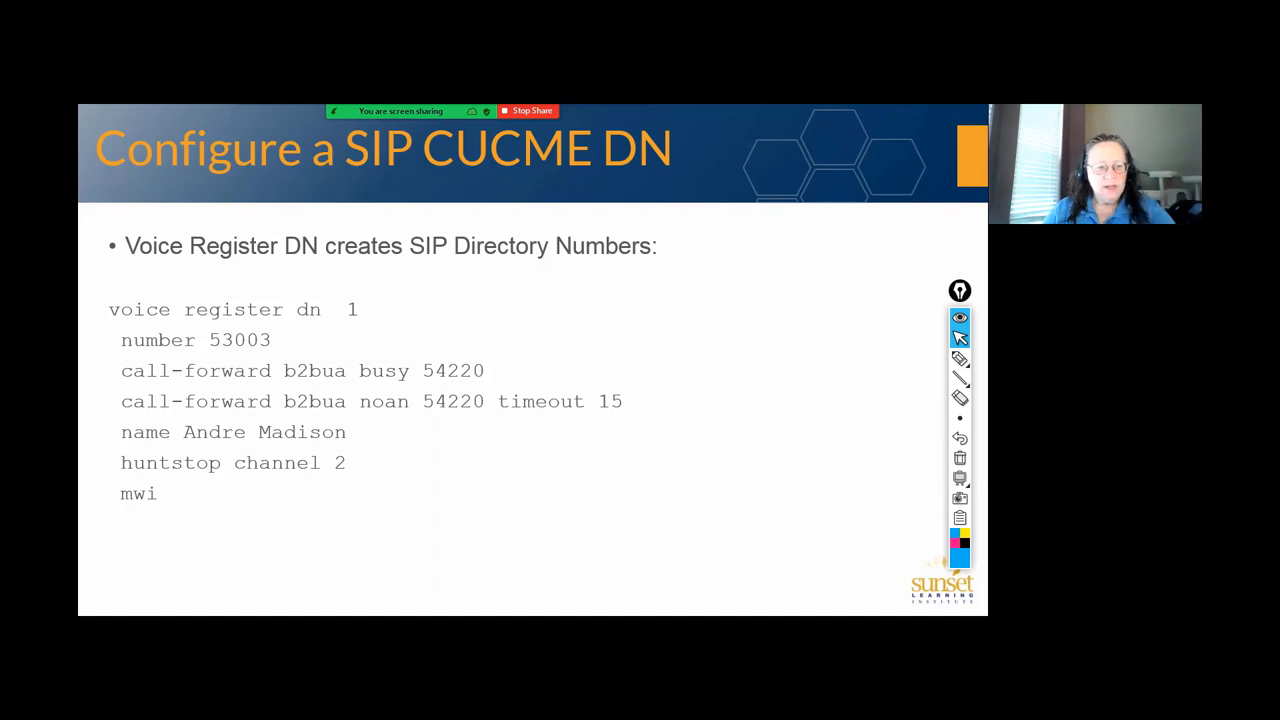
# End the slide show and start typing 'confi' at the CME2 router prompt
pyautogui.press('Escape')
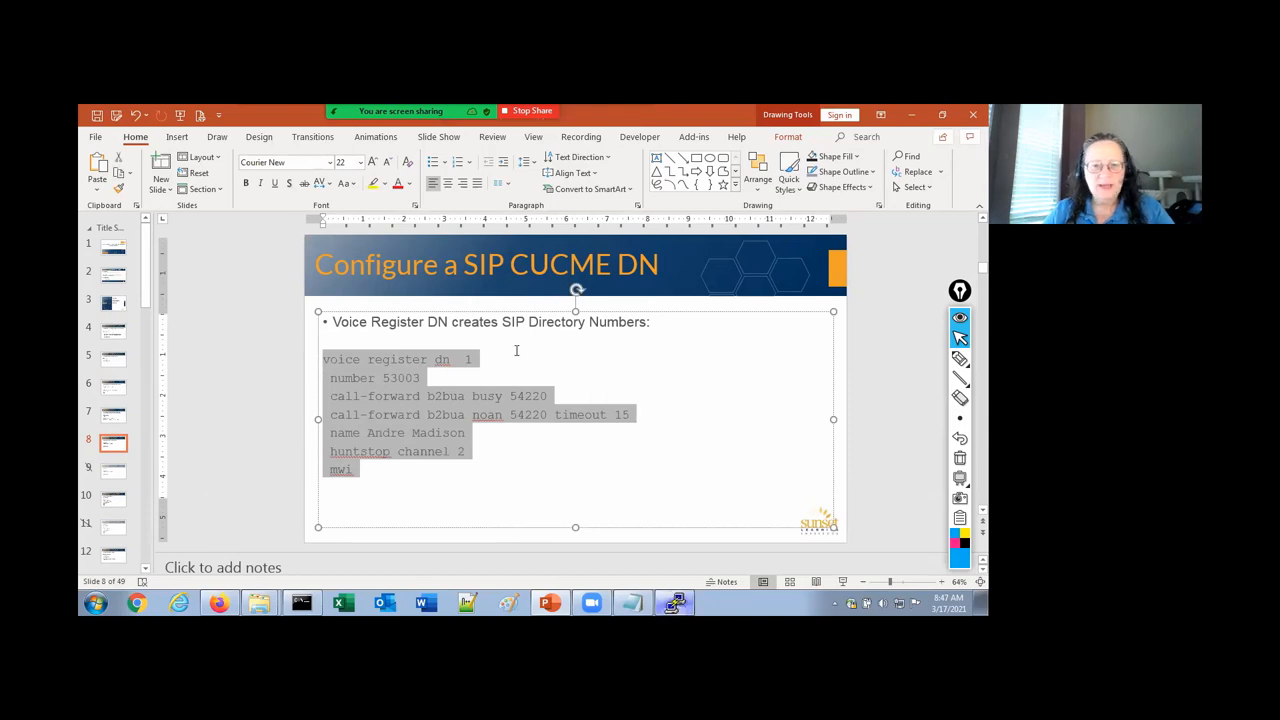
pyautogui.click(672, 602)
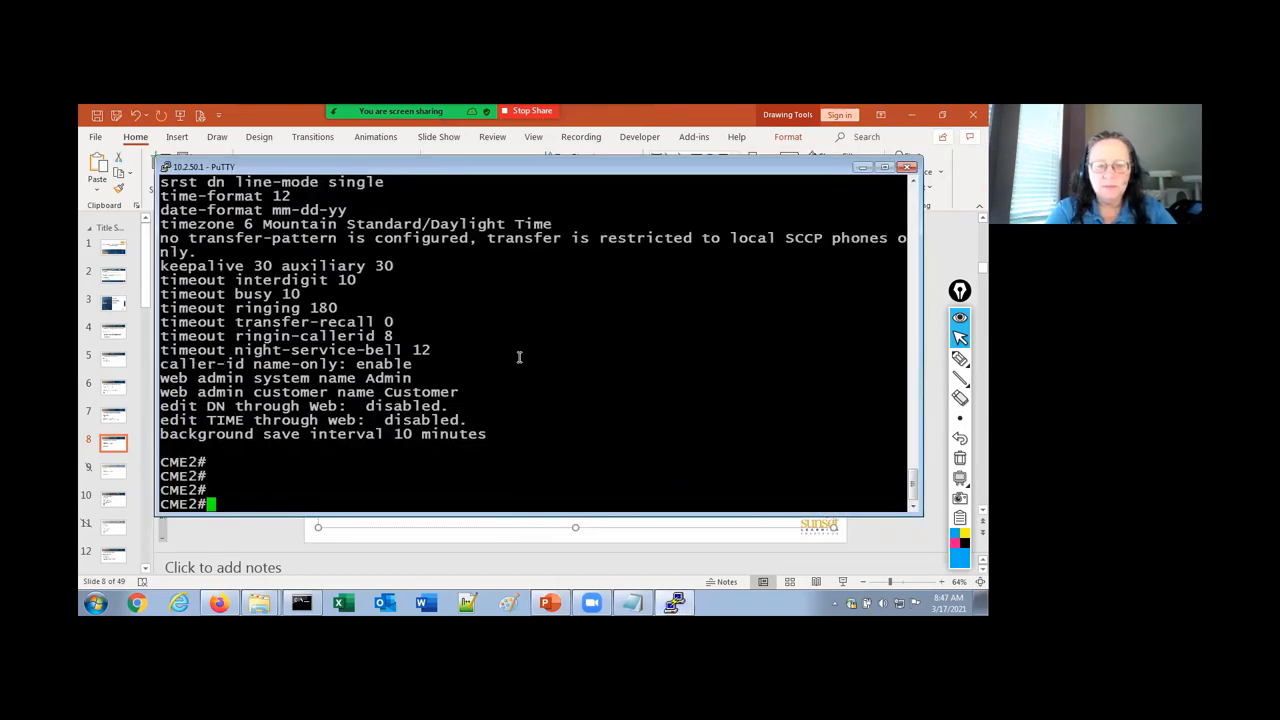
pyautogui.write('confi')
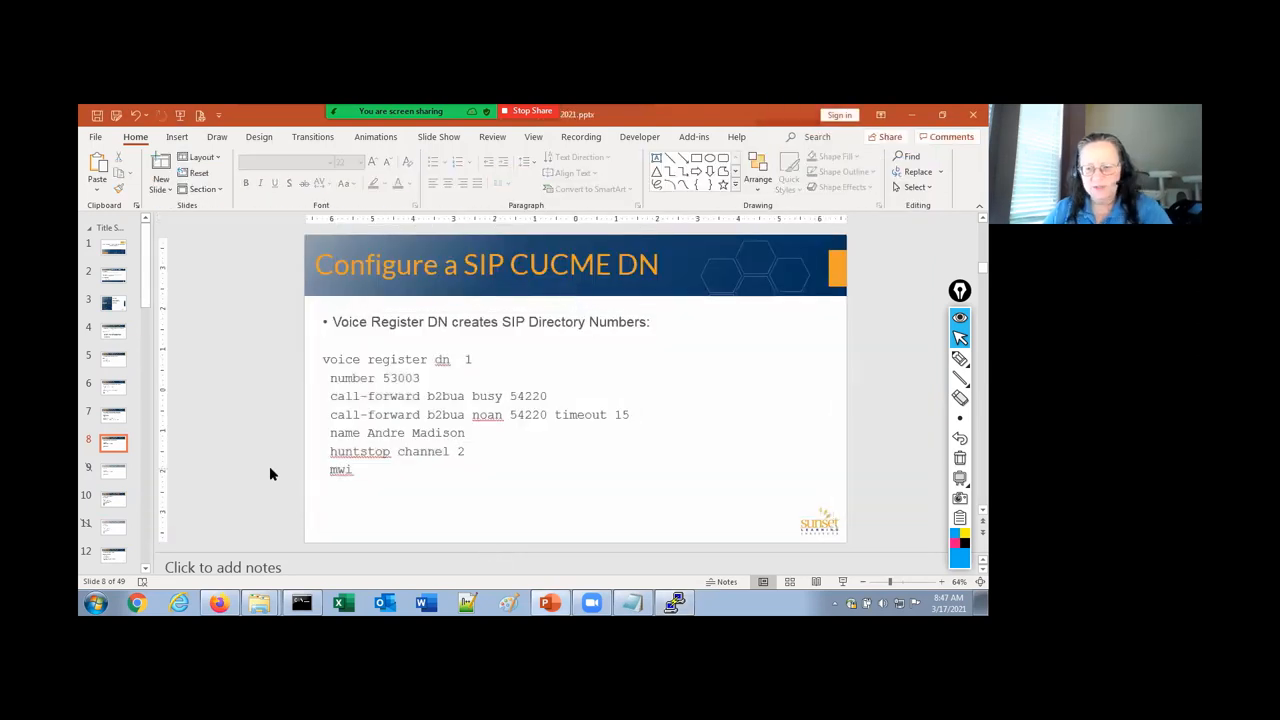
pyautogui.click(112, 470)
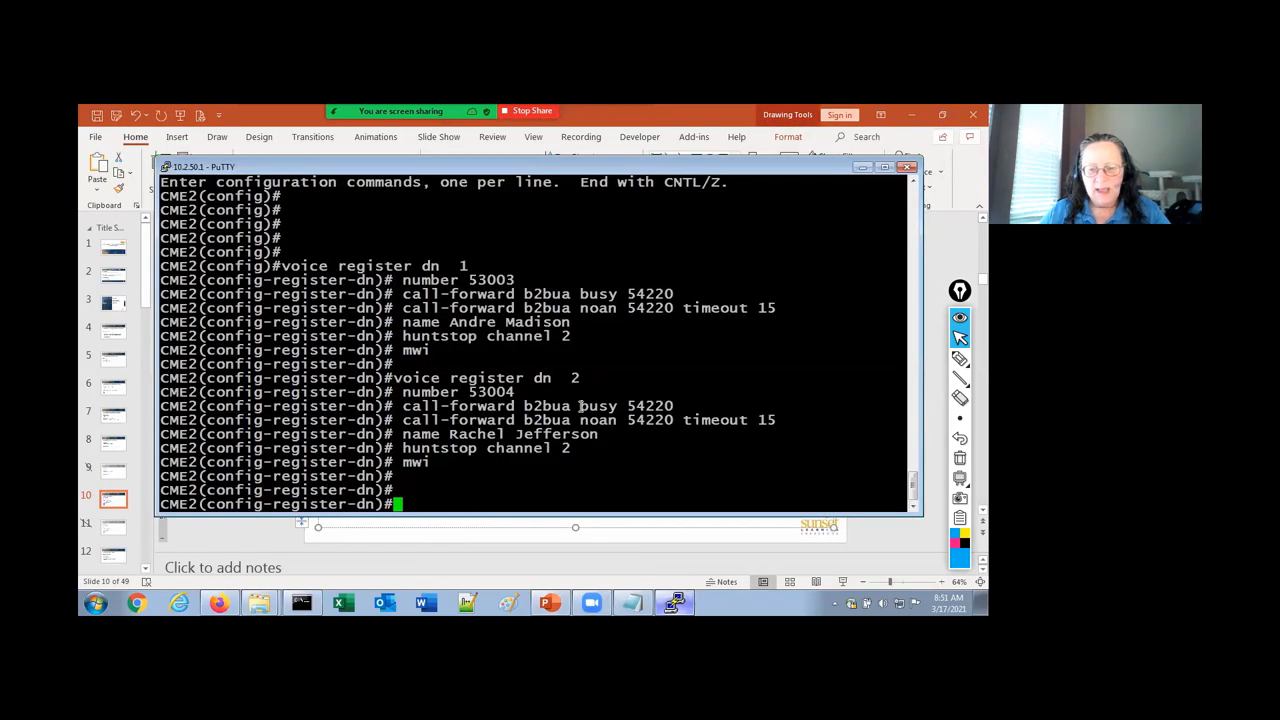
# Exit the DN and apply voice register pool 1 with g711ulaw and video, then return to PowerPoint
pyautogui.write('exit')
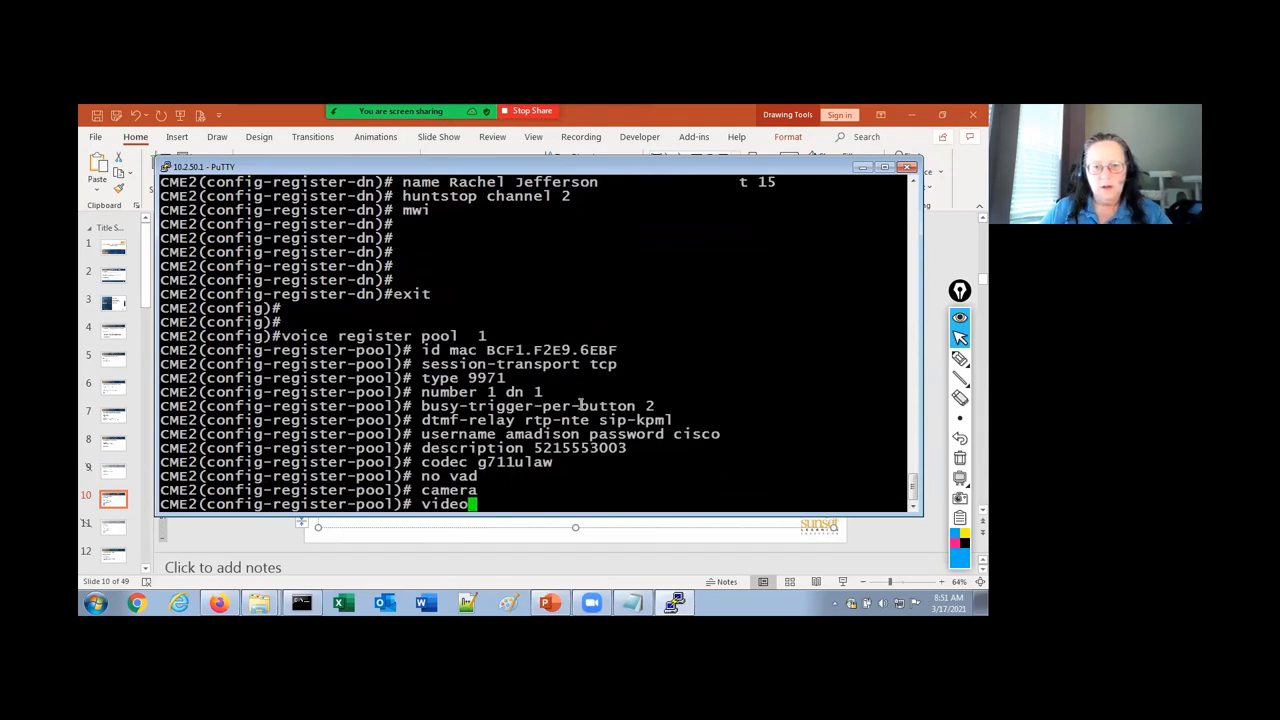
pyautogui.press('Return')
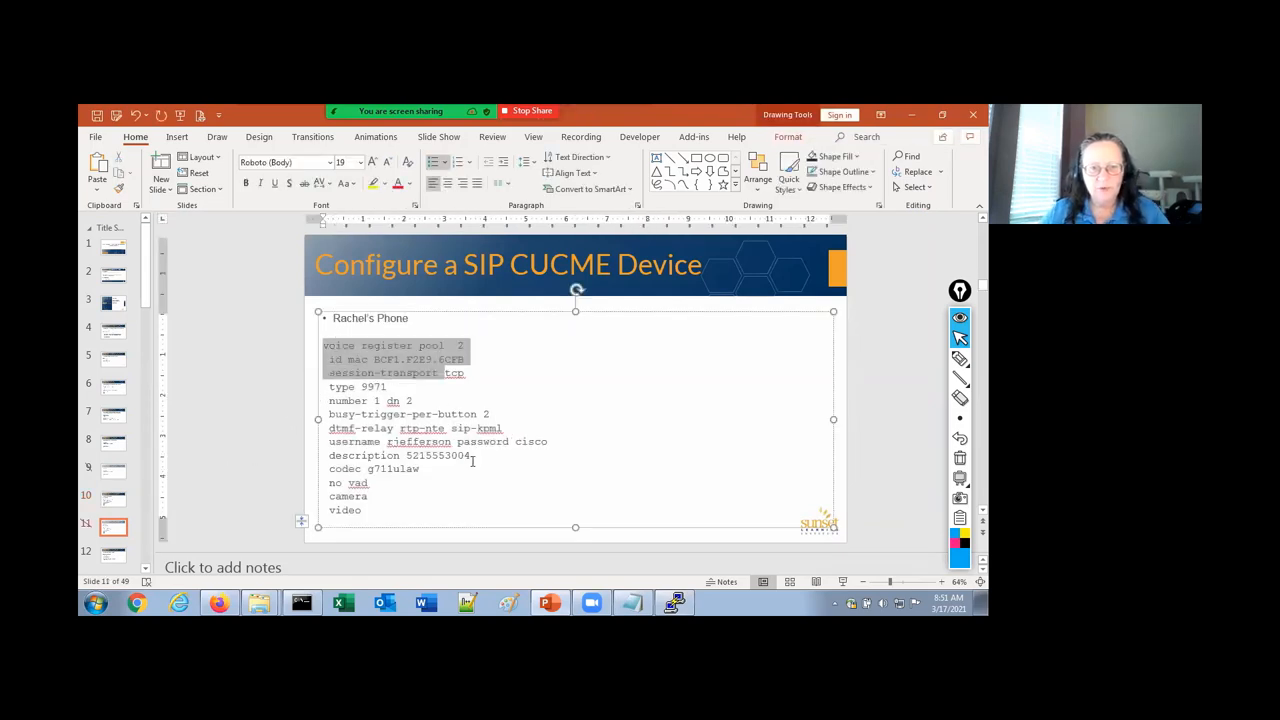
pyautogui.click(300, 602)
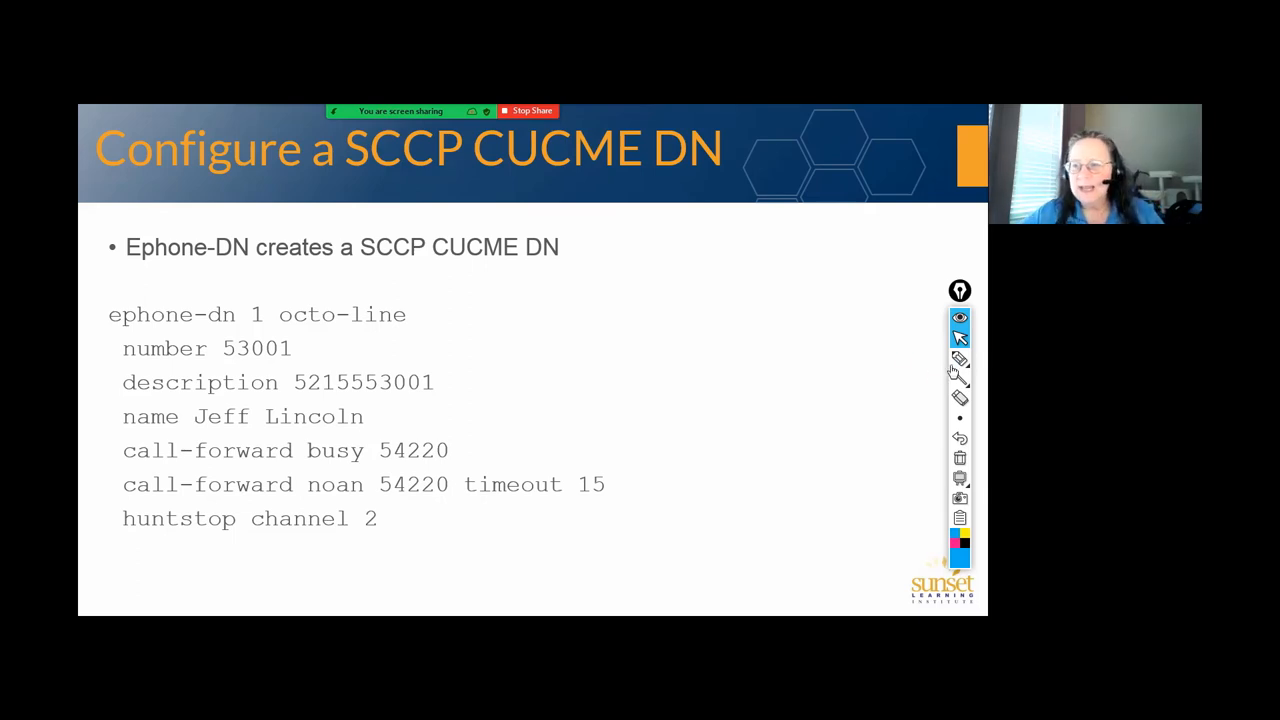
pyautogui.click(960, 356)
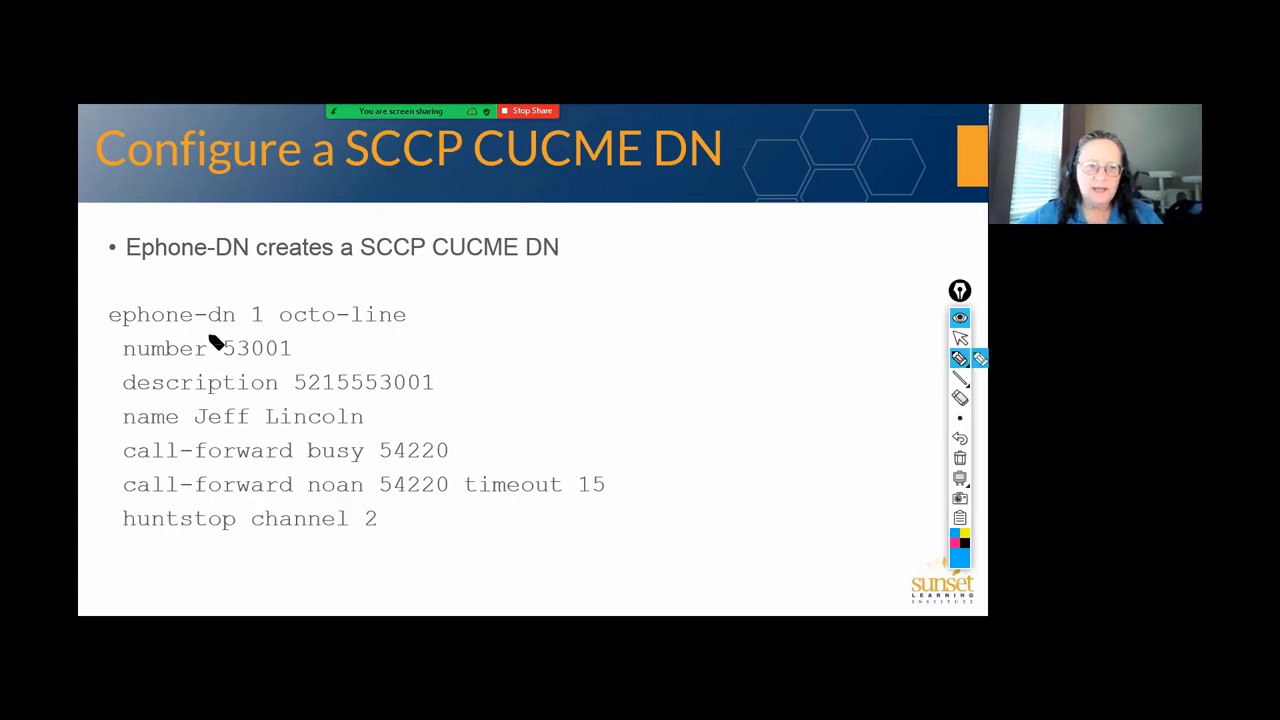
pyautogui.moveTo(264, 332)
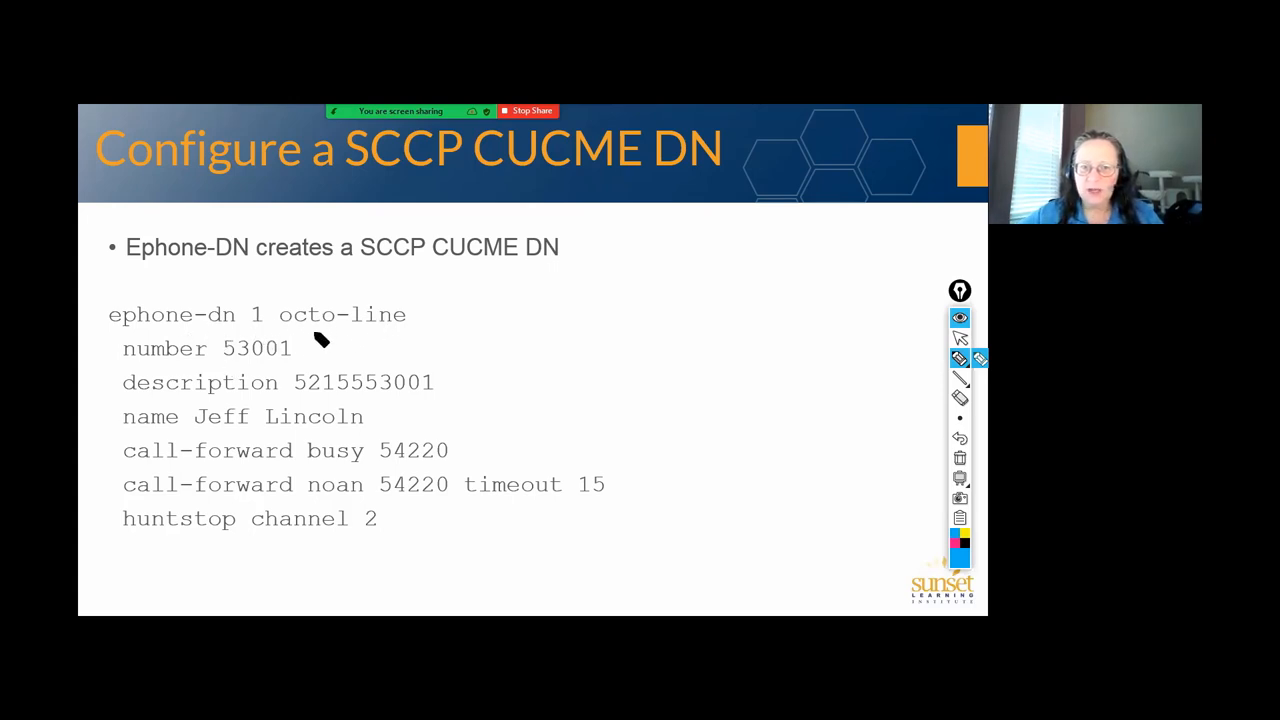
pyautogui.moveTo(280, 330); pyautogui.dragTo(376, 330)
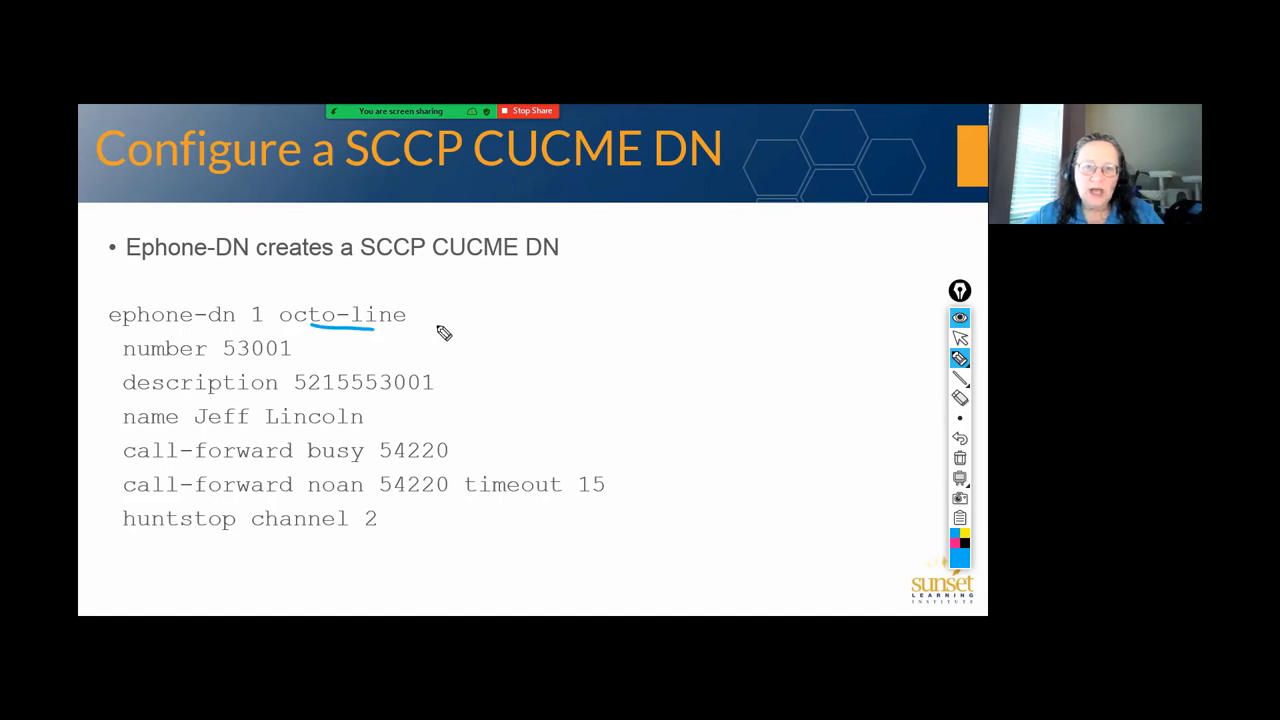
pyautogui.moveTo(88, 120)
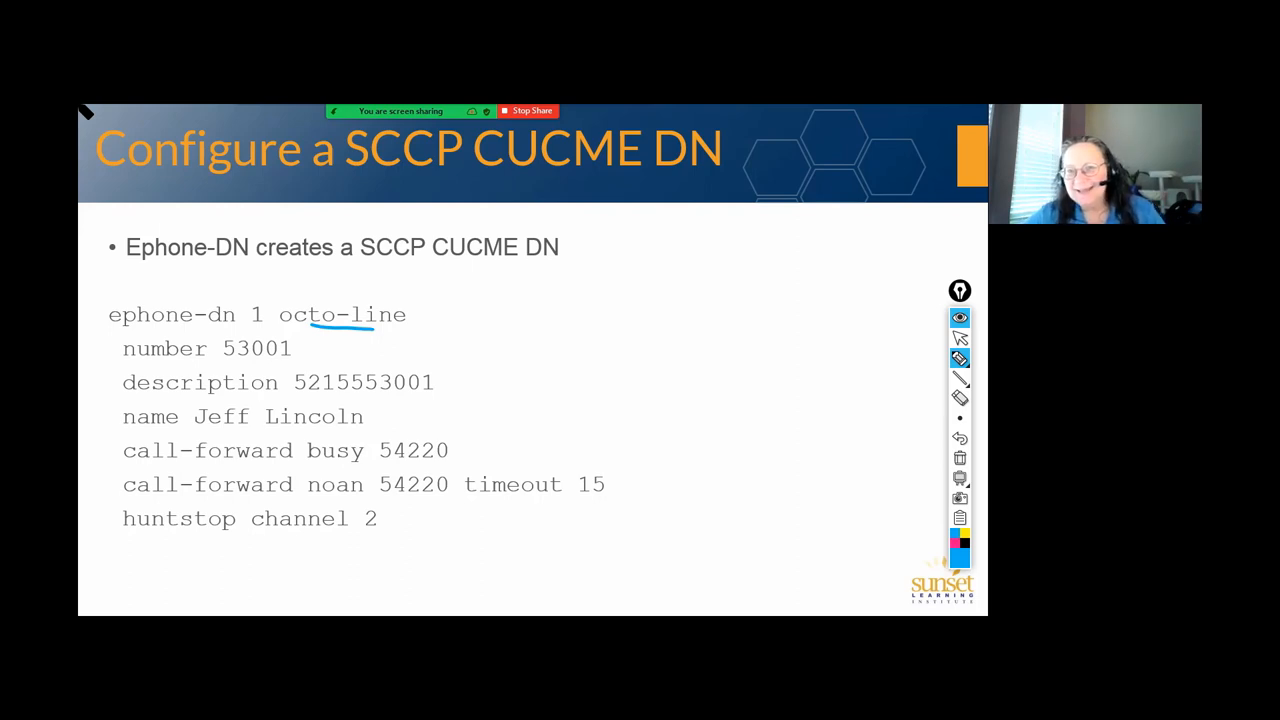
pyautogui.moveTo(542, 414)
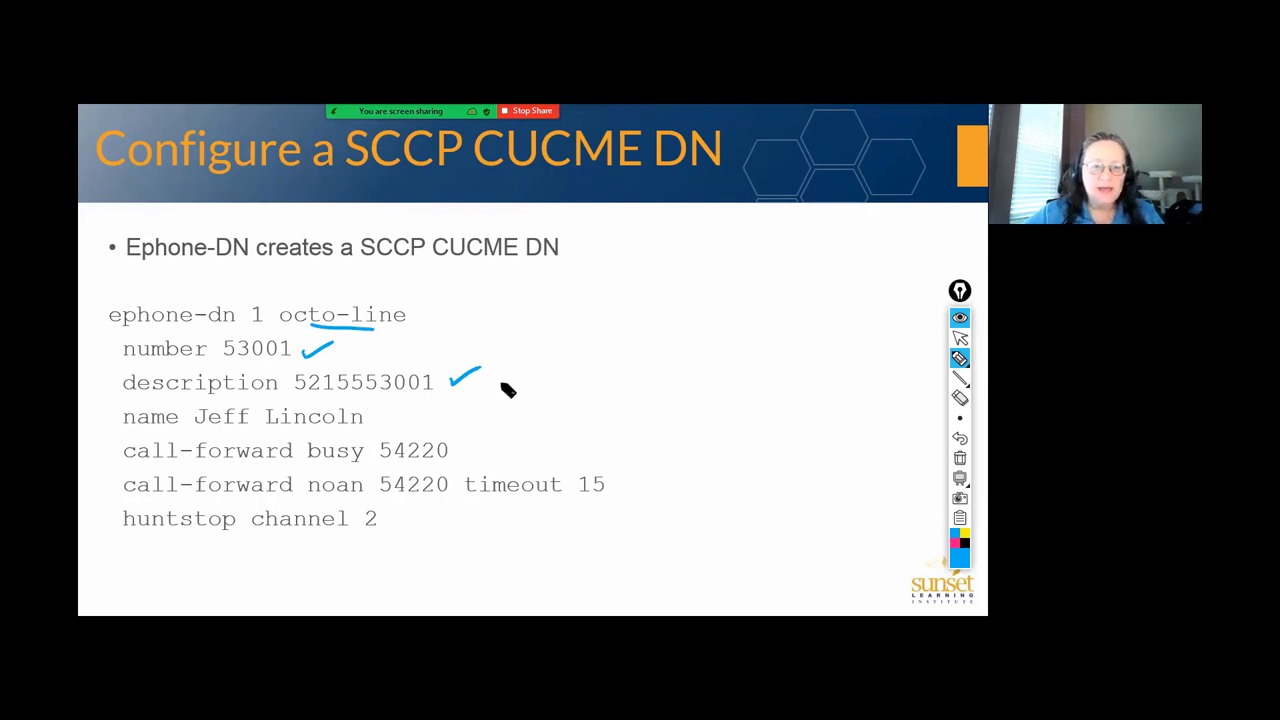
pyautogui.moveTo(504, 384); pyautogui.dragTo(544, 384)
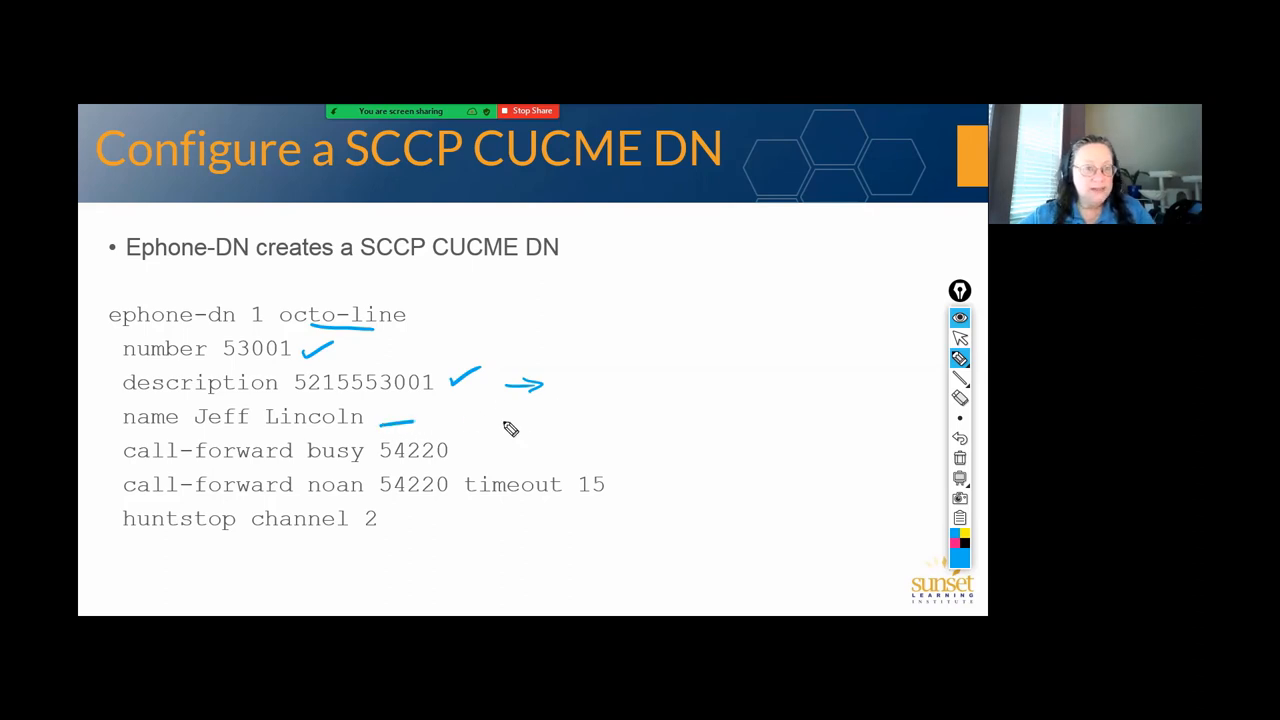
pyautogui.moveTo(630, 464); pyautogui.dragTo(650, 496)
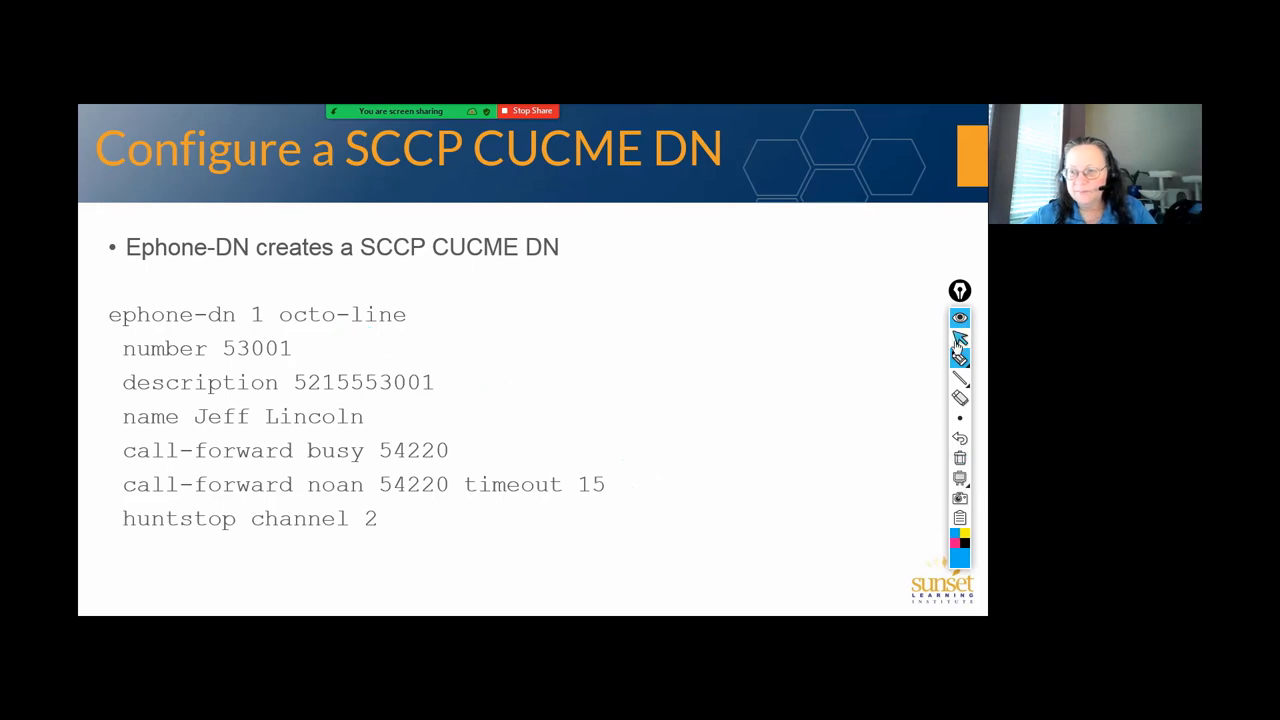
pyautogui.moveTo(794, 292)
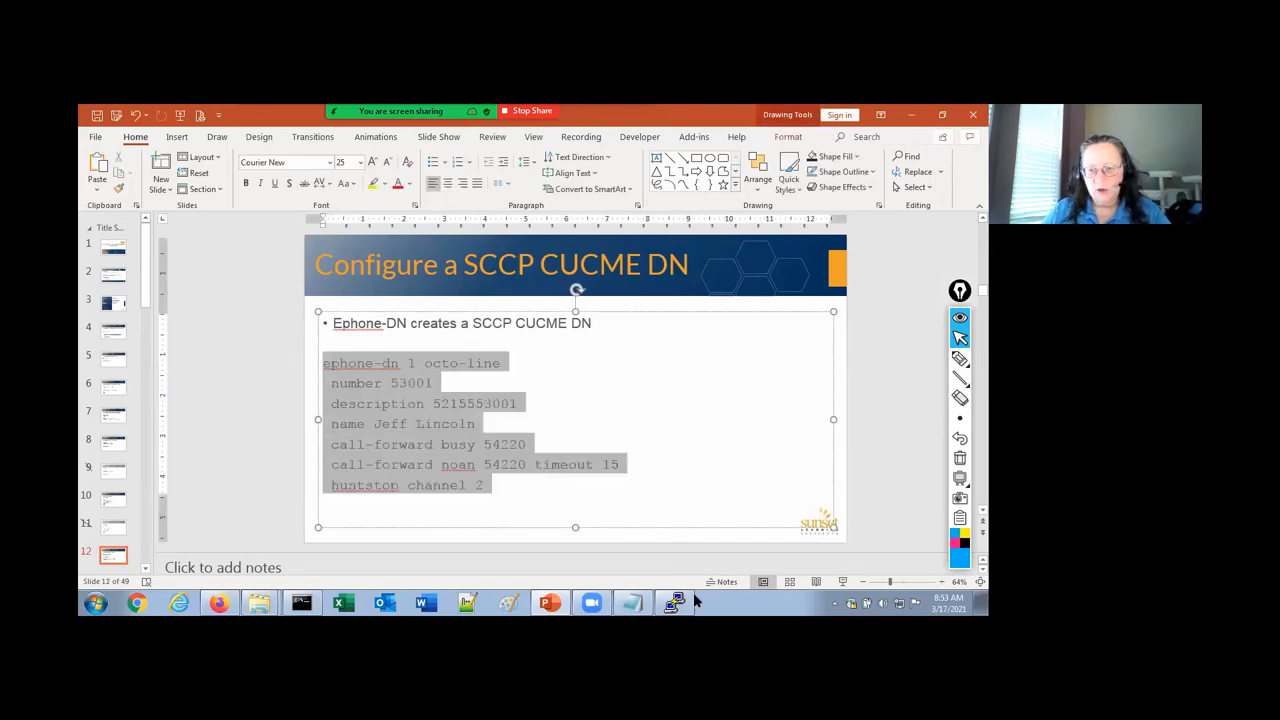
pyautogui.click(672, 602)
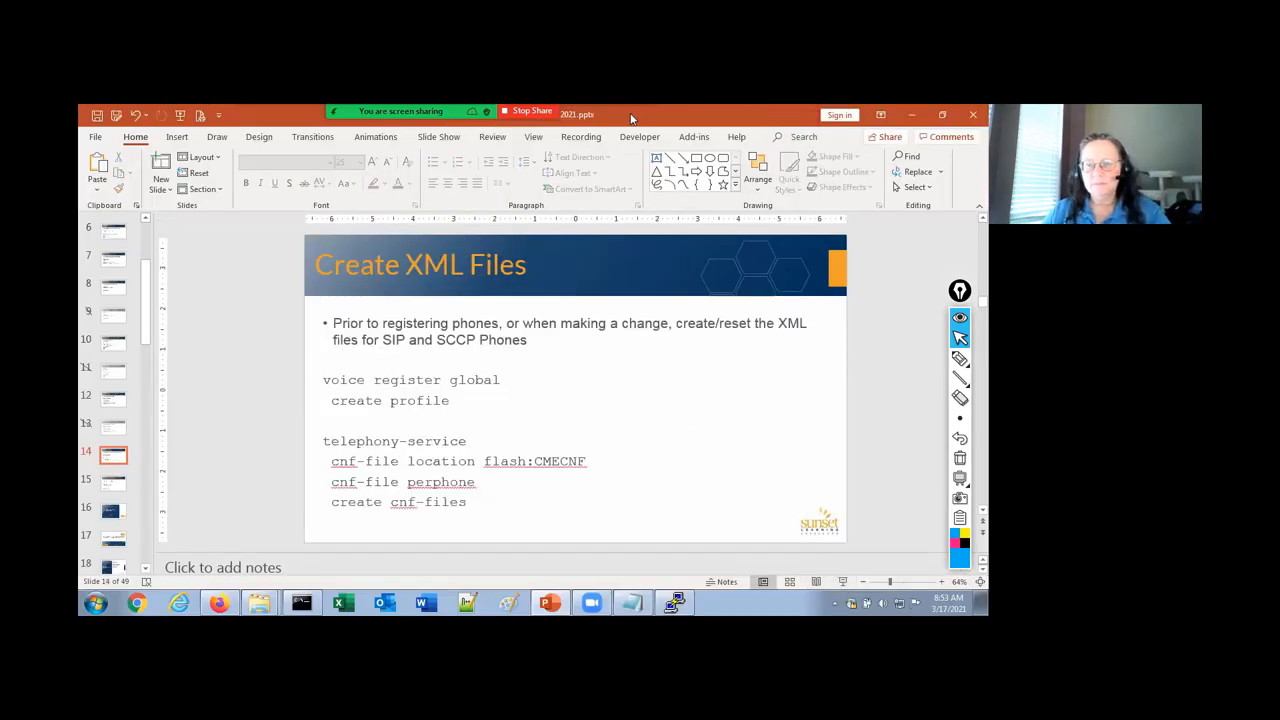
# Submit the ephone 2 button assignment and show the SCCP CUCME Device slide
pyautogui.press('F5')
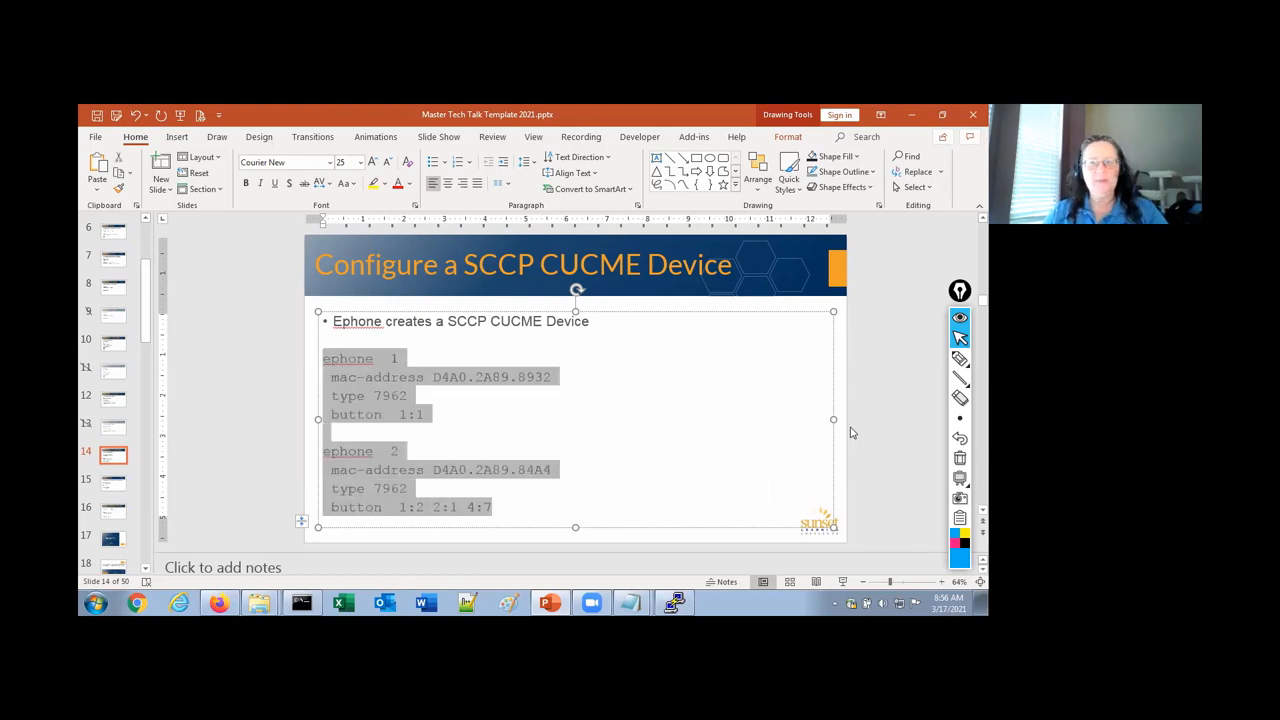
pyautogui.moveTo(874, 436)
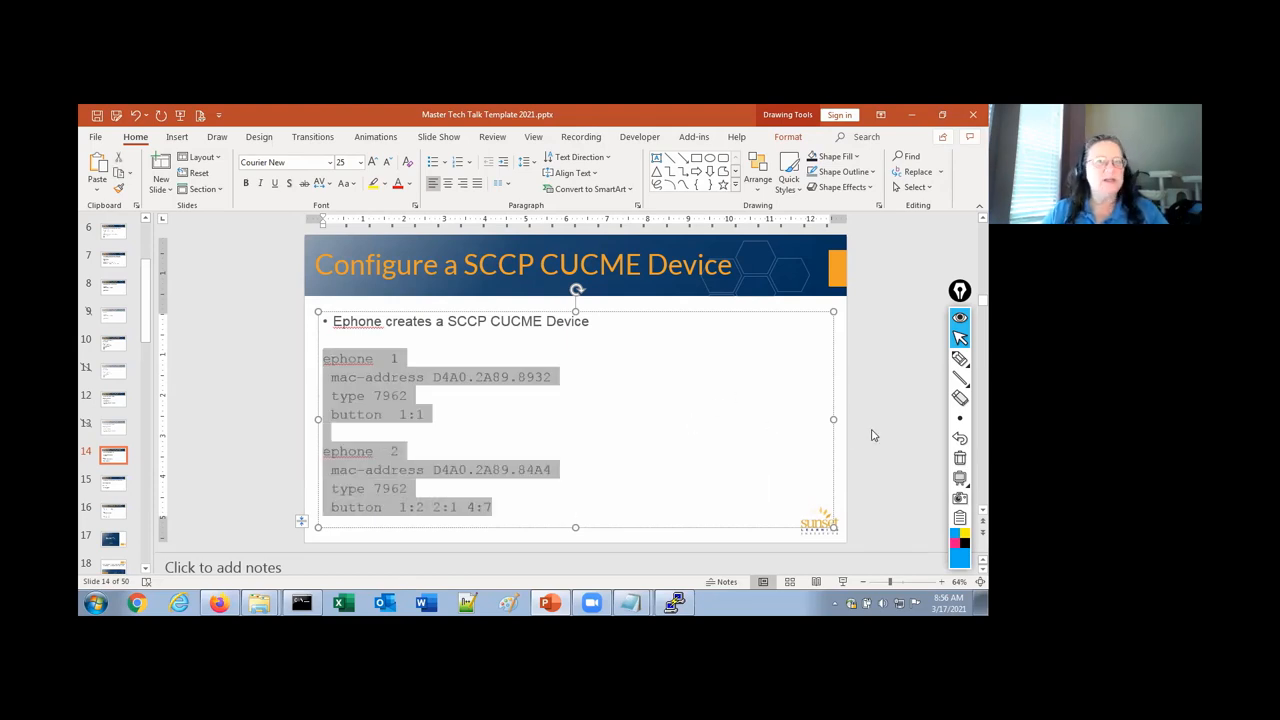
pyautogui.moveTo(674, 602)
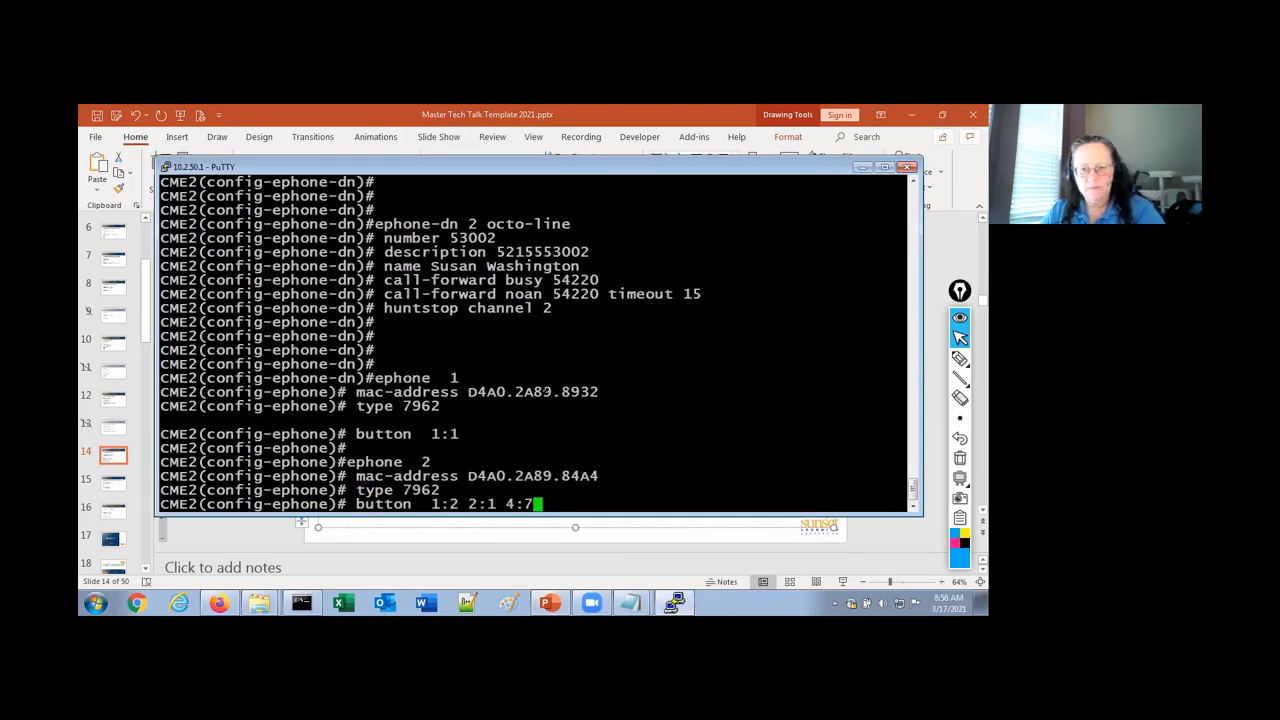
pyautogui.press('BackSpace')
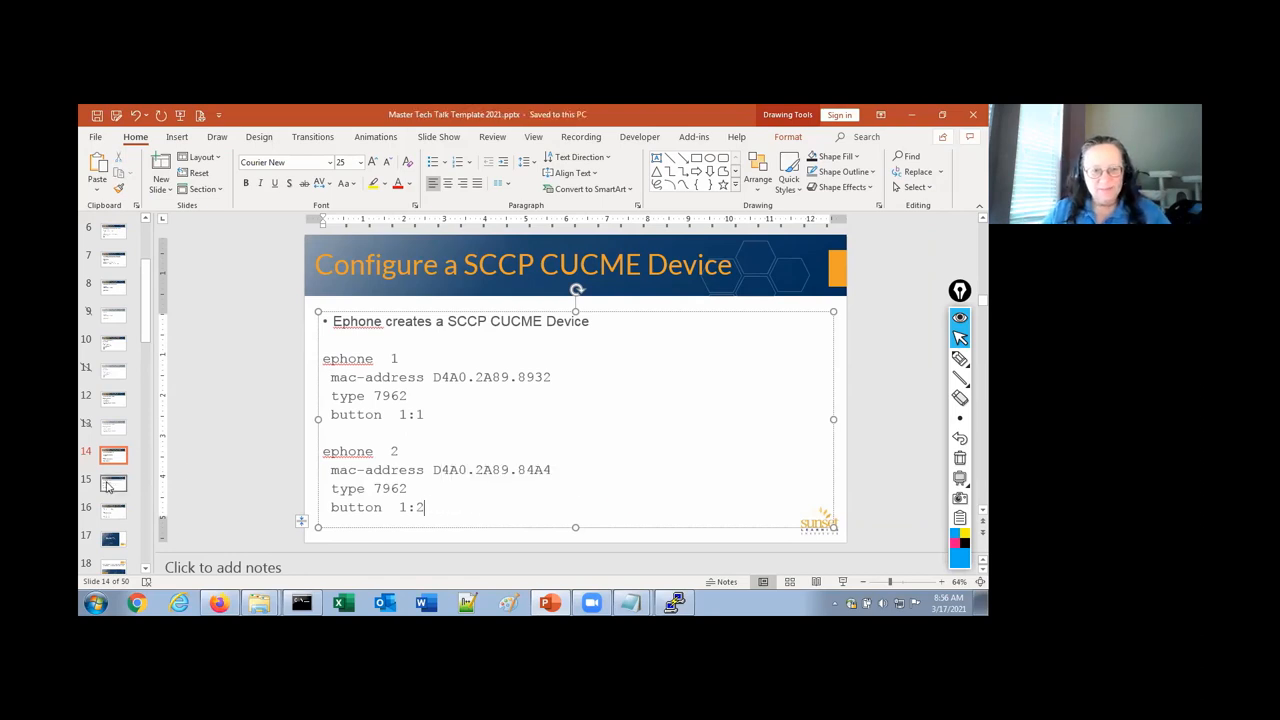
# Advance from slide 14 to slide 15, 'Create XML Files'
pyautogui.click(112, 482)
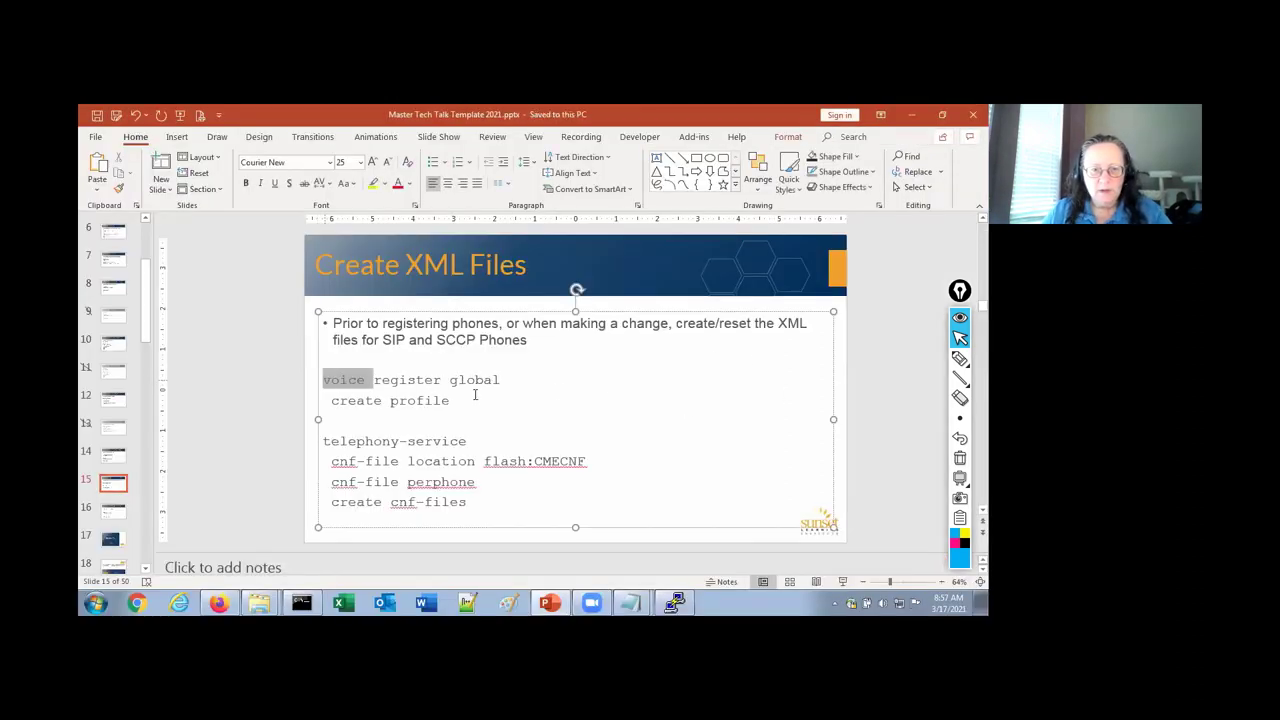
# Copy the slide's voice register global commands, exit, and list flash files with do show flash
pyautogui.moveTo(324, 380); pyautogui.dragTo(450, 400)
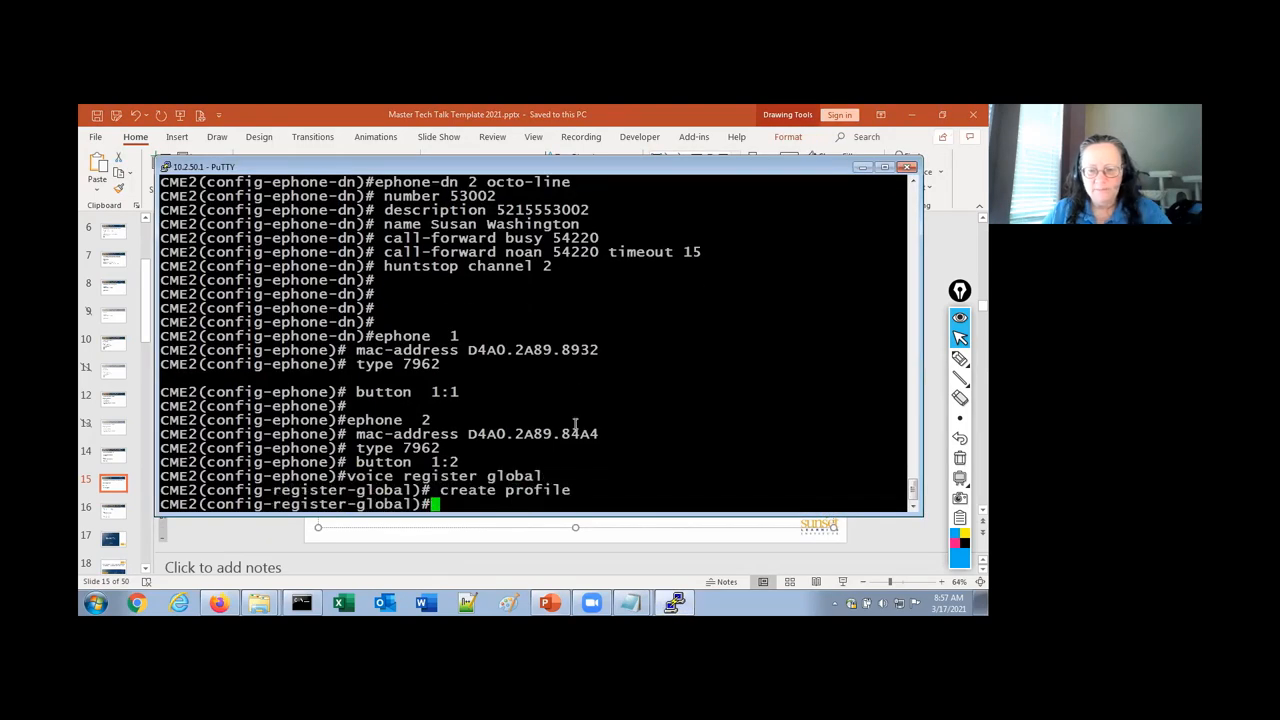
pyautogui.write('exit')
pyautogui.write('cnf-file perphone')
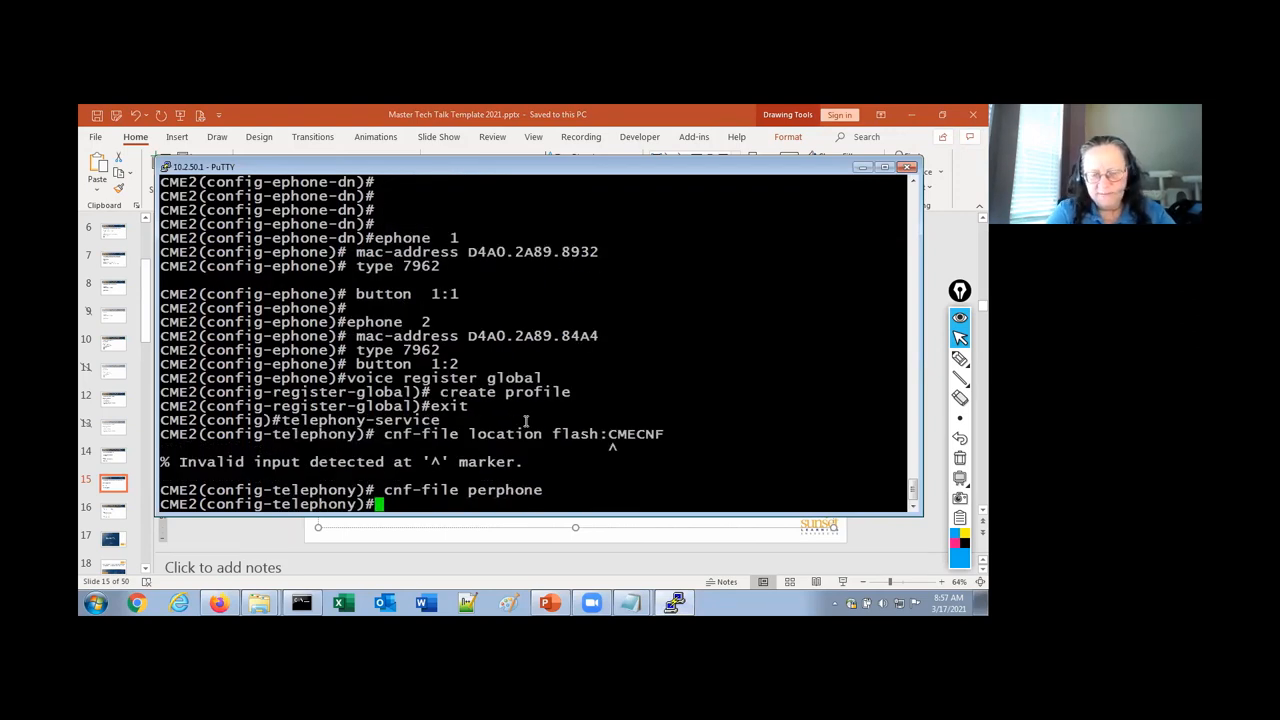
pyautogui.write('show')
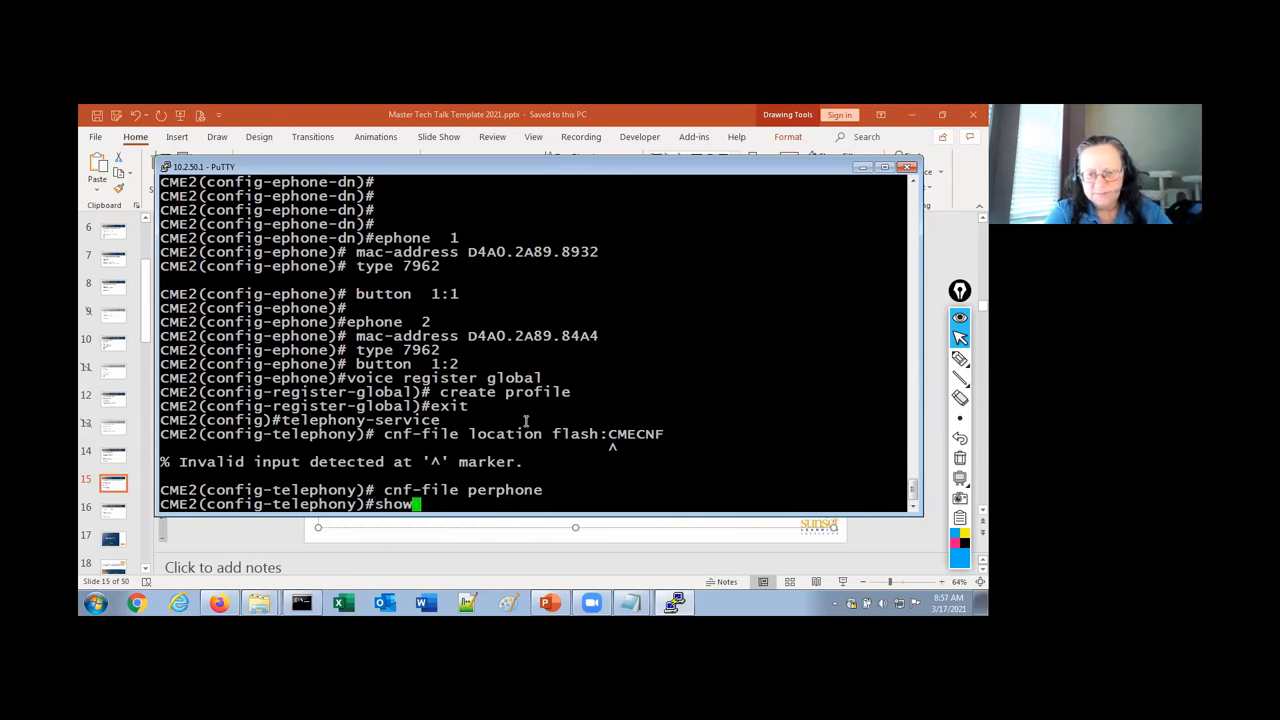
pyautogui.write('do show flash')
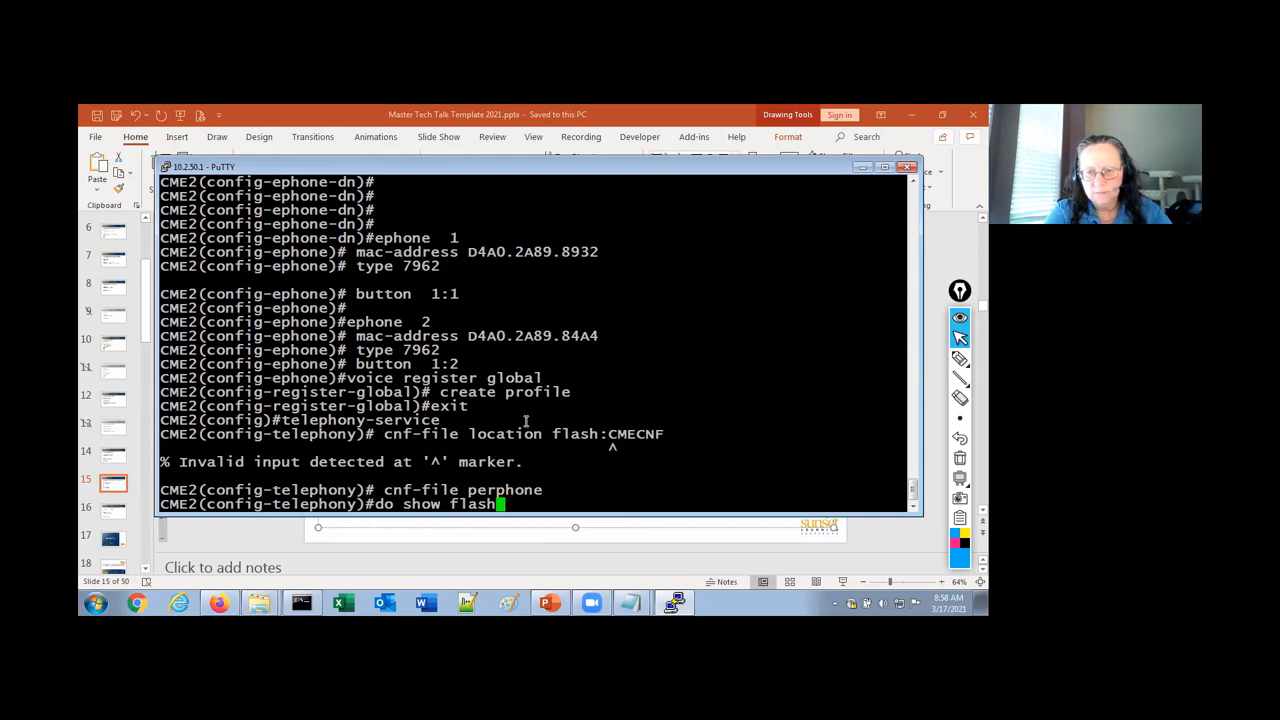
pyautogui.press('Return')
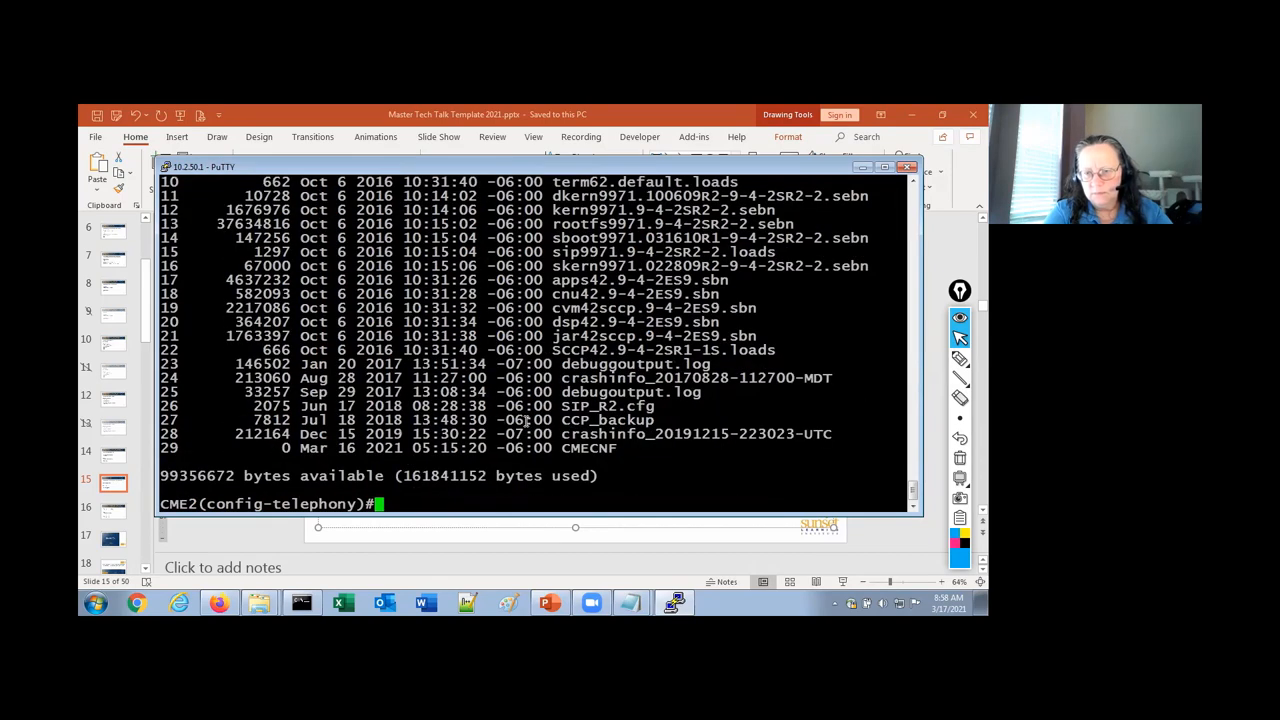
# Set cnf-file perphone with location flash and generate the CNF files with create cnf-files
pyautogui.write('cnf-file perphone')
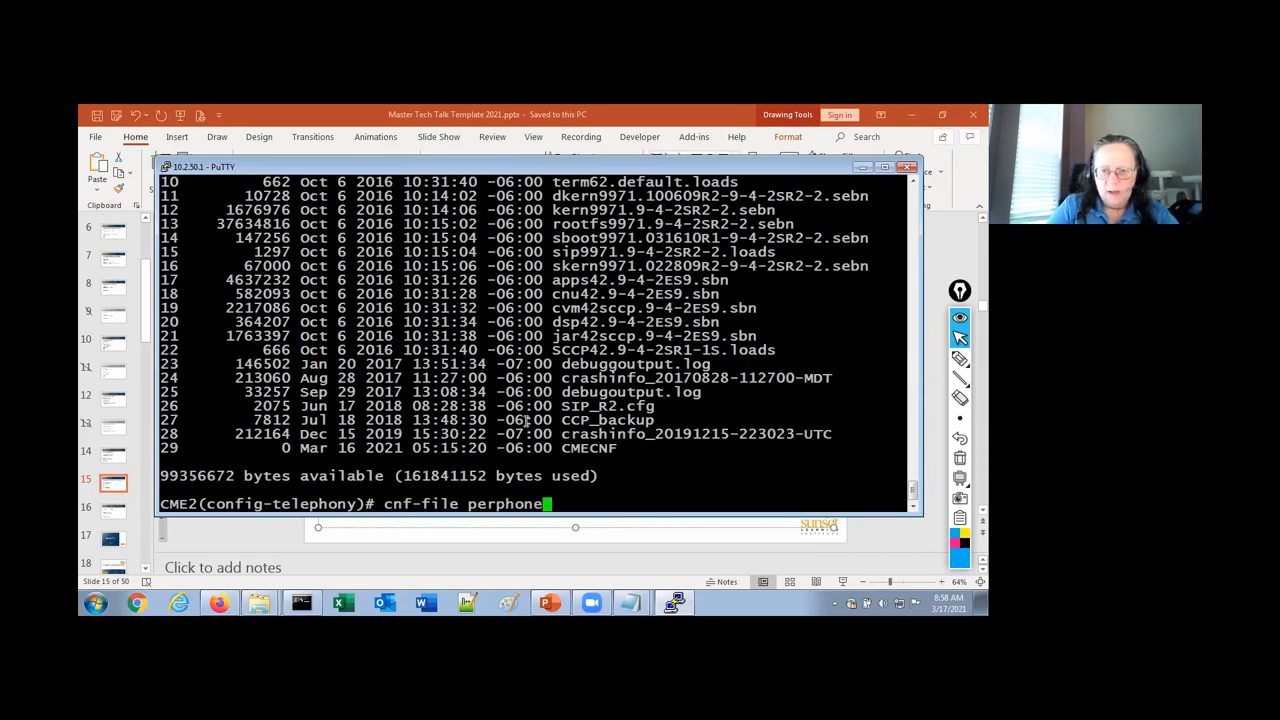
pyautogui.write('location flas')
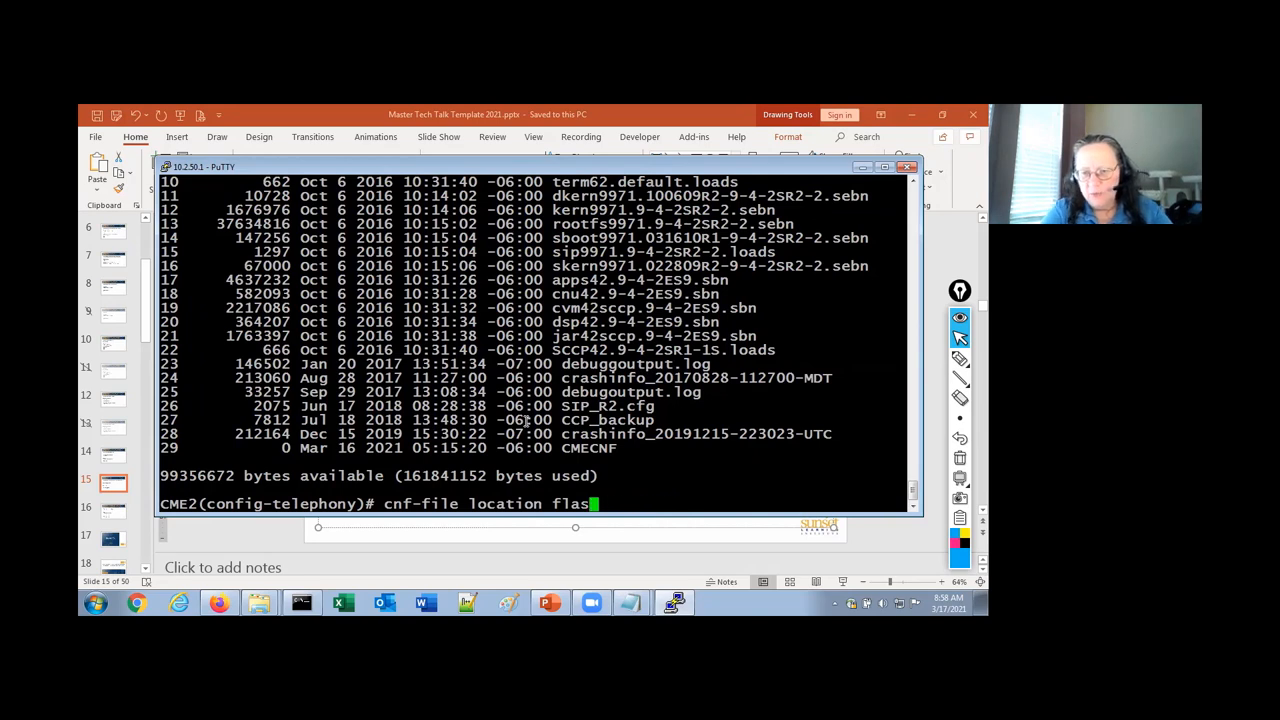
pyautogui.press('BackSpace')
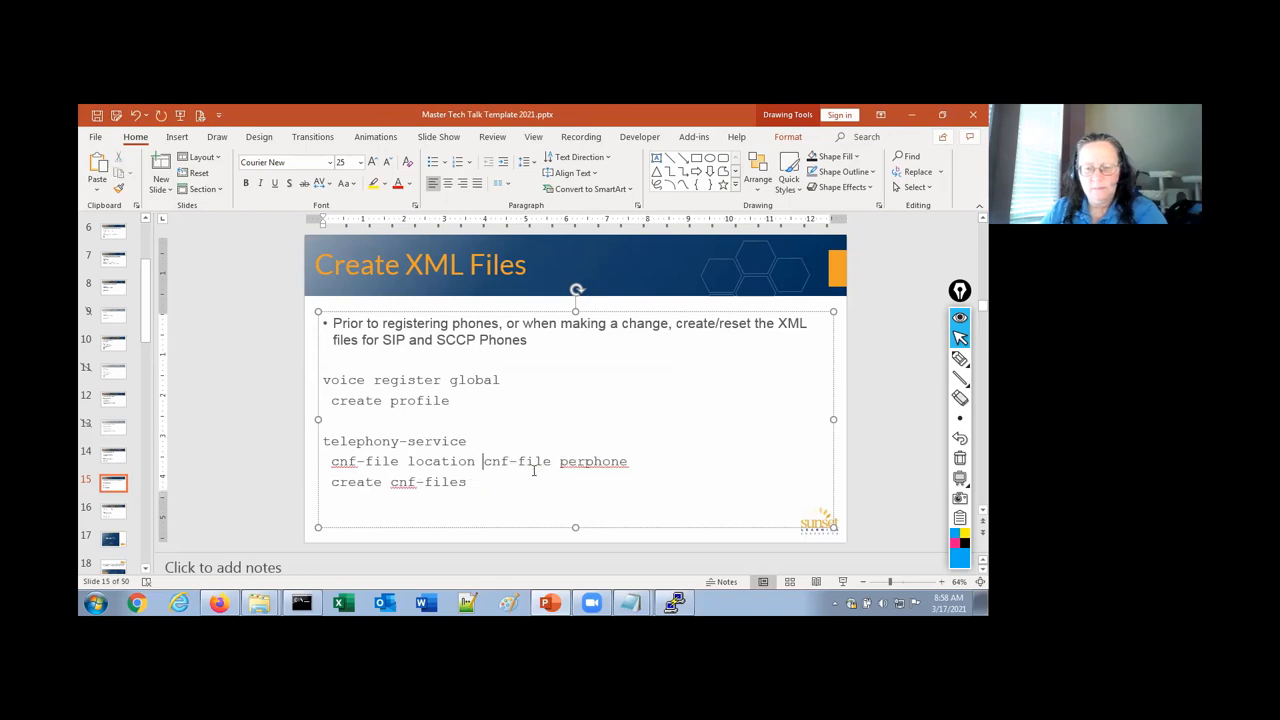
pyautogui.press('Enter')
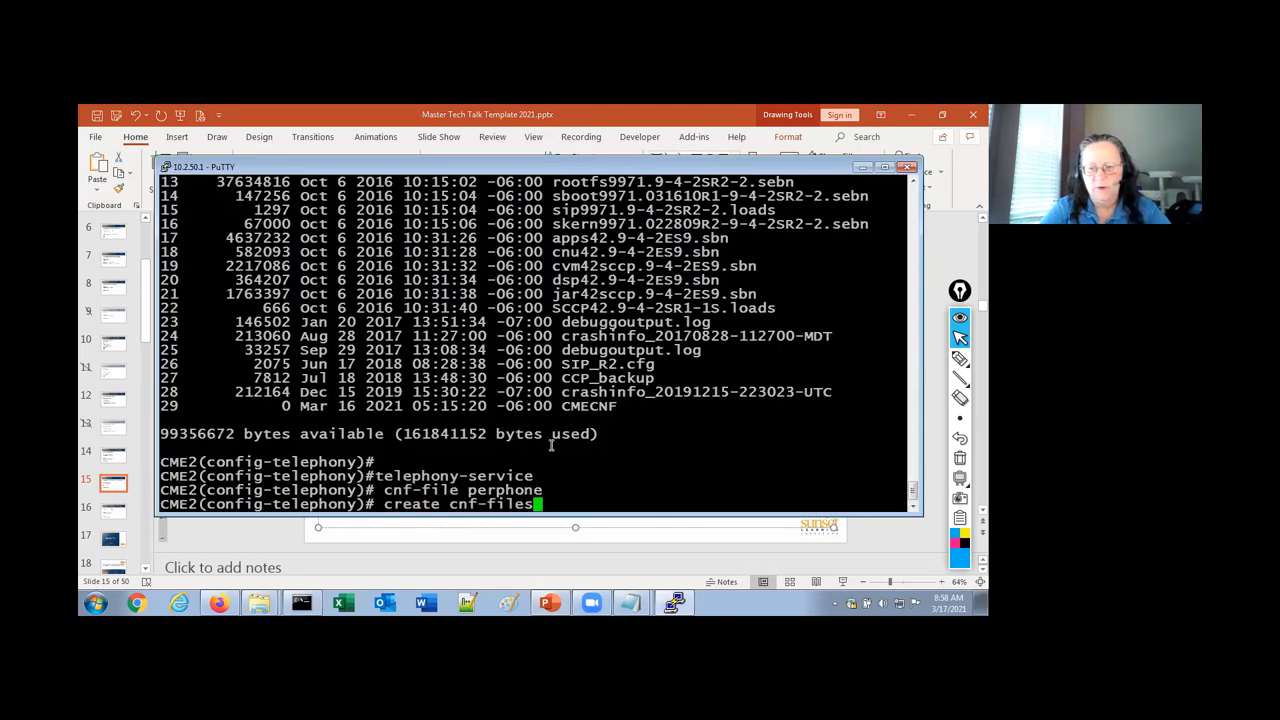
pyautogui.press('Return')
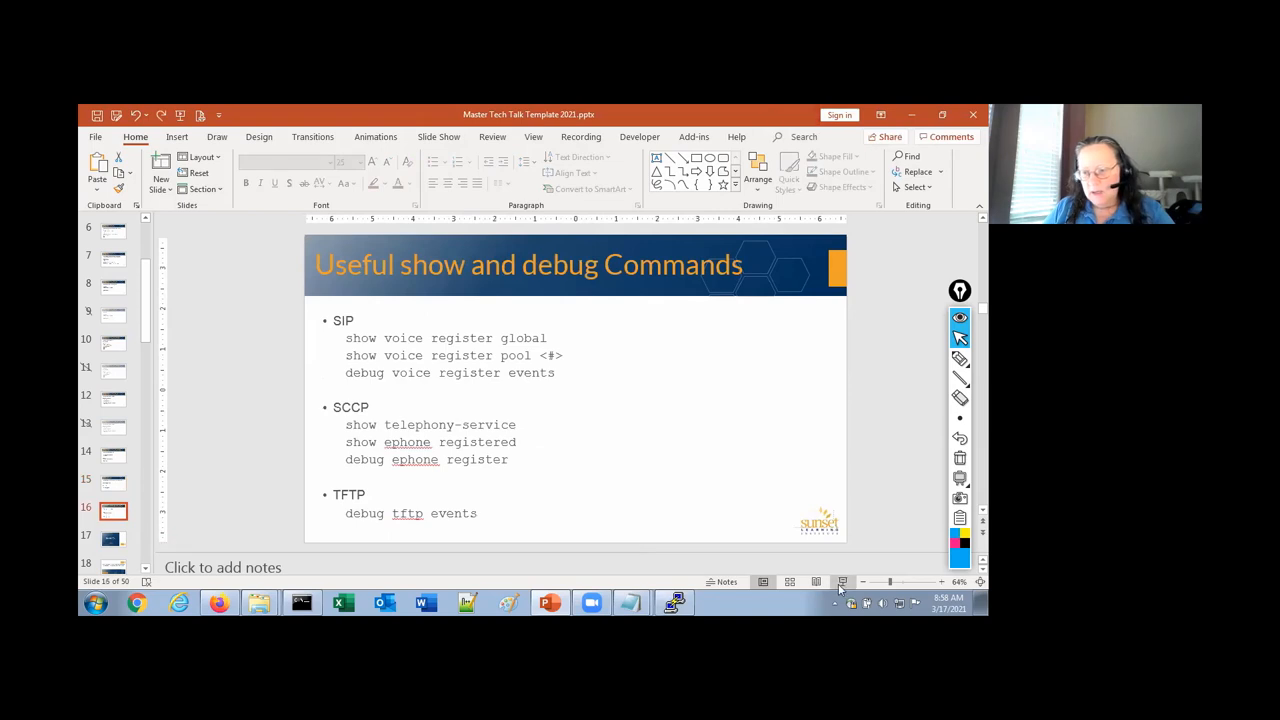
# Return to the CME2 router console and end configuration mode
pyautogui.click(840, 582)
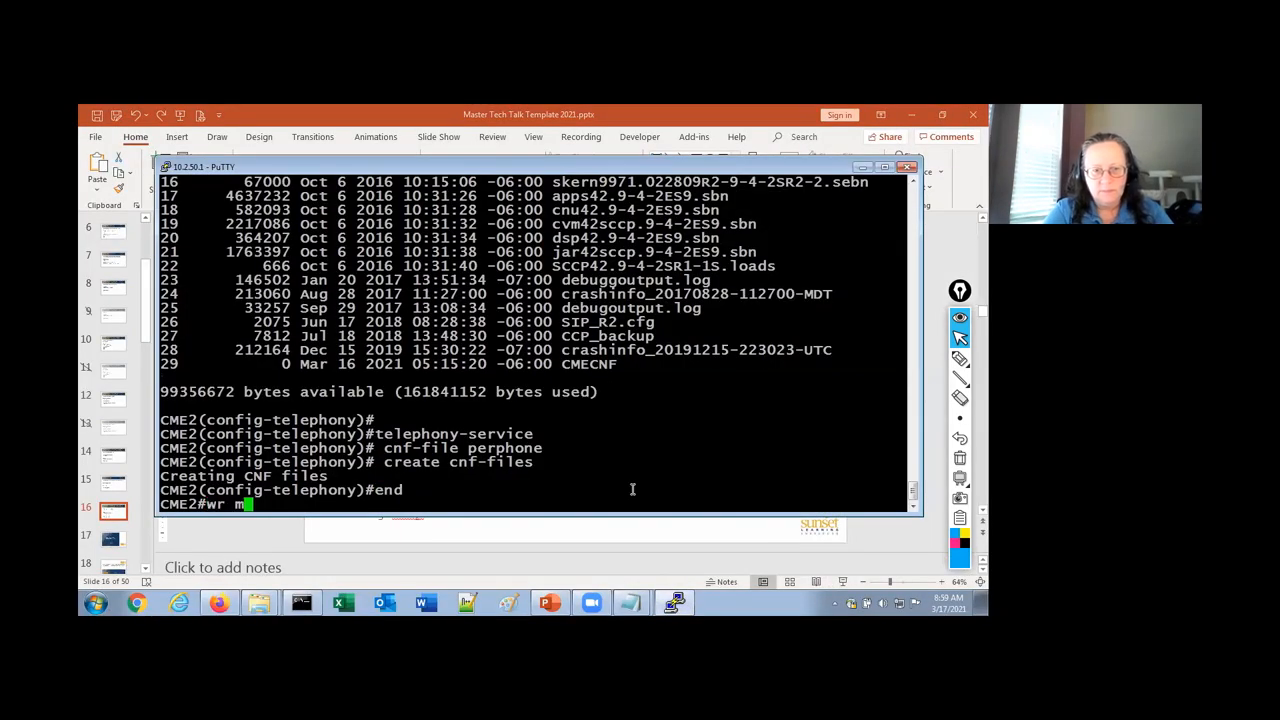
# Save the running configuration with wr mem and enable debug ephone register
pyautogui.press('Return')
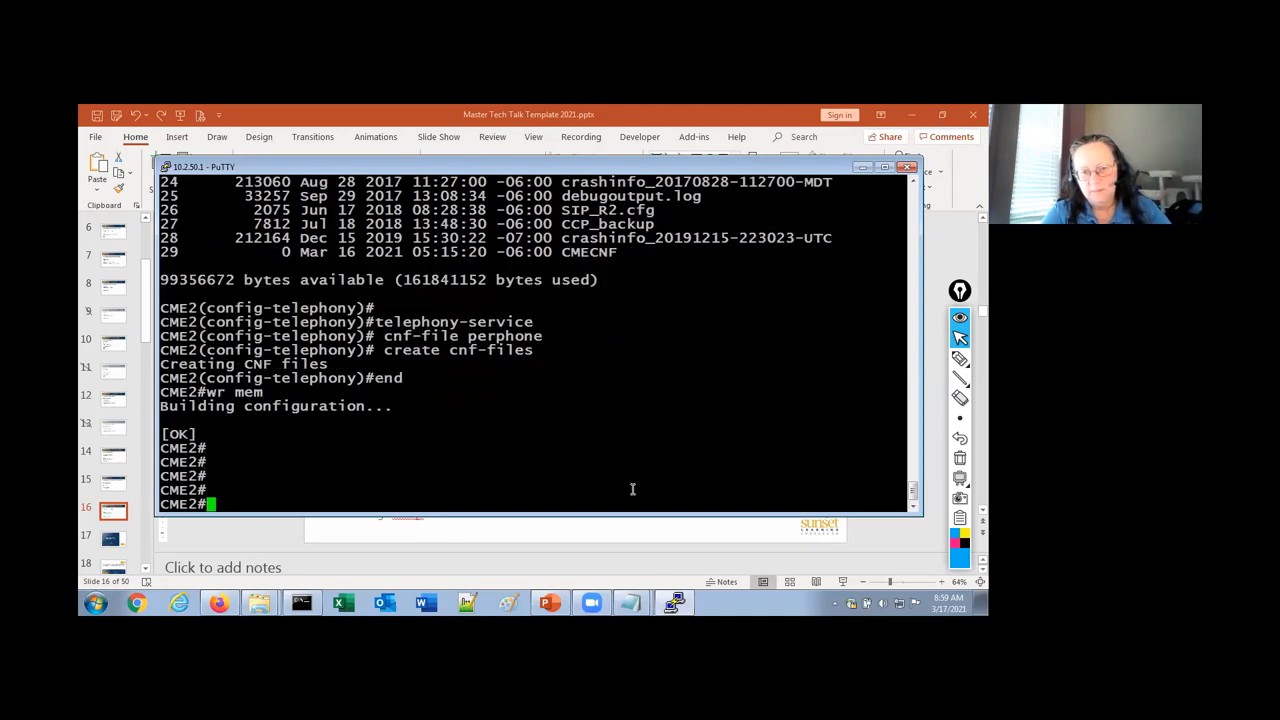
pyautogui.write('debug ephone regis')
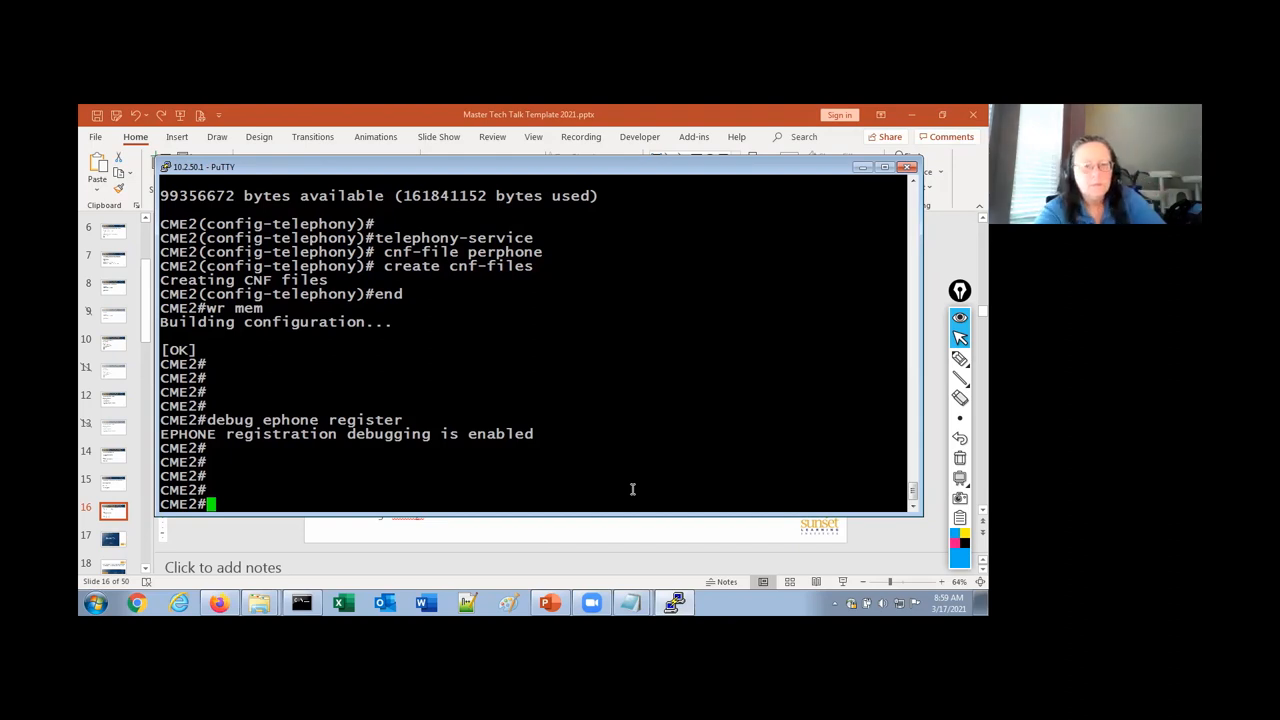
# Enable terminal monitor to see ephone-2 unregistering and pool 2 registering
pyautogui.write('term mon')
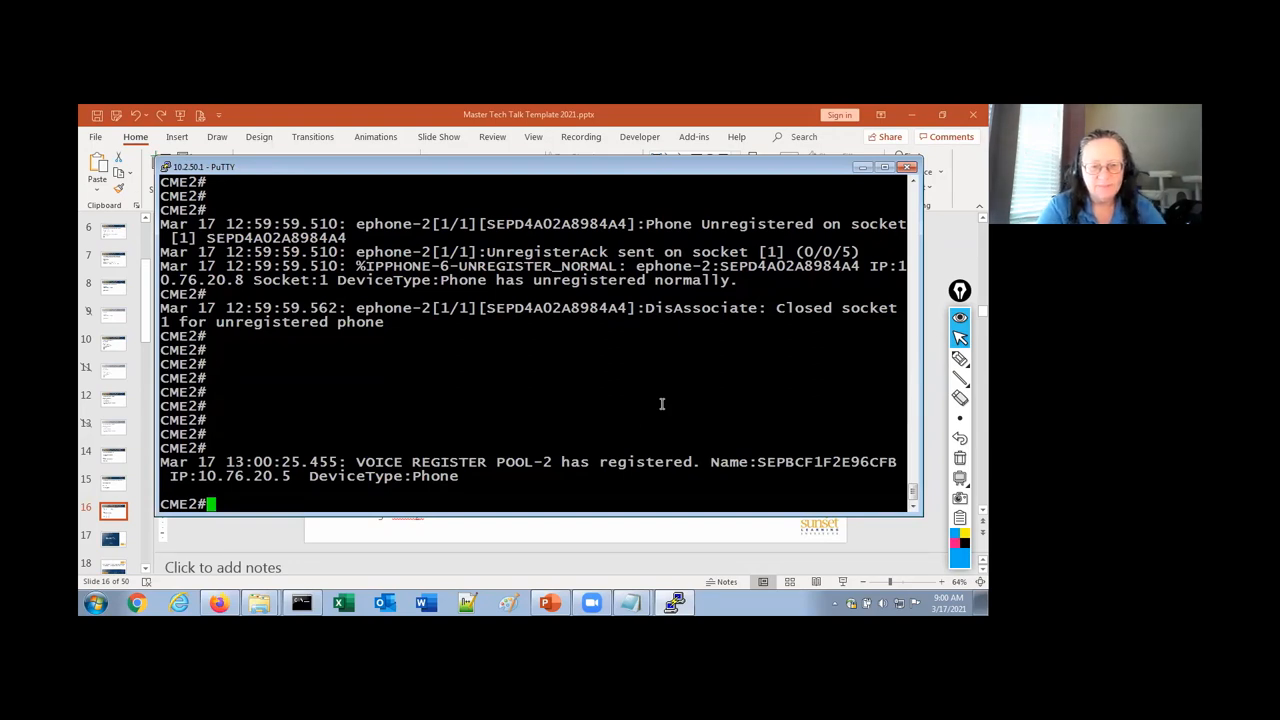
# Run show ephone and page through ephone-1 and ephone-2 registration details
pyautogui.write('debug voice')
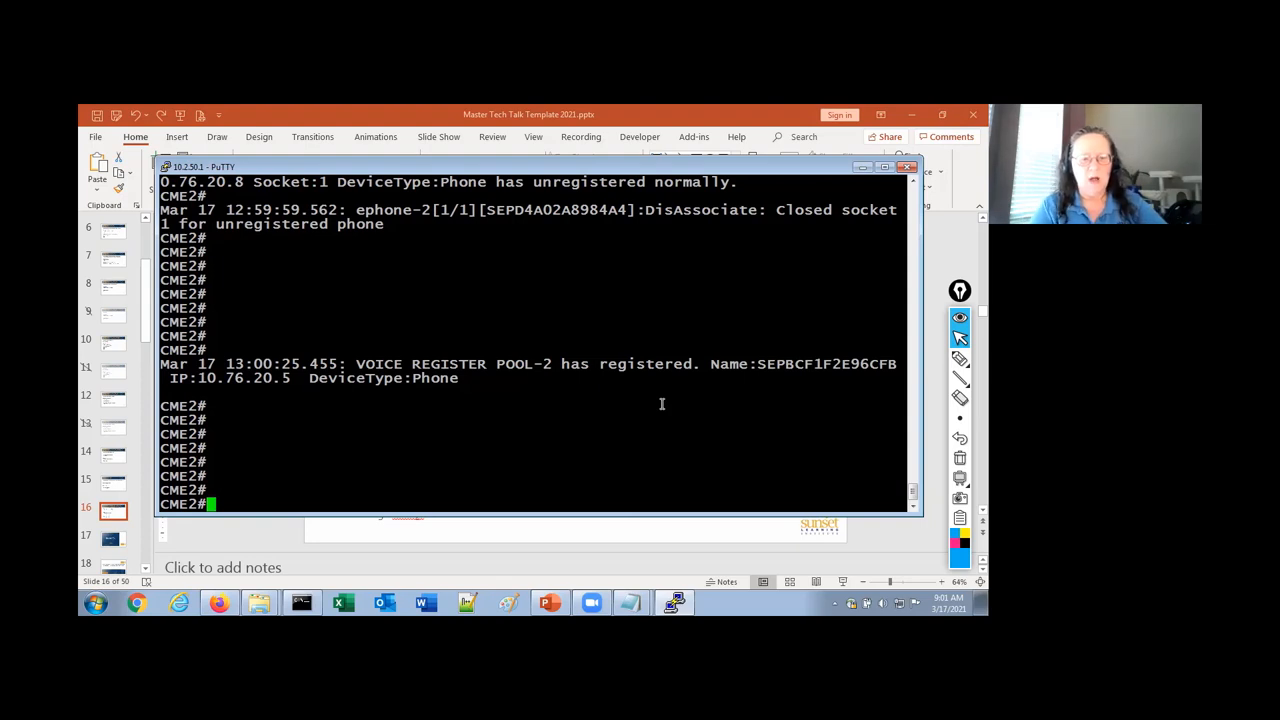
pyautogui.moveTo(612, 244)
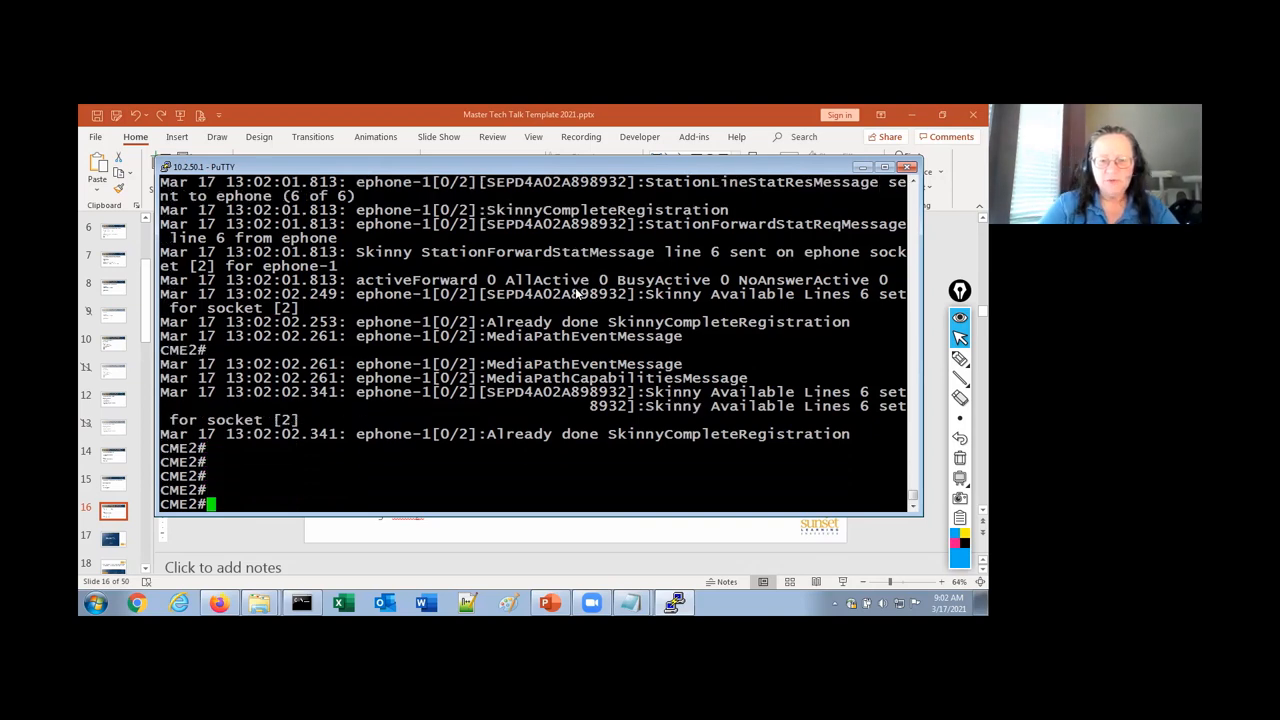
pyautogui.write('show e')
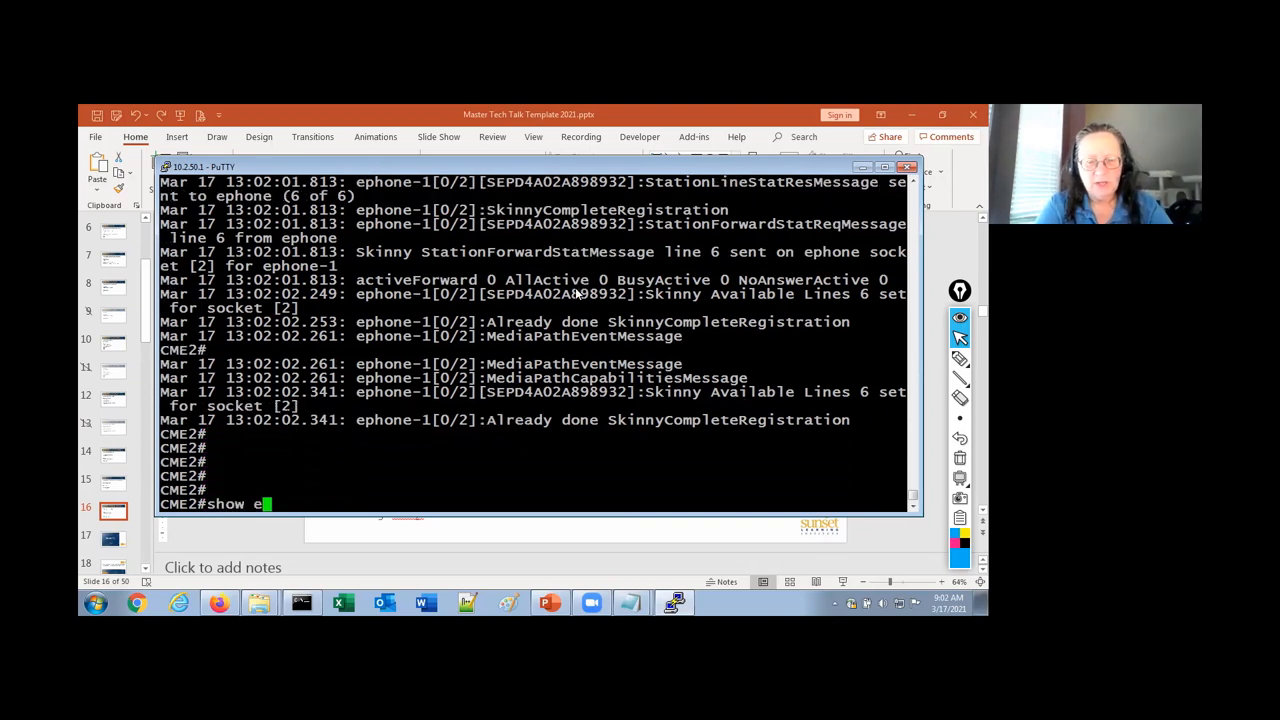
pyautogui.write('pho')
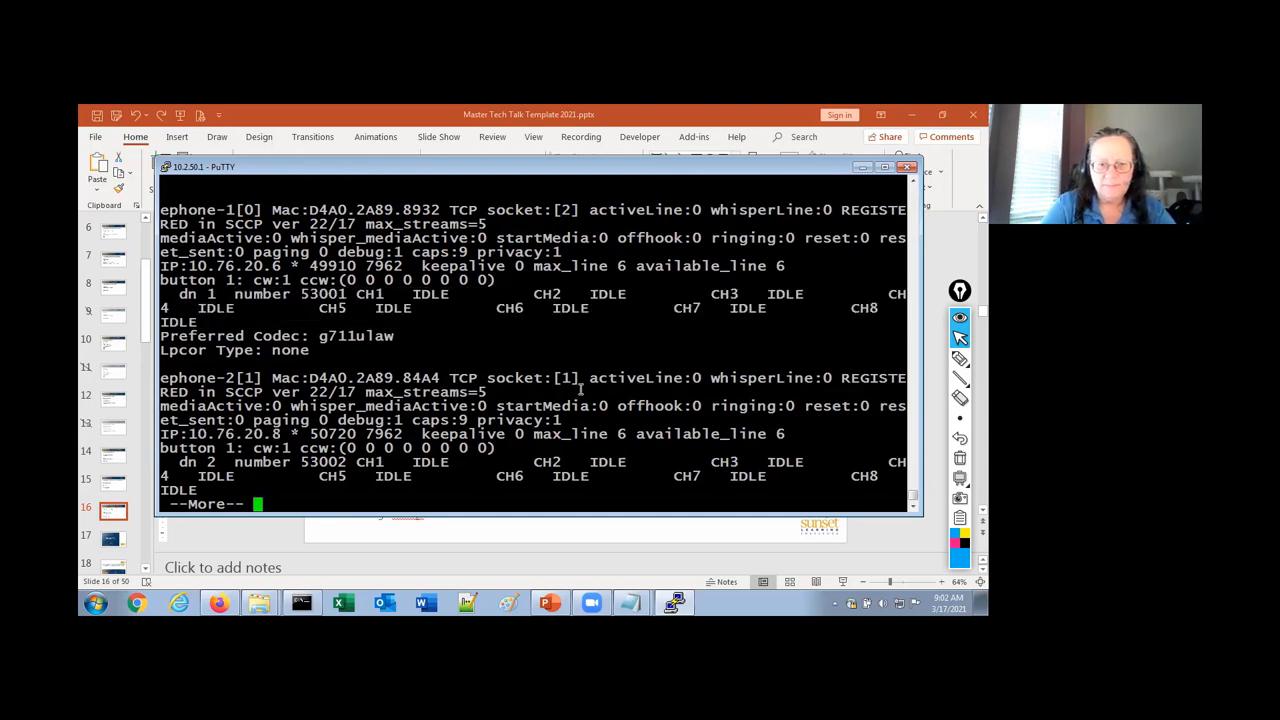
pyautogui.press('space')
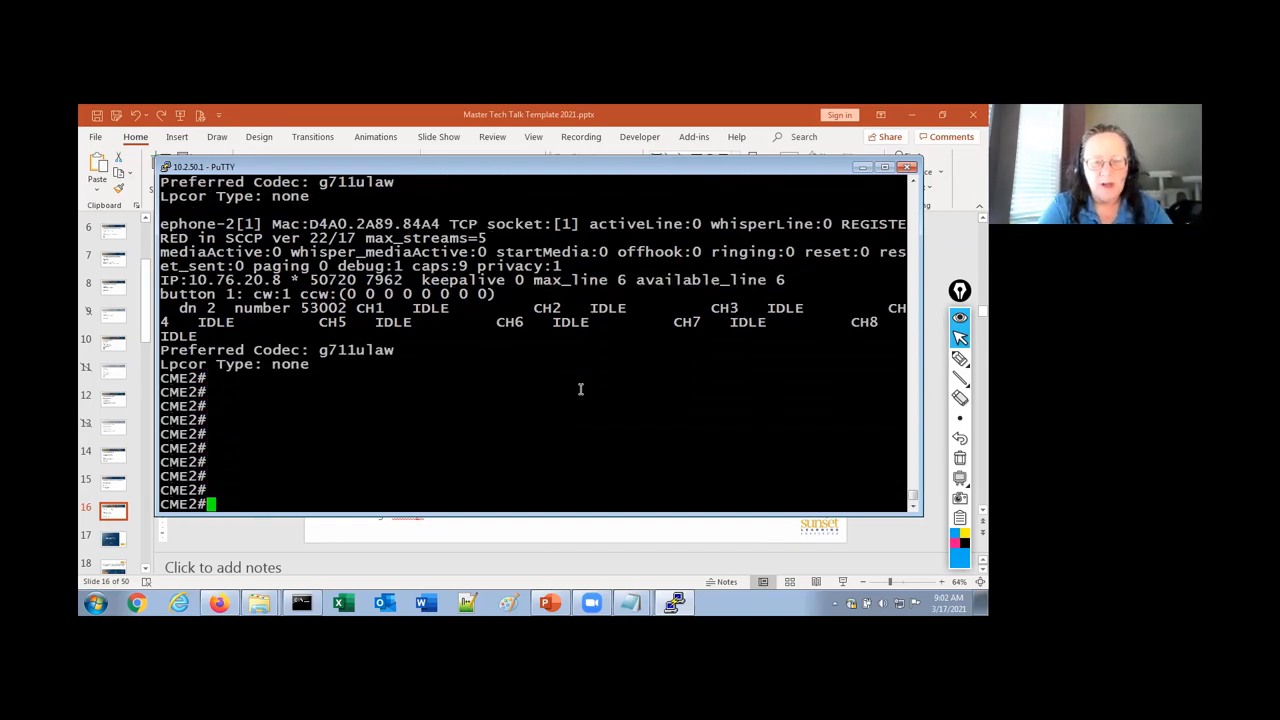
# Turn off all debugging on the router with u all
pyautogui.write('u all')
pyautogui.write('debug voi')
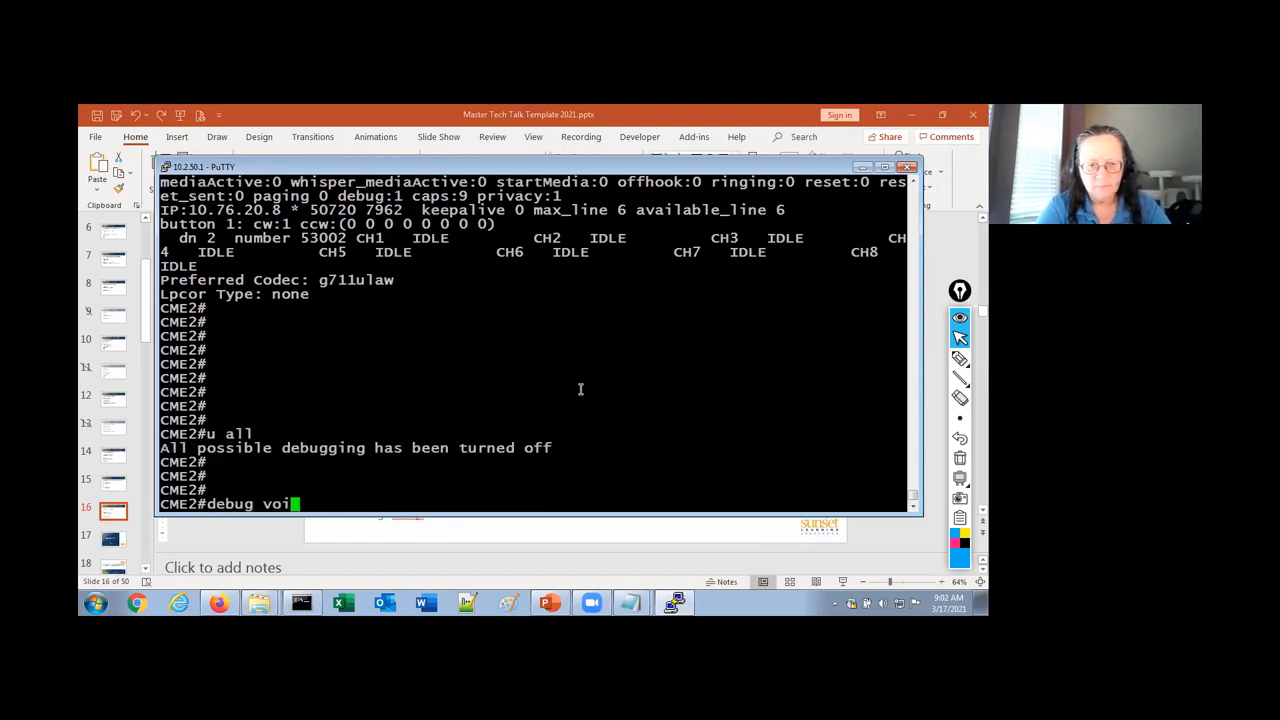
# Run debug voice register events and watch pool-2 register at 10.76.20.5
pyautogui.write('ce register eve')
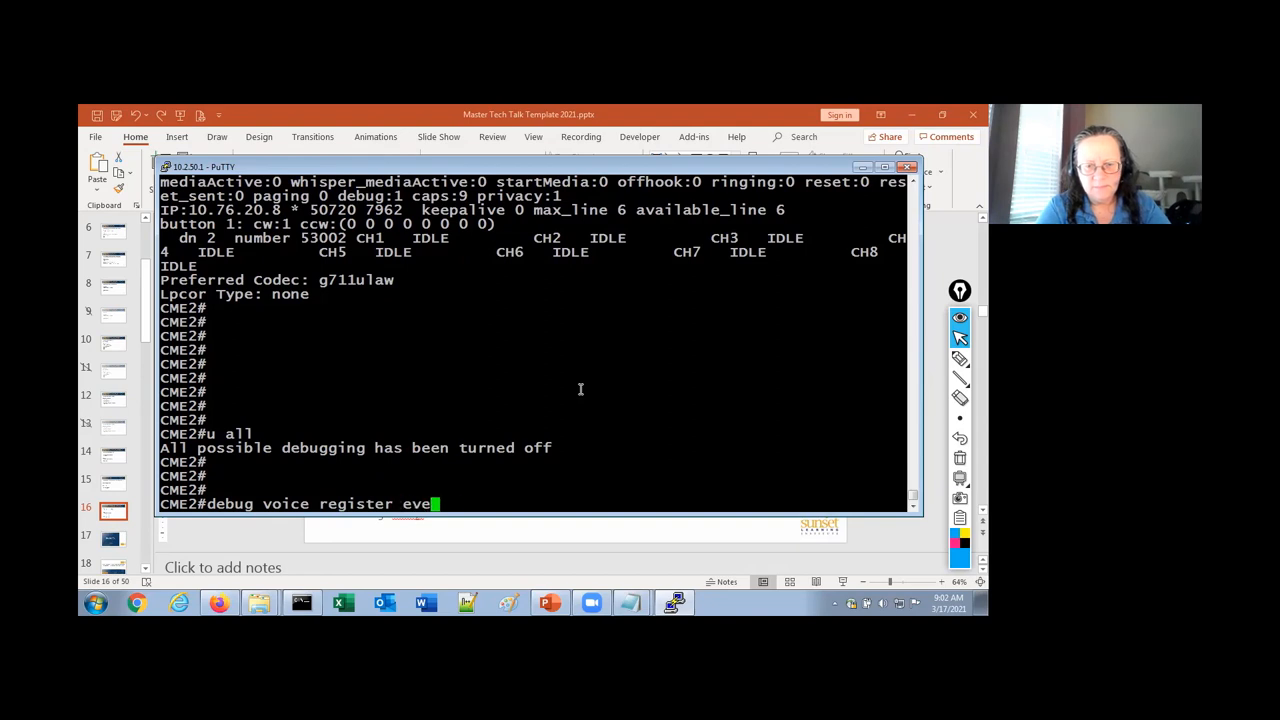
pyautogui.press('Return')
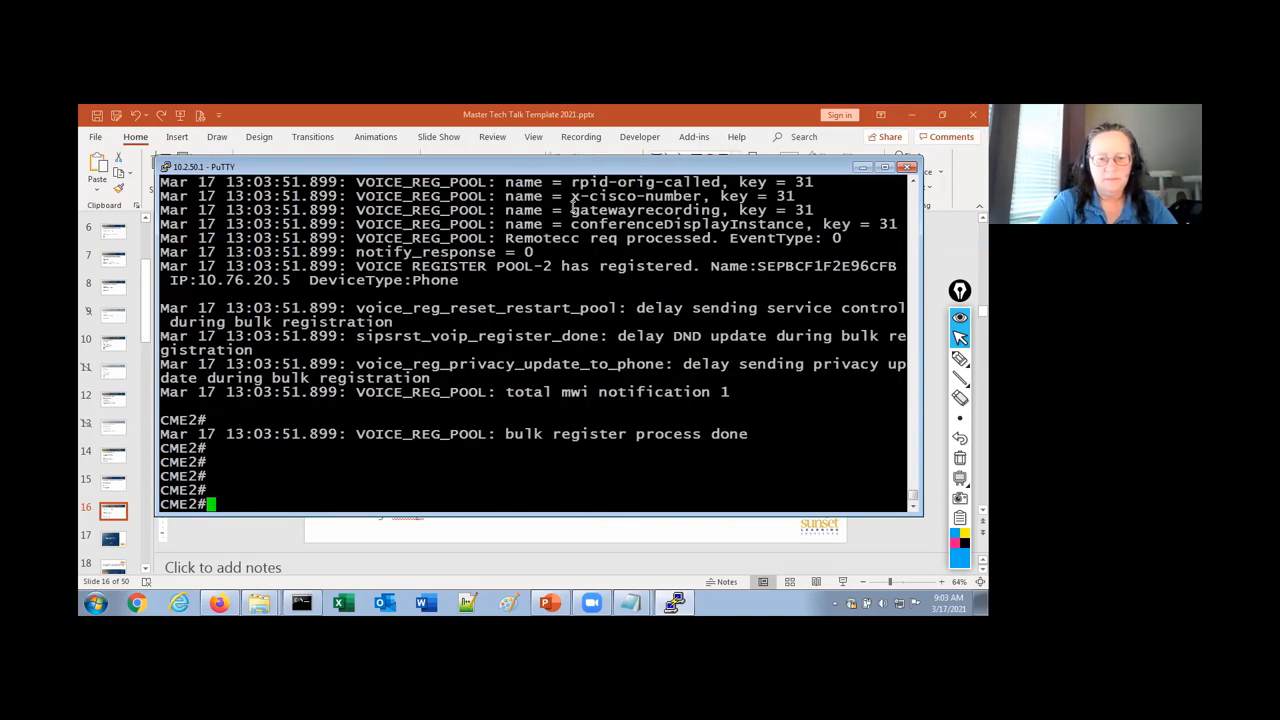
# Run show voice register pool 1, paging through its dial-peer 40001 lines and registration statistics
pyautogui.write('show voice register pool')
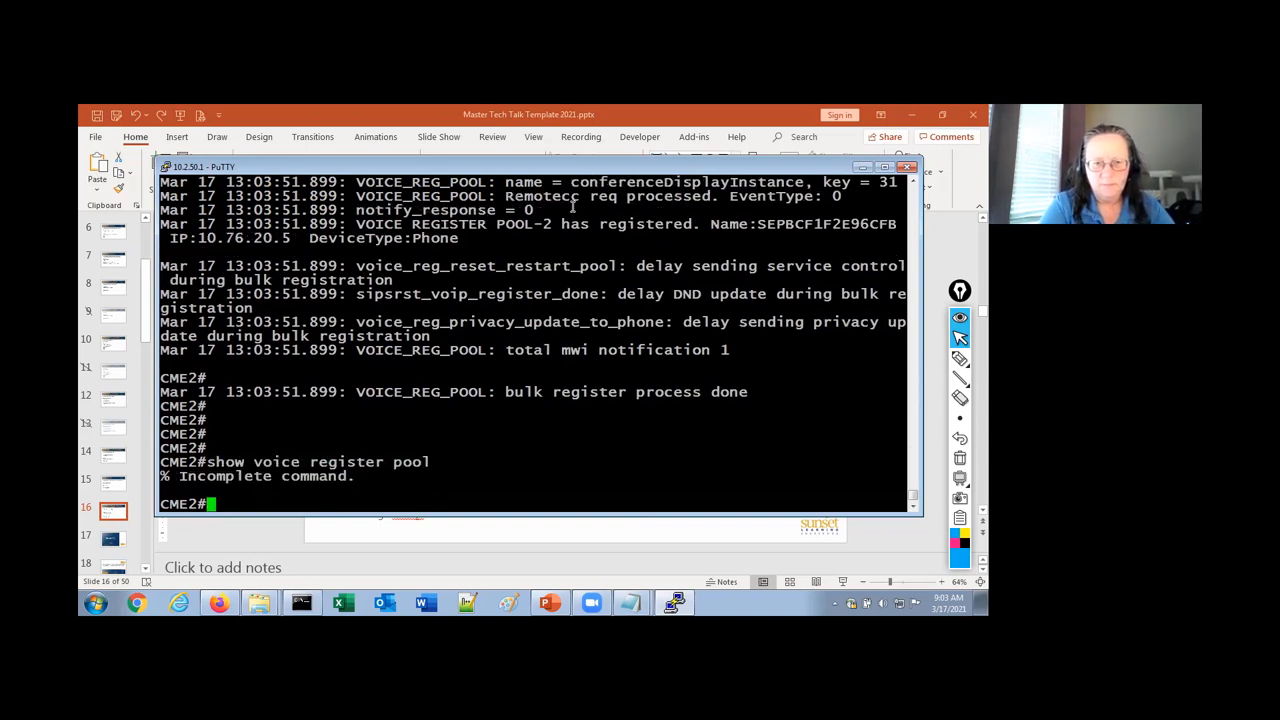
pyautogui.write('show voice register pool 1')
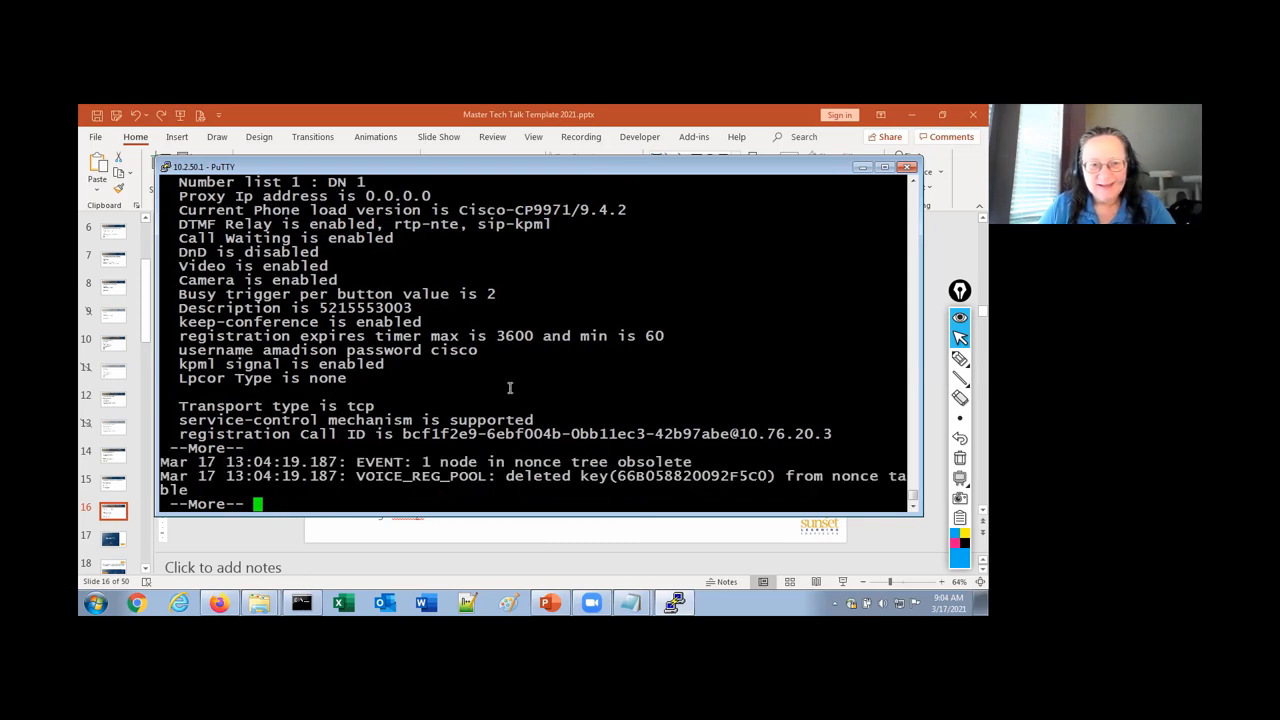
pyautogui.press('space')
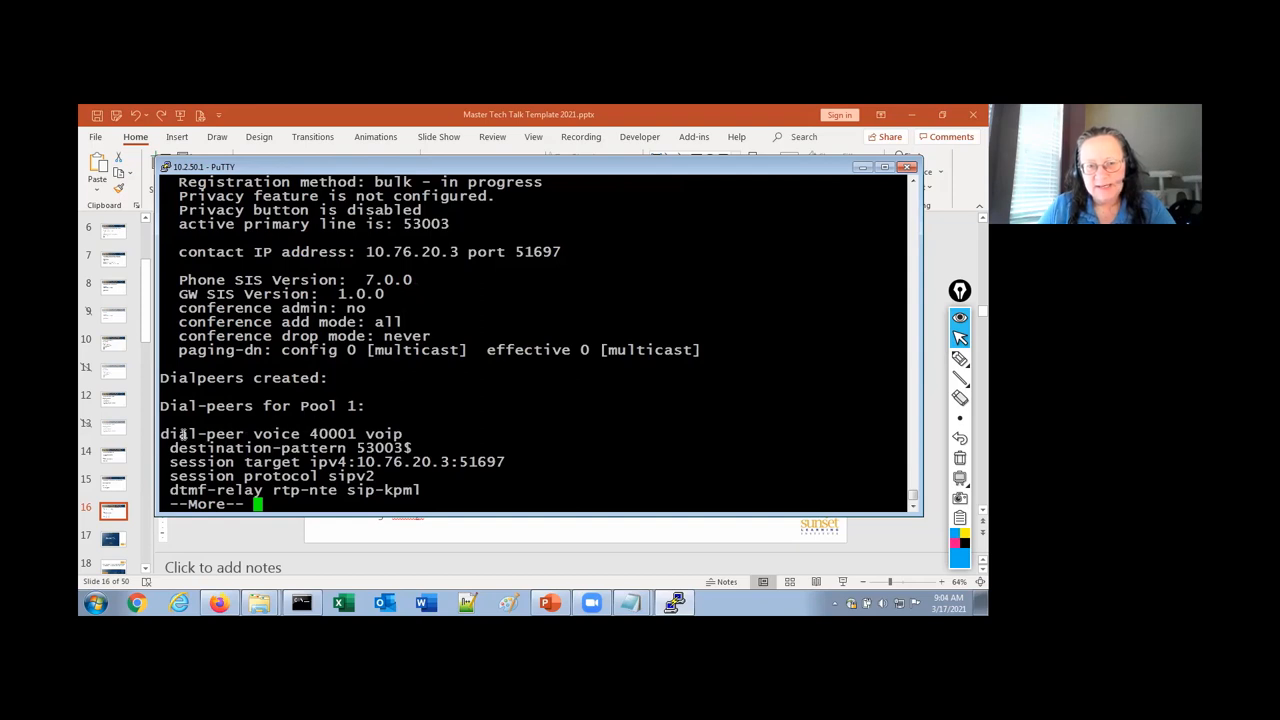
pyautogui.moveTo(160, 432); pyautogui.dragTo(450, 460)
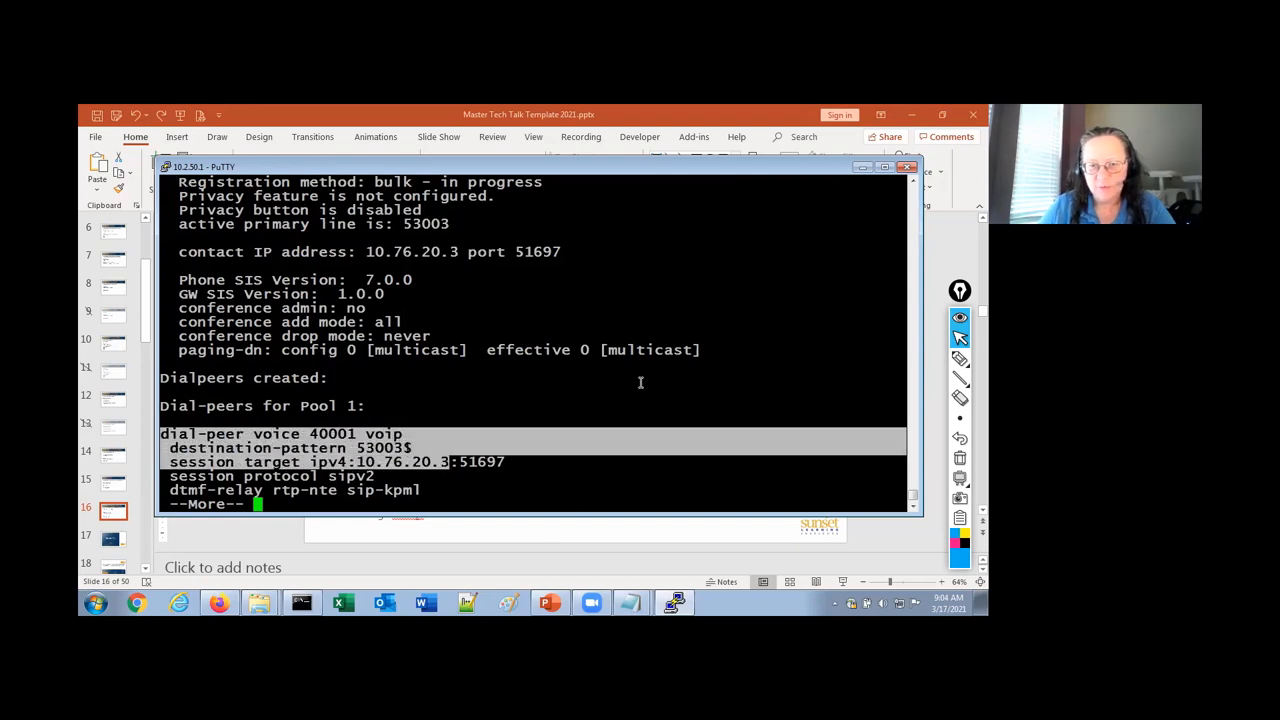
pyautogui.press('space')
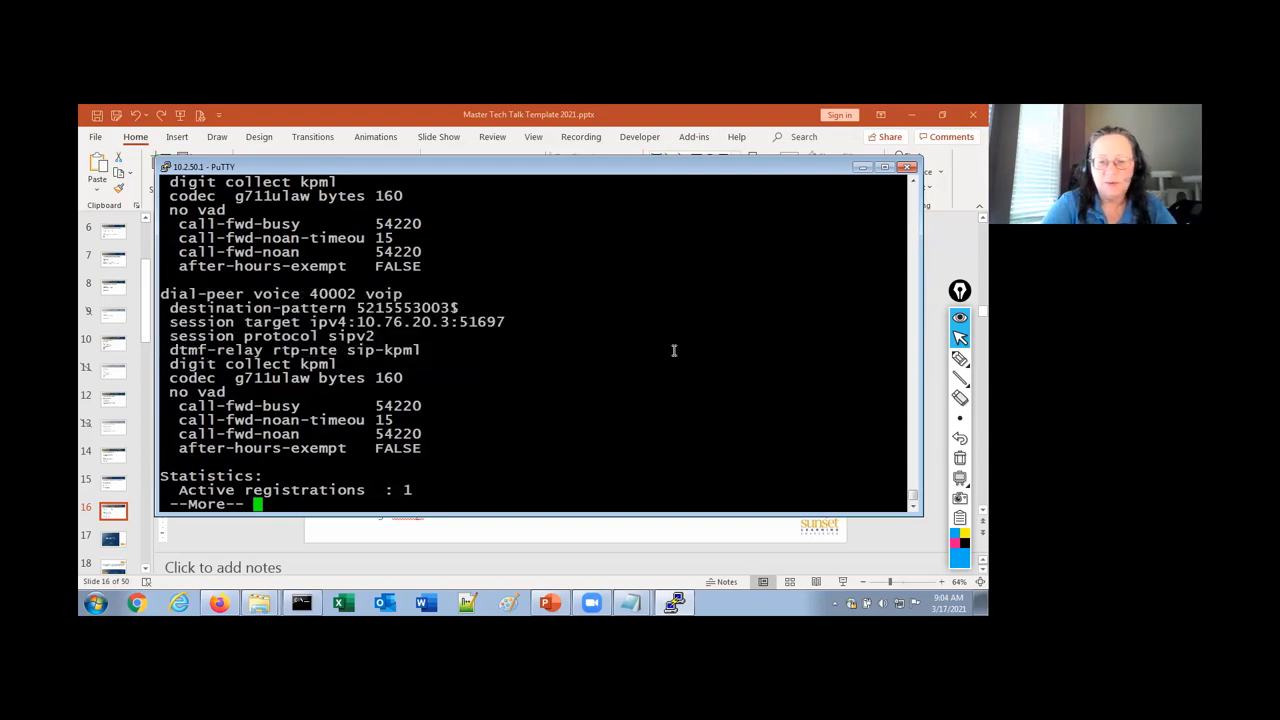
pyautogui.press('space')
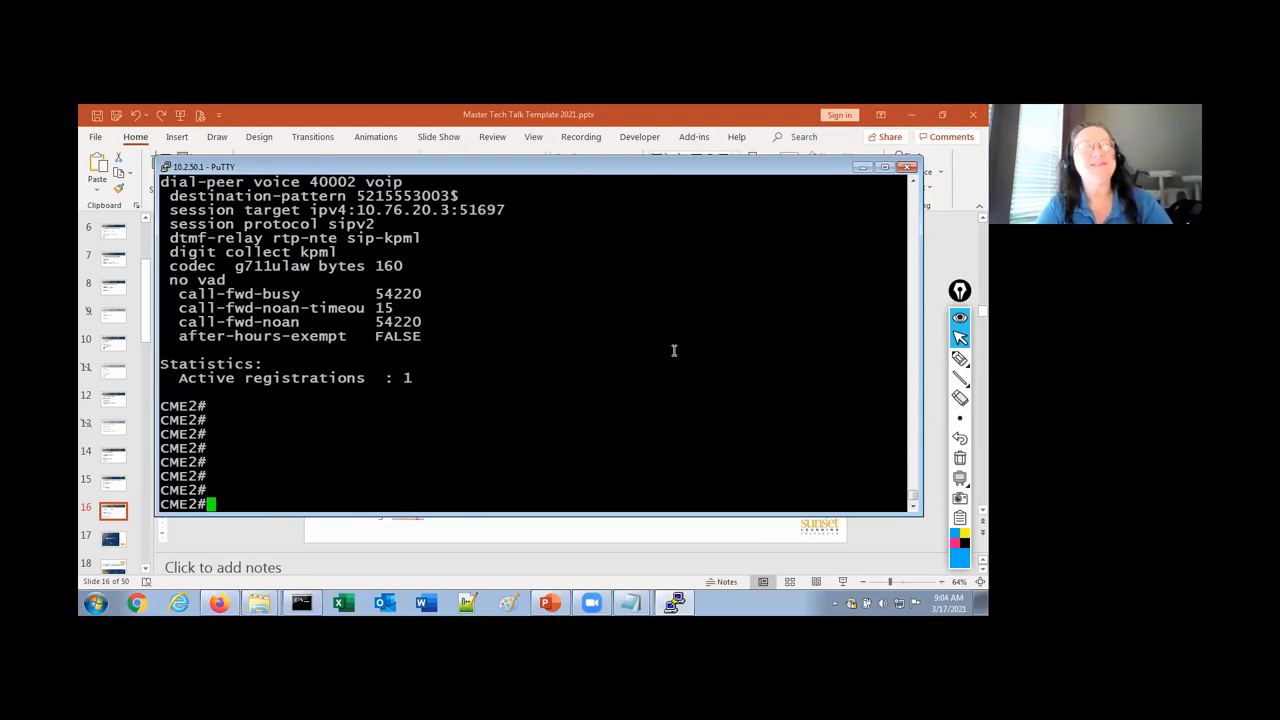
# Run show dial-peer voice summary, then return to the Useful show and debug Commands slide
pyautogui.write('show')
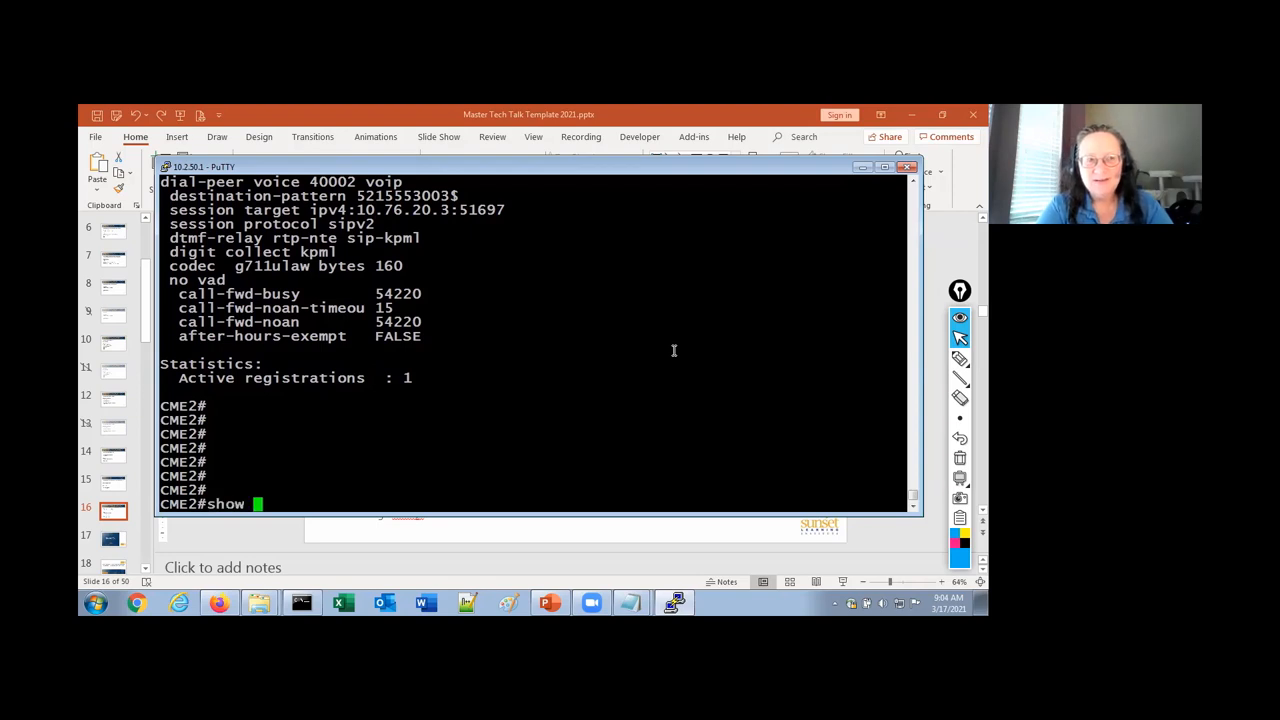
pyautogui.write('dialpeer voice summary')
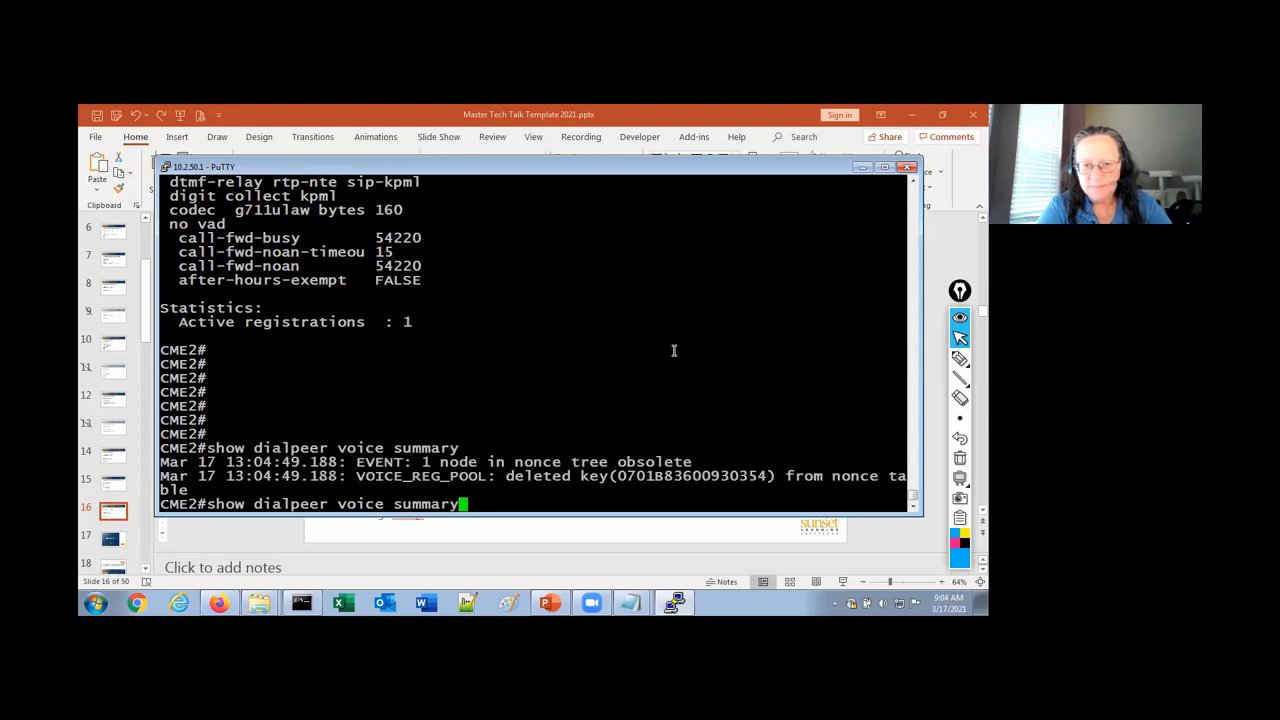
pyautogui.write('show d')
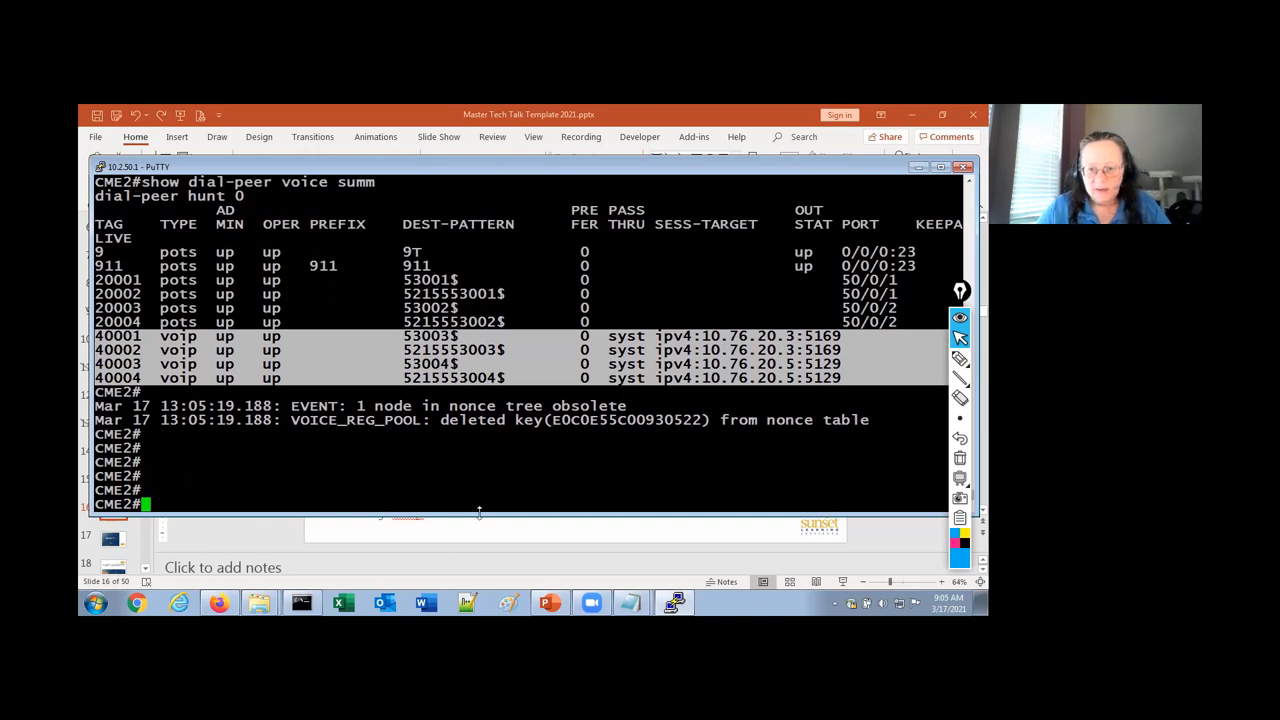
pyautogui.click(112, 540)
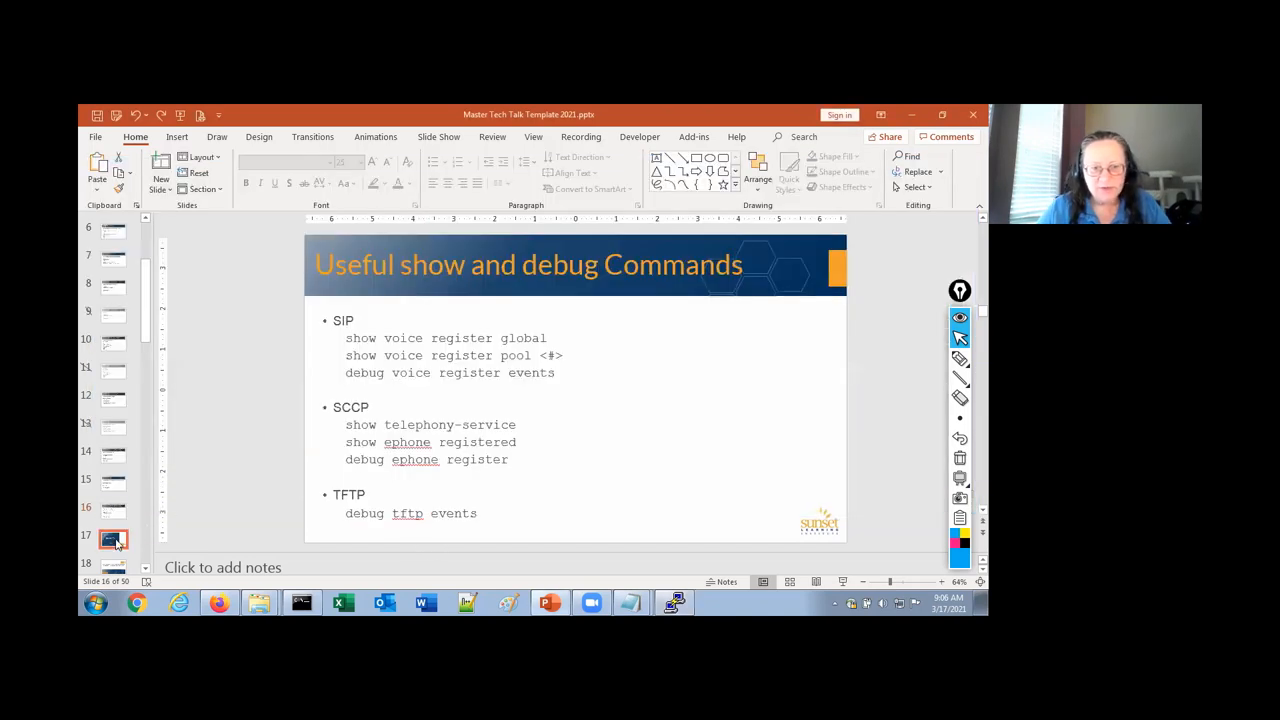